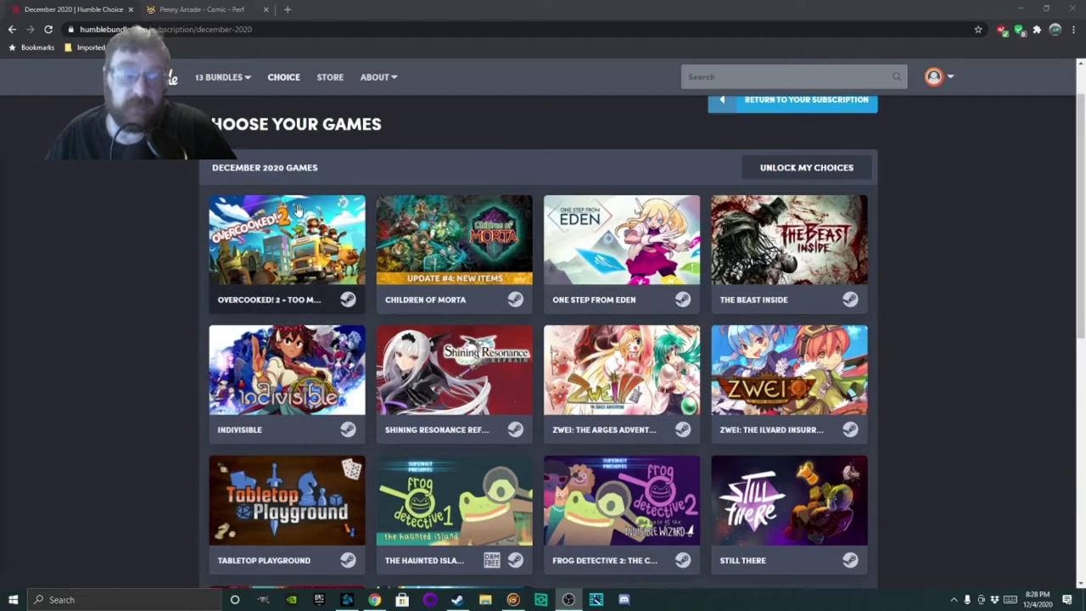
mouse_move(311, 219)
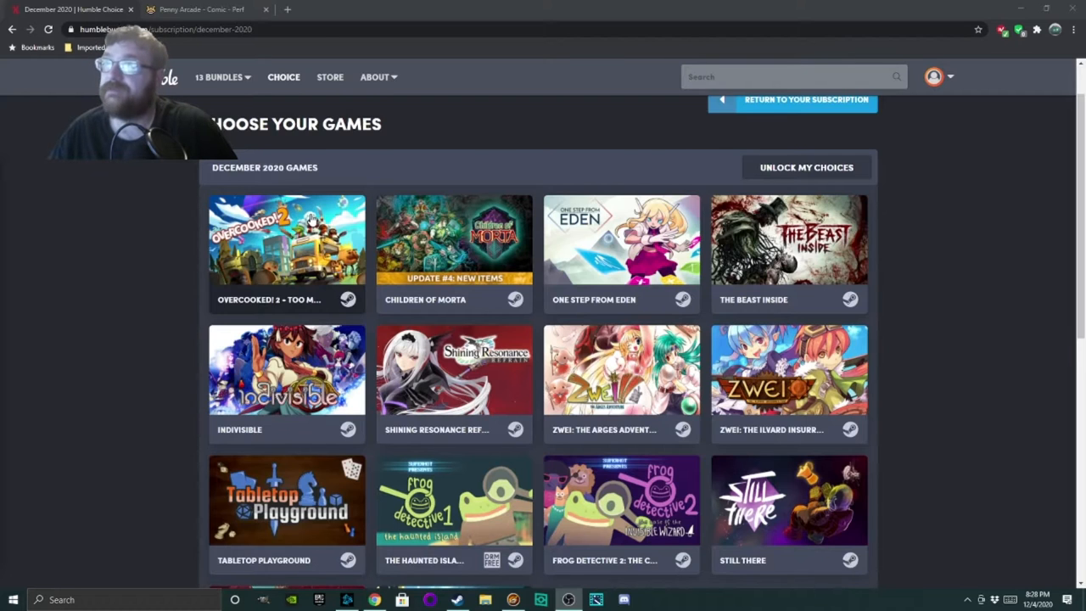
Open the Overcooked! 2 + Too Many Cooks + Surf 'N' Turf Pack tile and review its description and requirements.
click(287, 240)
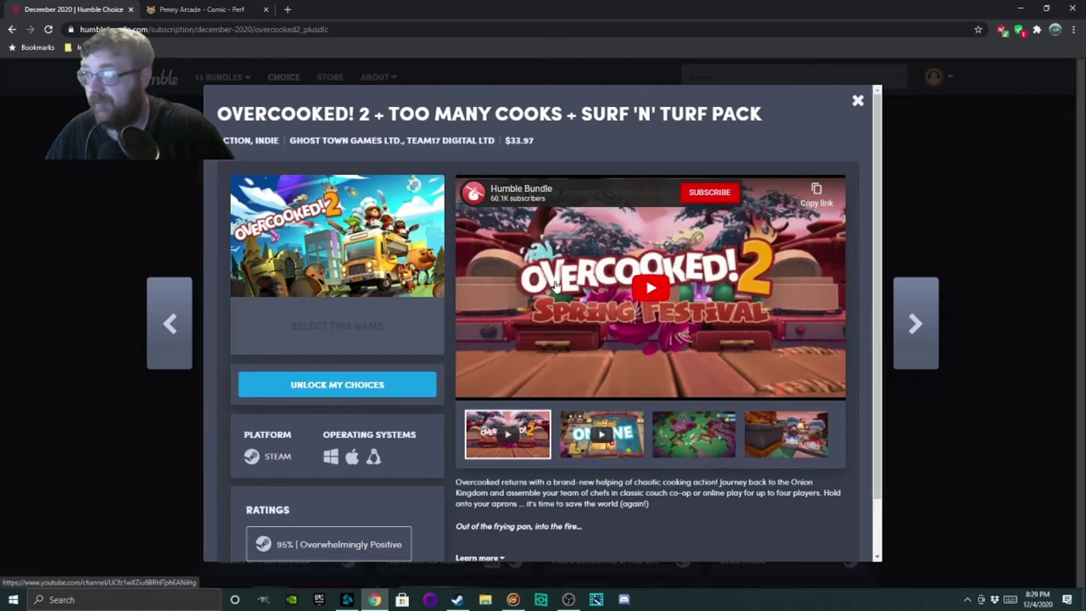
scroll(down, 3)
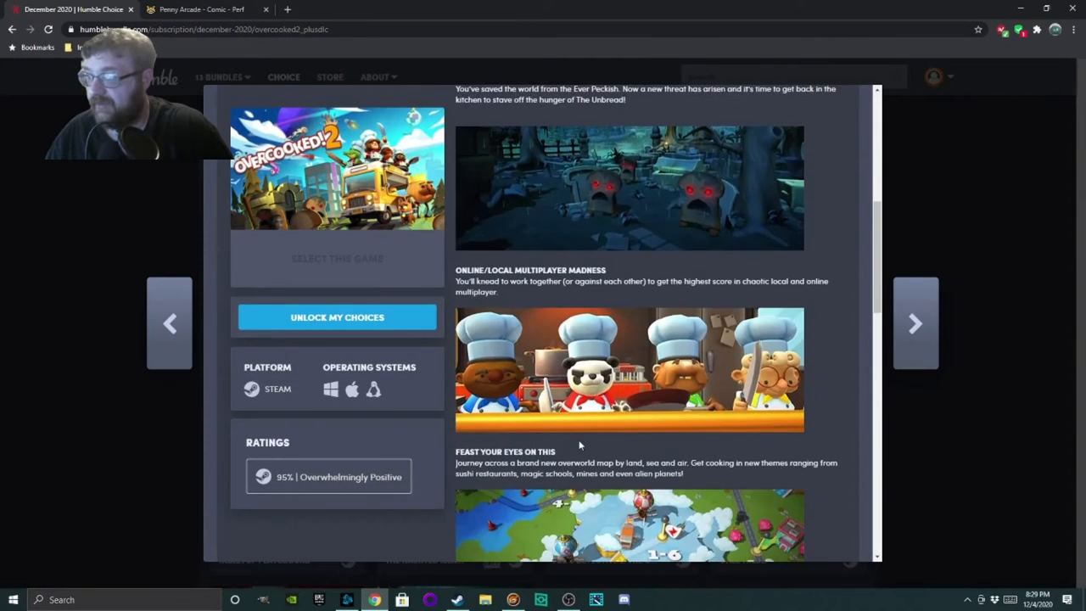
scroll(down, 3)
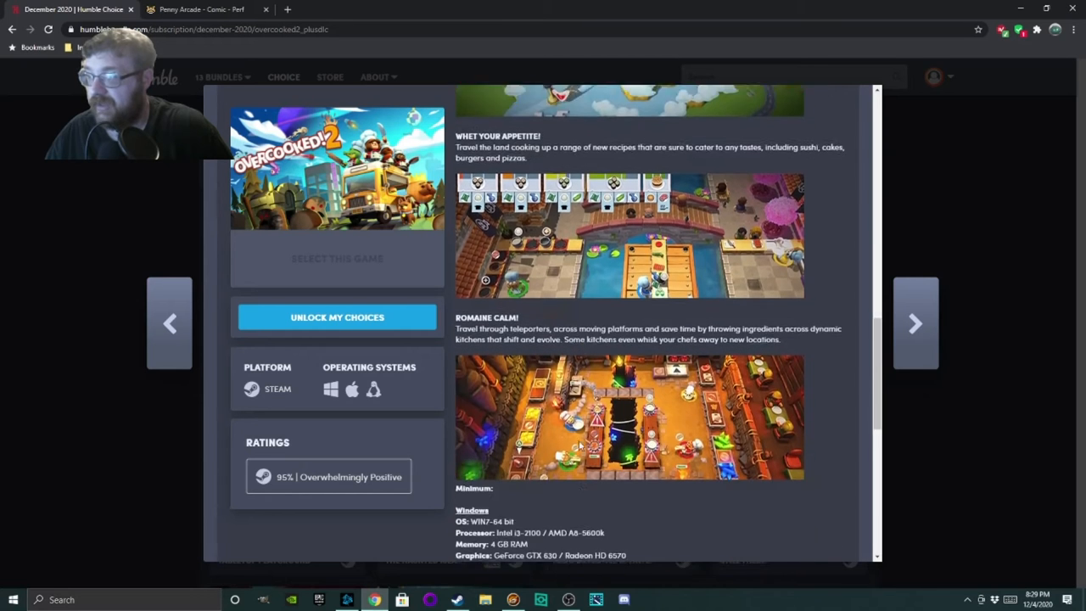
scroll(up, 3)
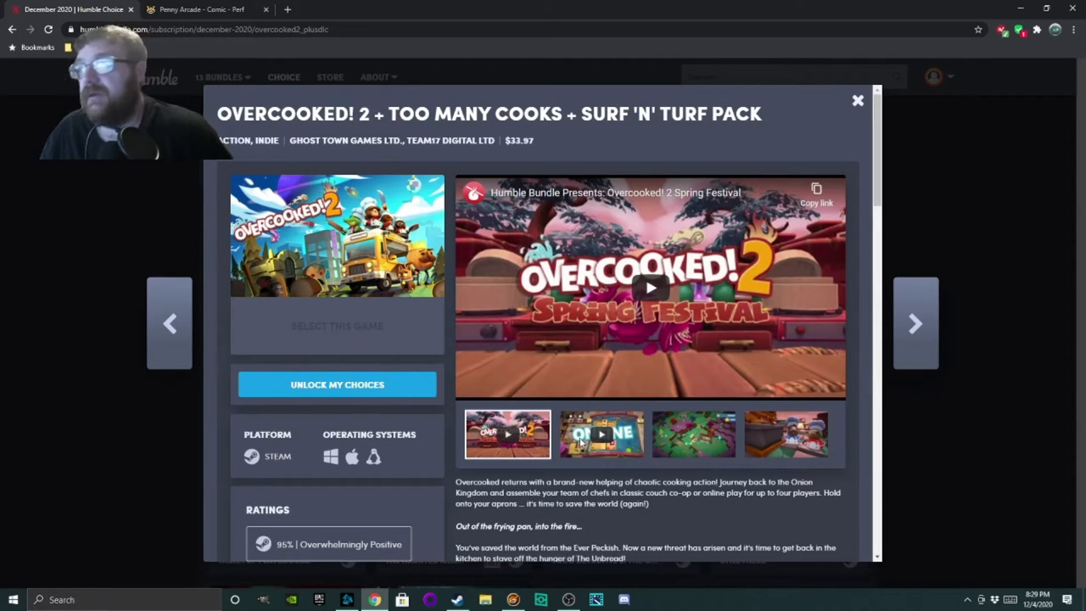
mouse_move(462, 444)
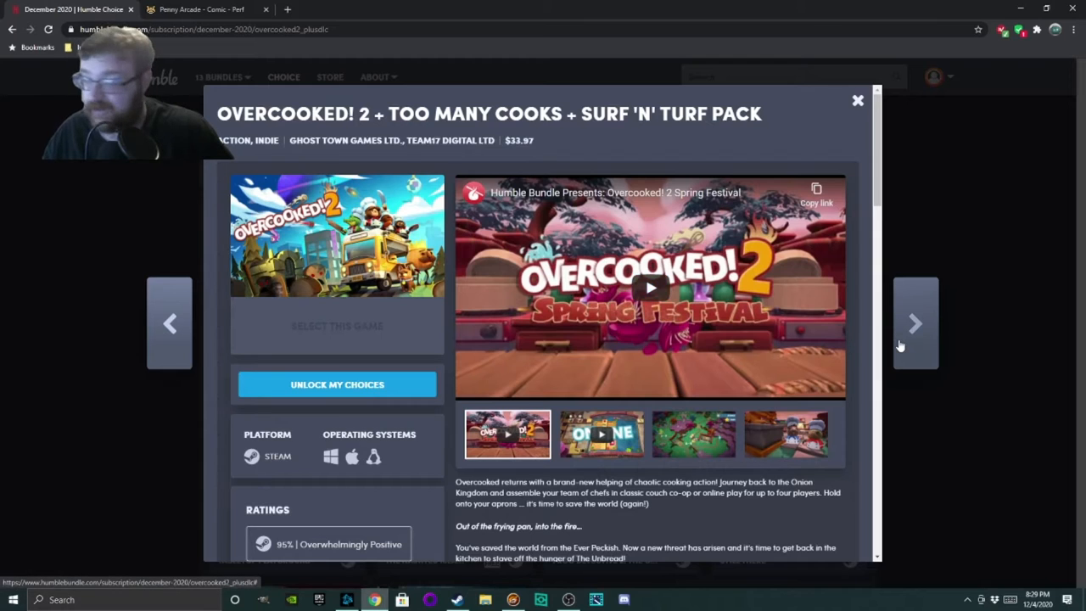
Advance to Children of Morta and look over its roadmap, features and requirements, returning to the top.
click(915, 323)
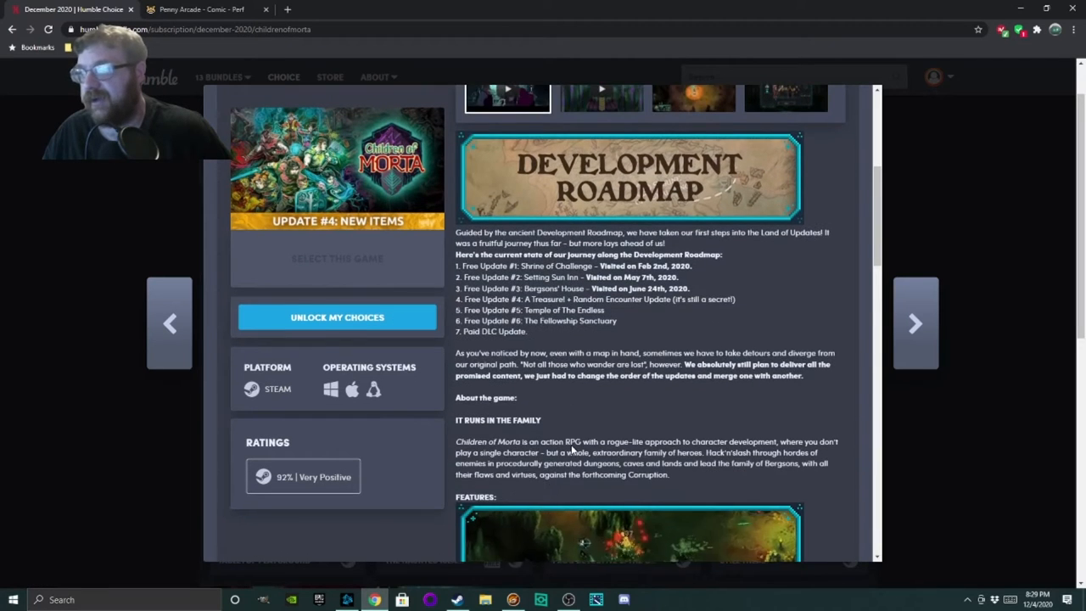
scroll(down, 3)
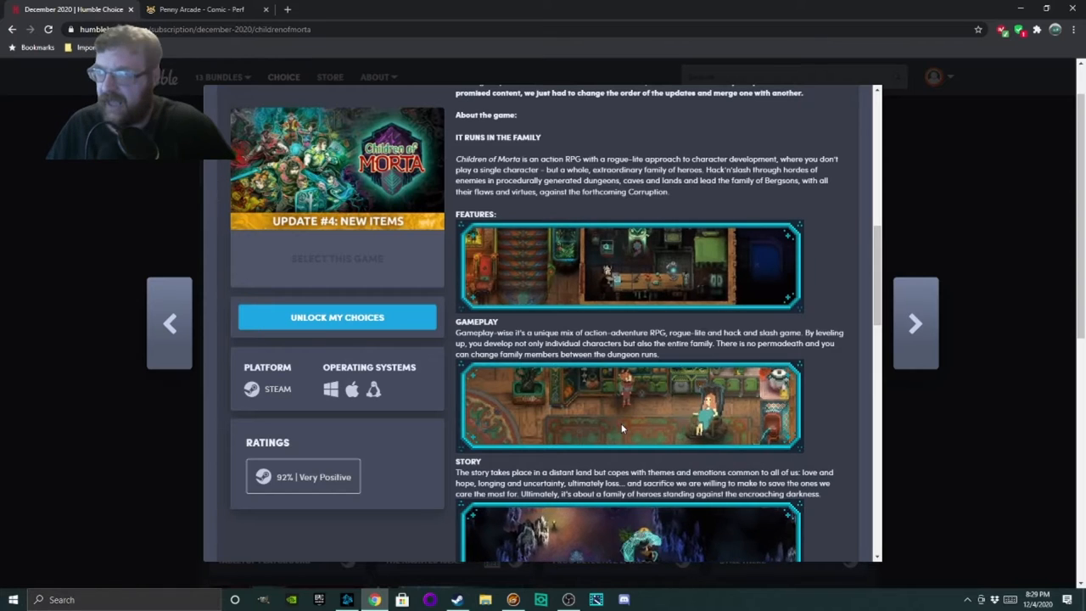
scroll(down, 3)
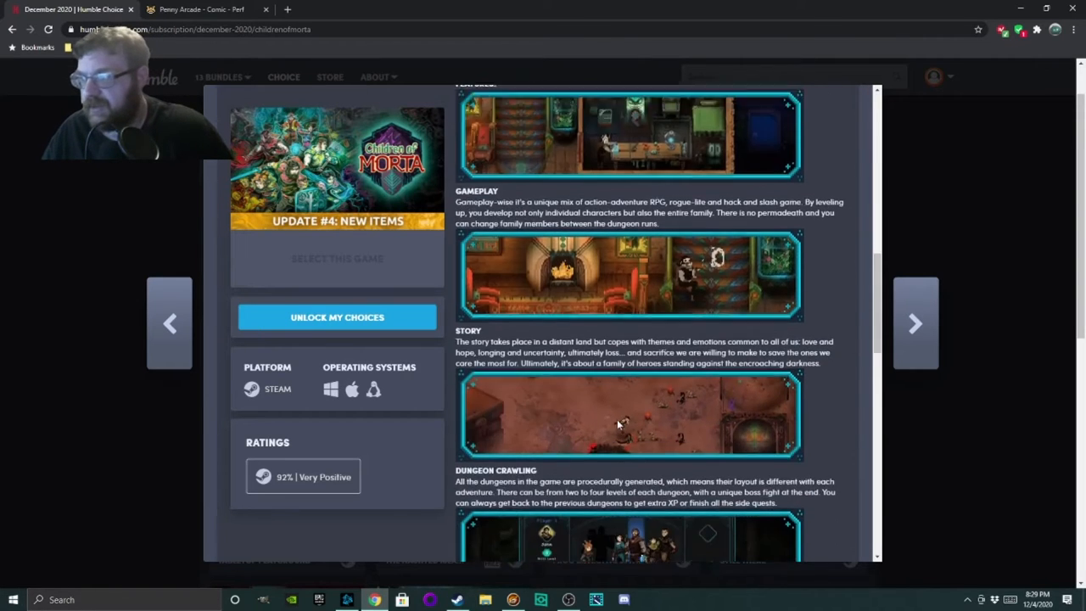
scroll(down, 3)
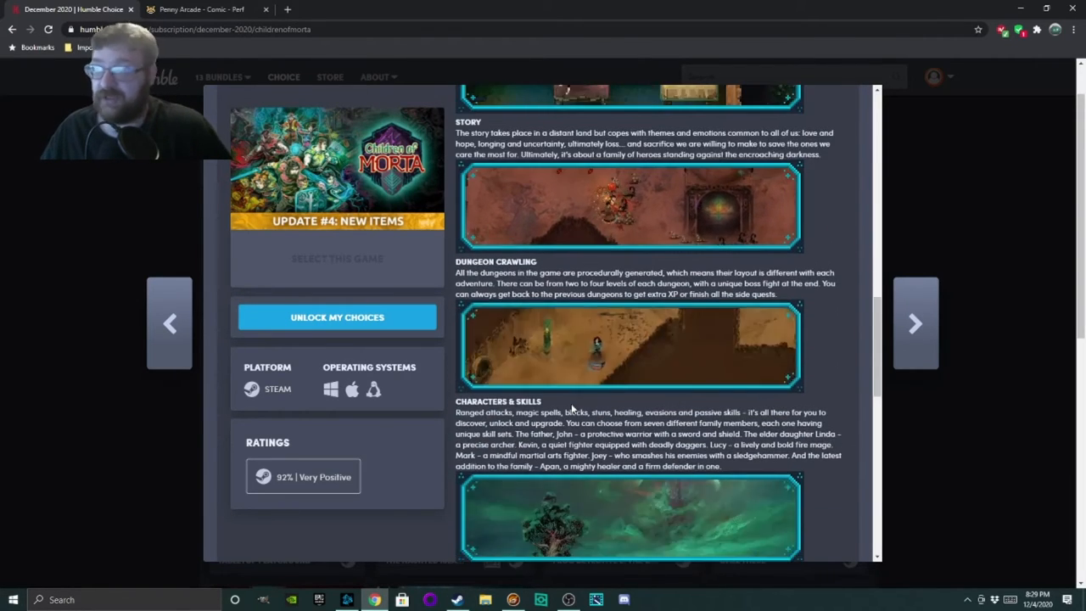
scroll(down, 3)
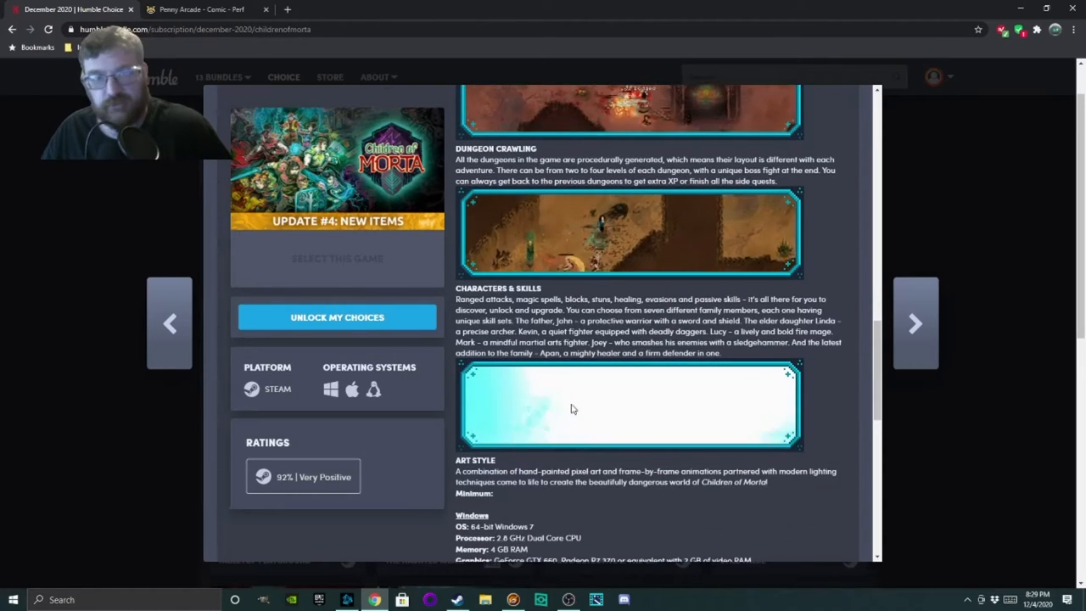
scroll(up, 3)
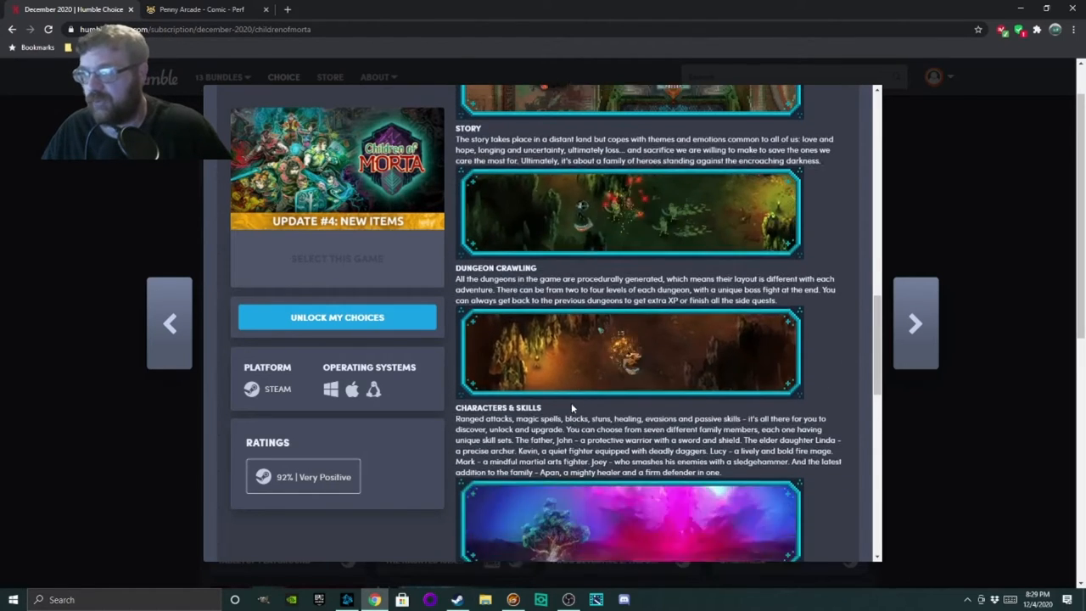
scroll(up, 3)
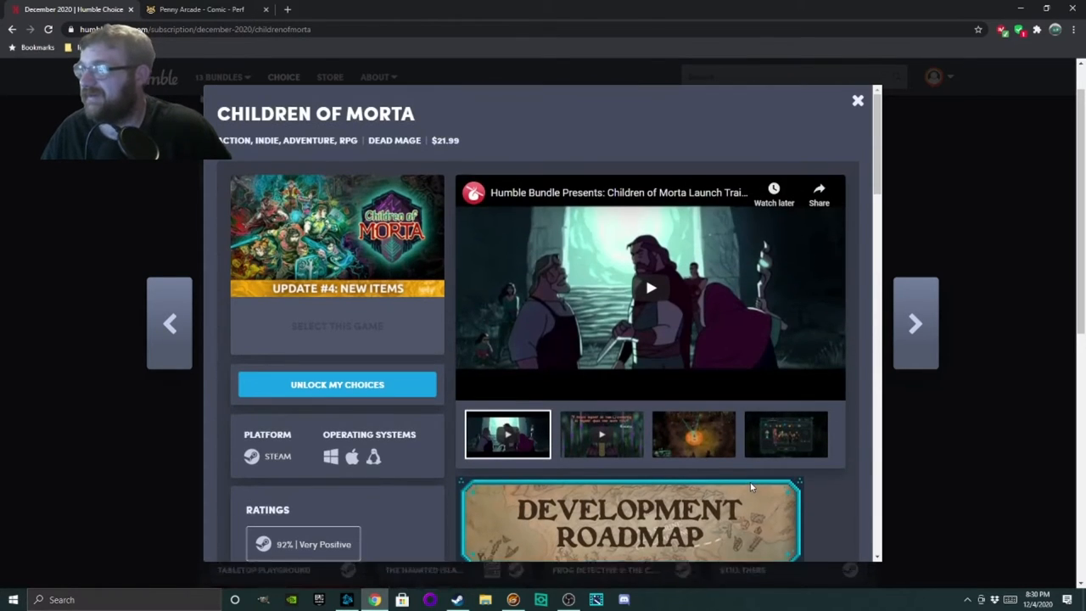
mouse_move(888, 342)
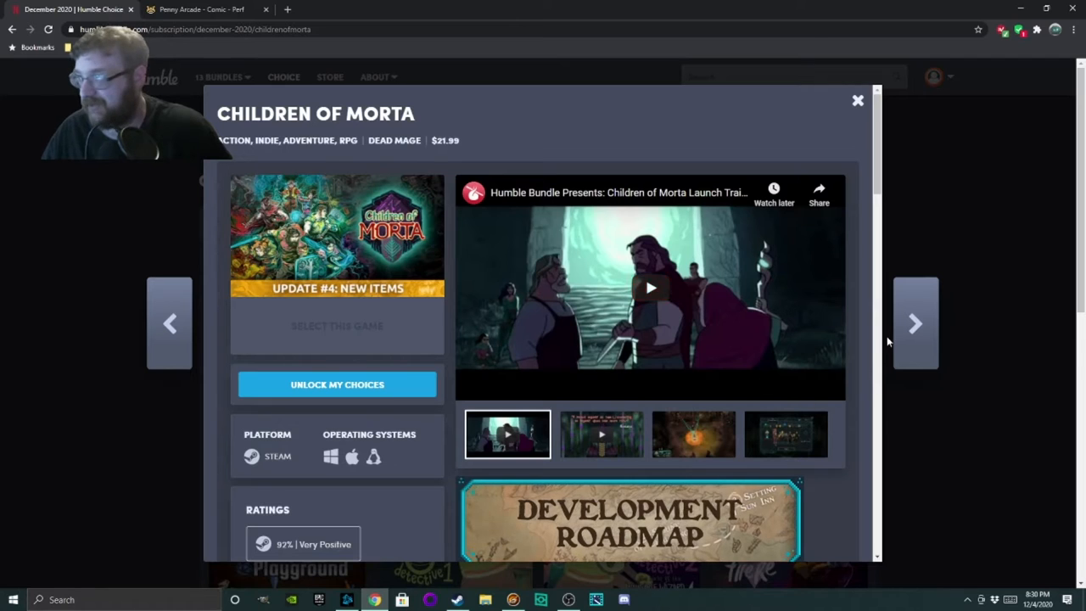
Advance to One Step From Eden and look over its overview and features.
click(915, 323)
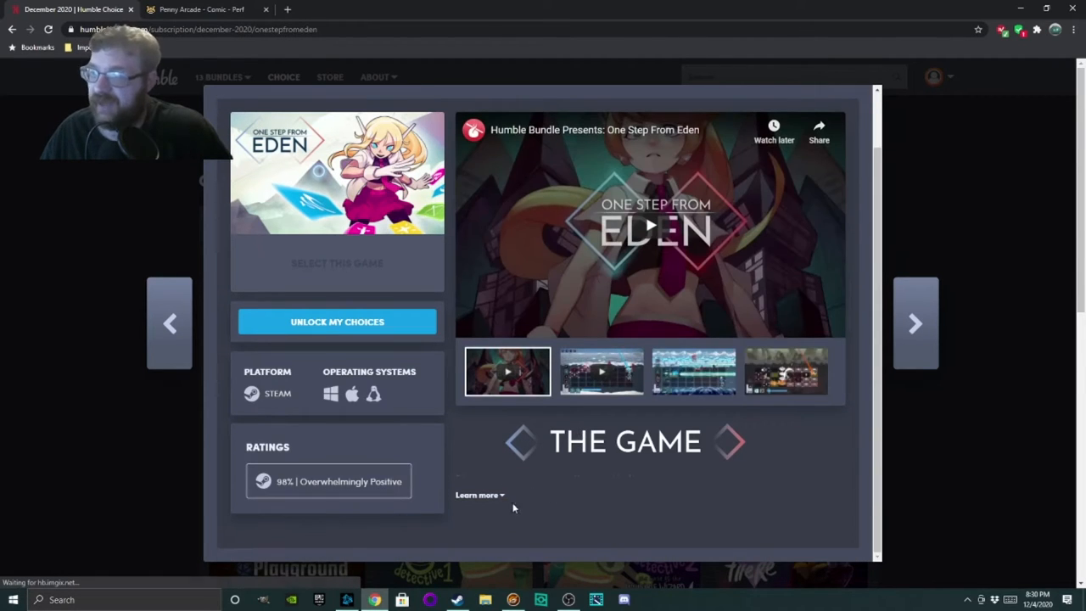
scroll(down, 3)
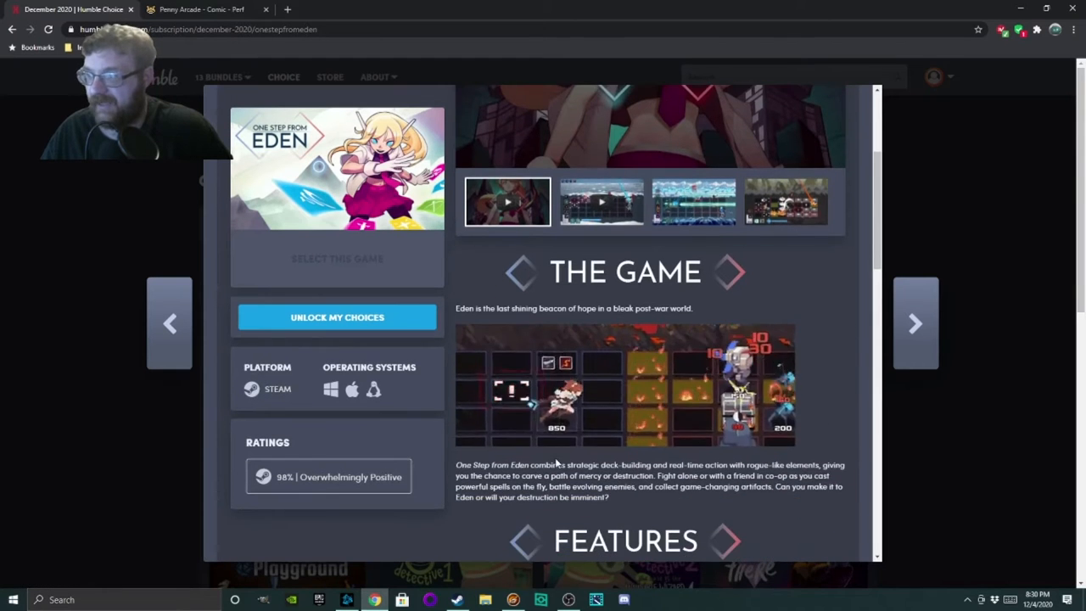
scroll(down, 3)
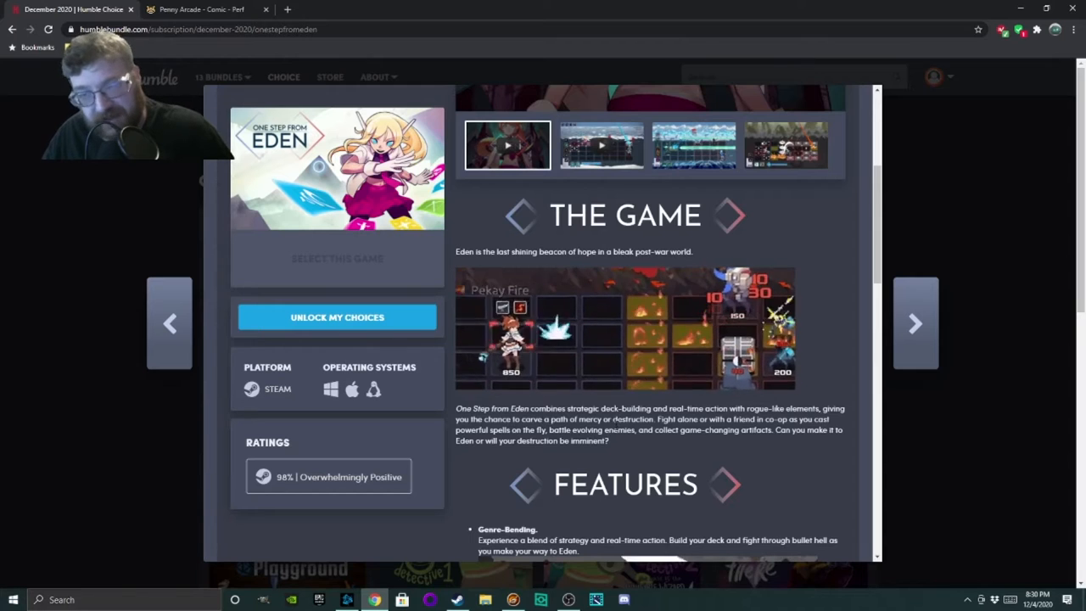
scroll(down, 3)
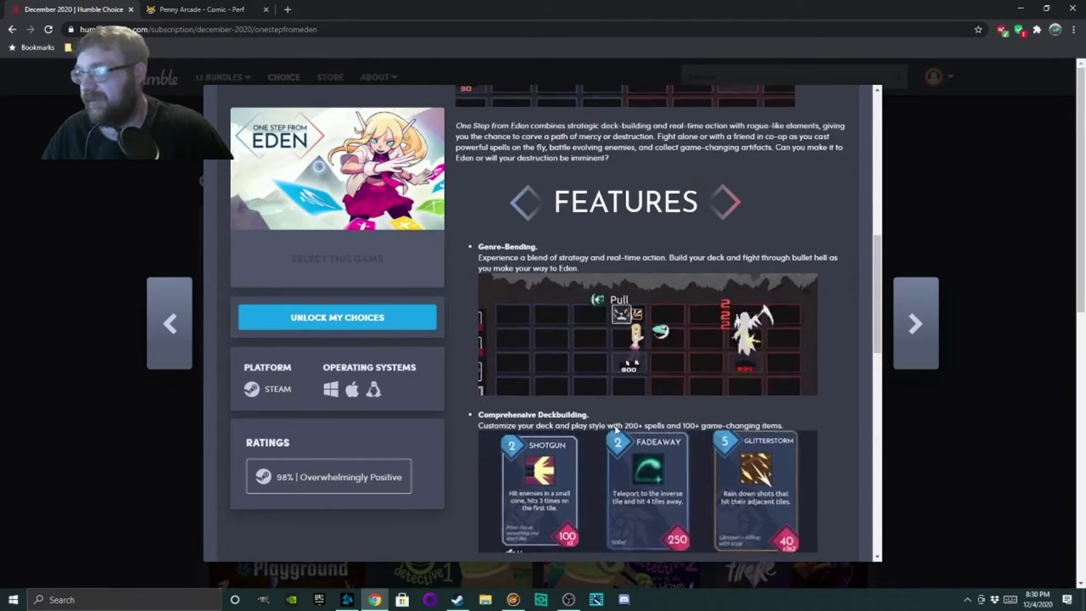
scroll(up, 3)
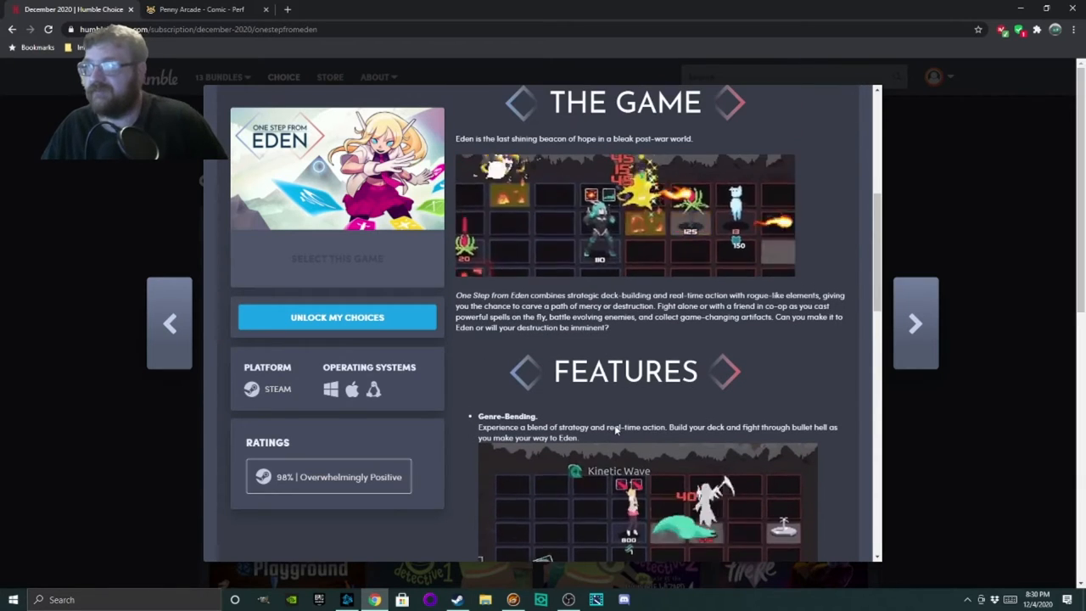
scroll(up, 3)
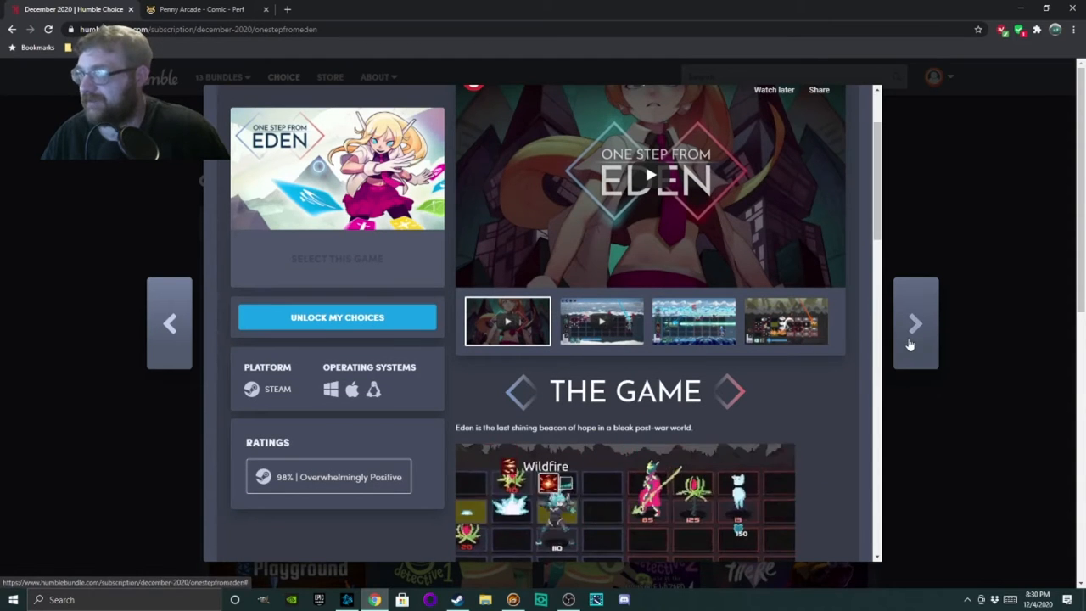
Advance to The Beast Inside and read through its story and features.
click(915, 323)
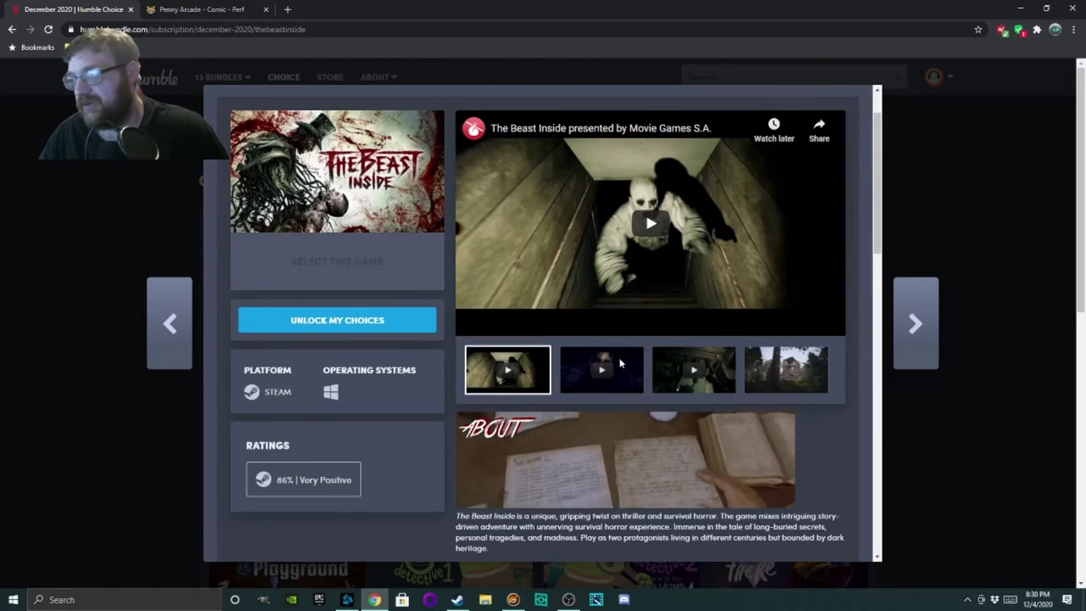
scroll(down, 3)
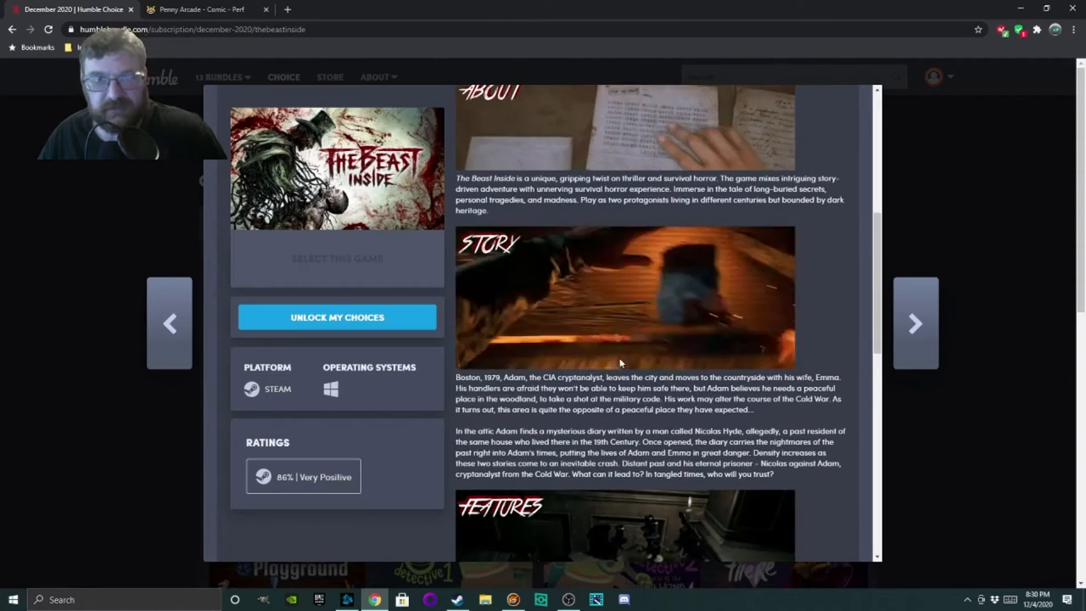
scroll(down, 3)
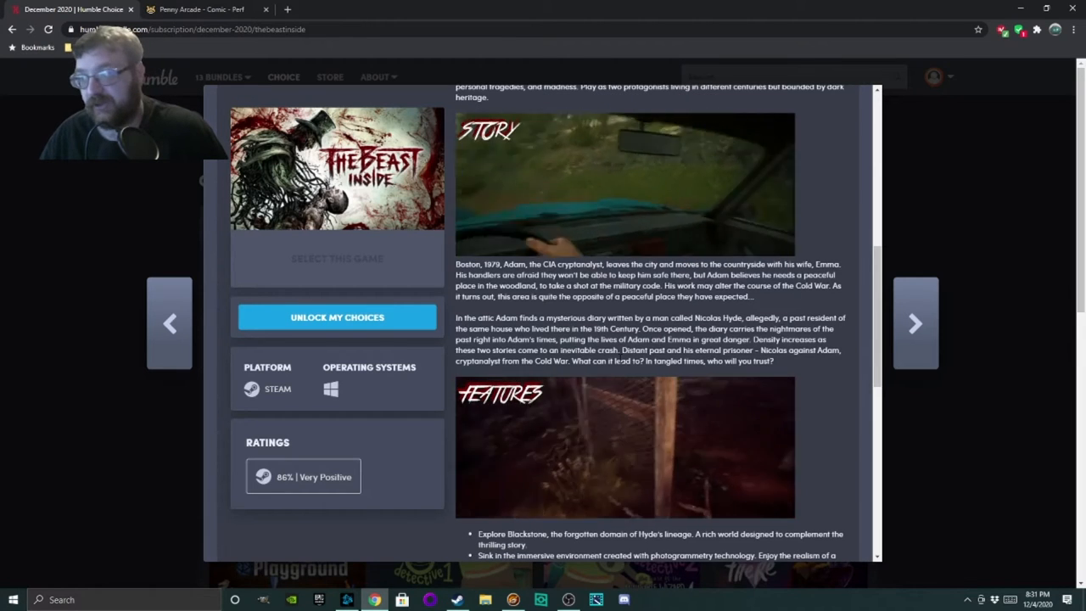
scroll(down, 3)
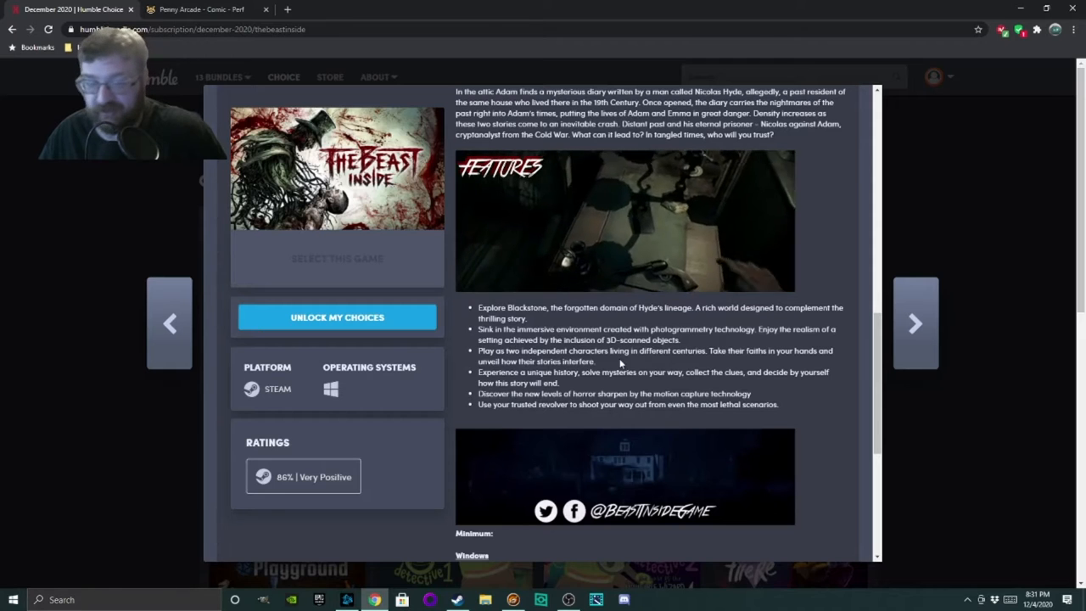
scroll(down, 3)
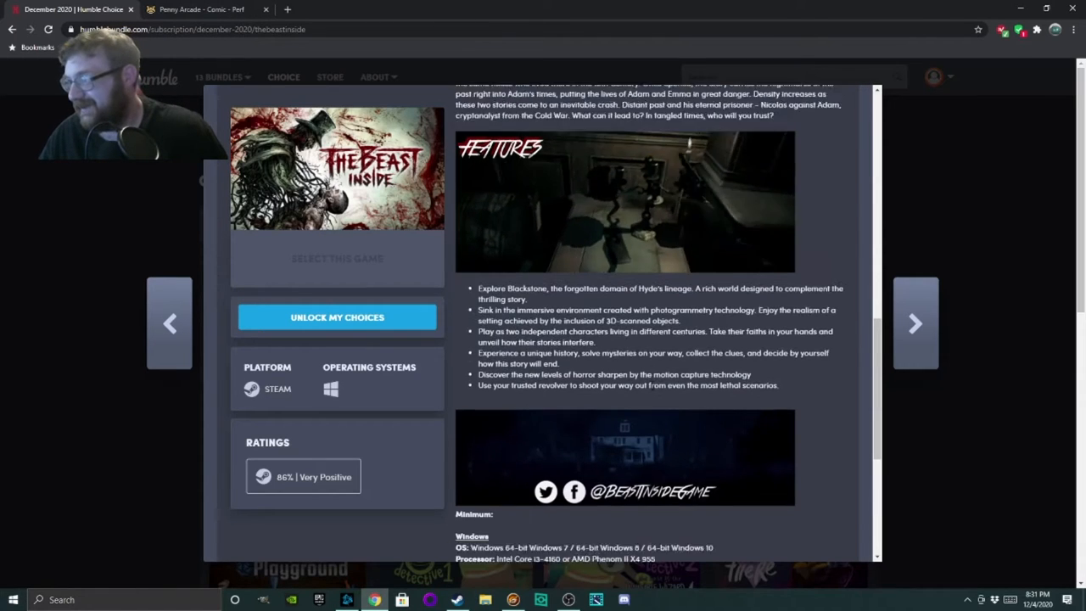
scroll(up, 3)
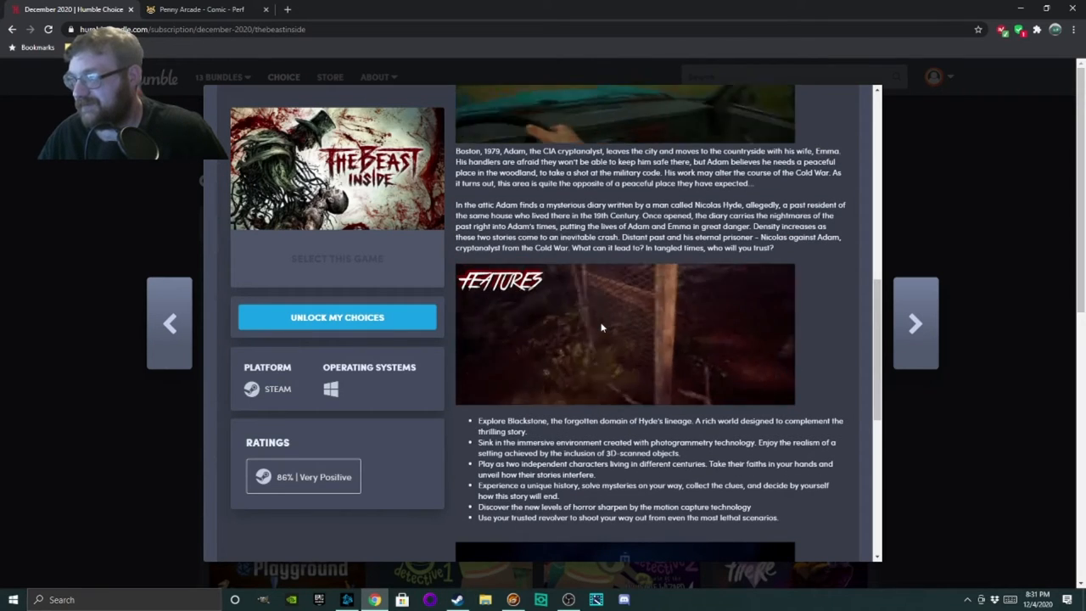
scroll(up, 3)
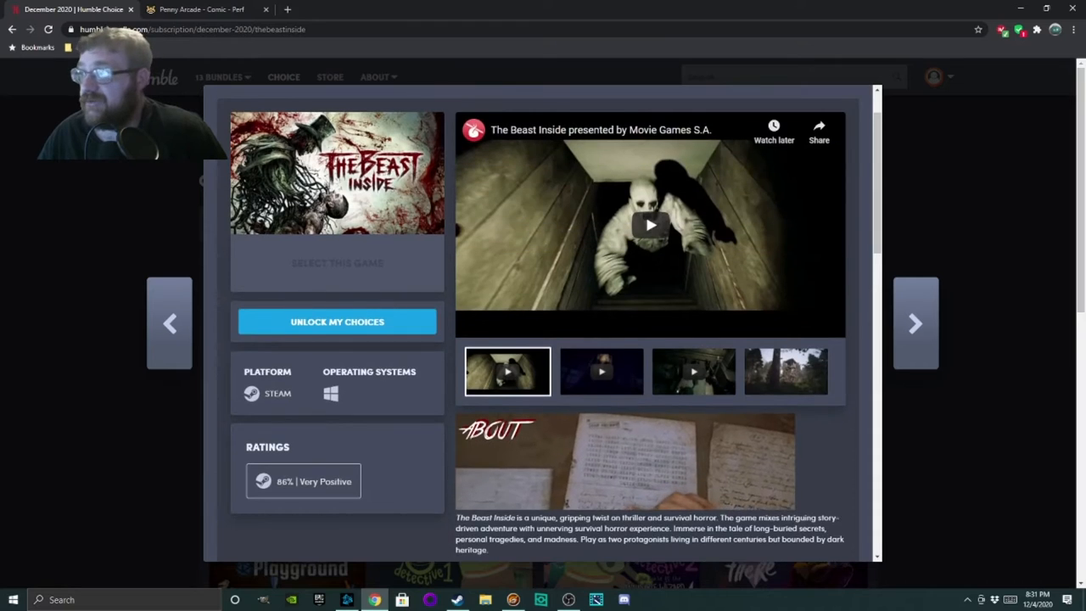
scroll(down, 3)
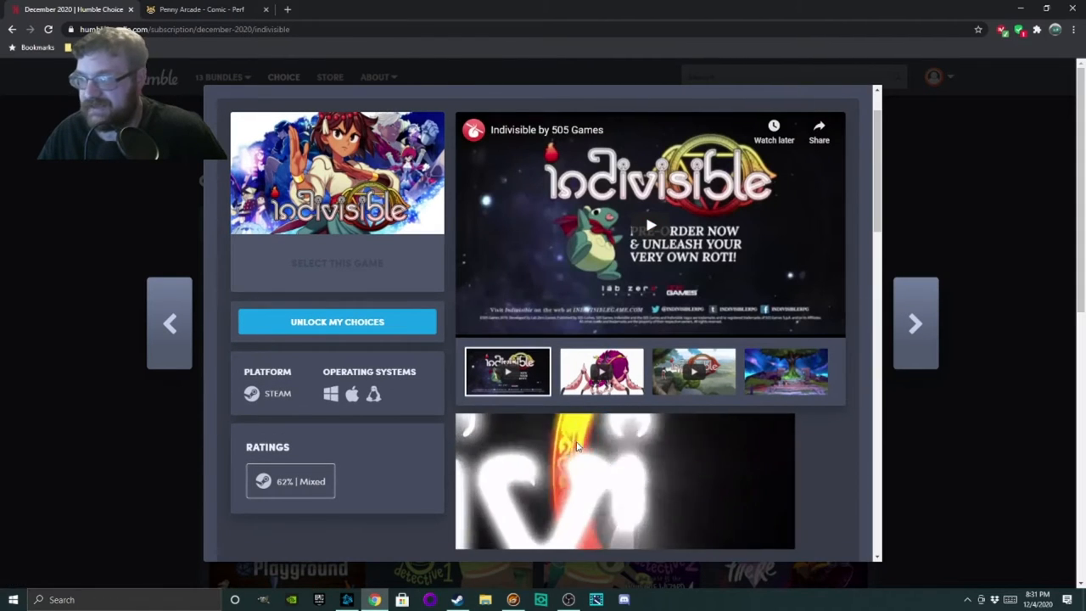
Scroll Indivisible's pop-up past screenshots, story and incarnations to the Minimum Windows requirements.
scroll(down, 3)
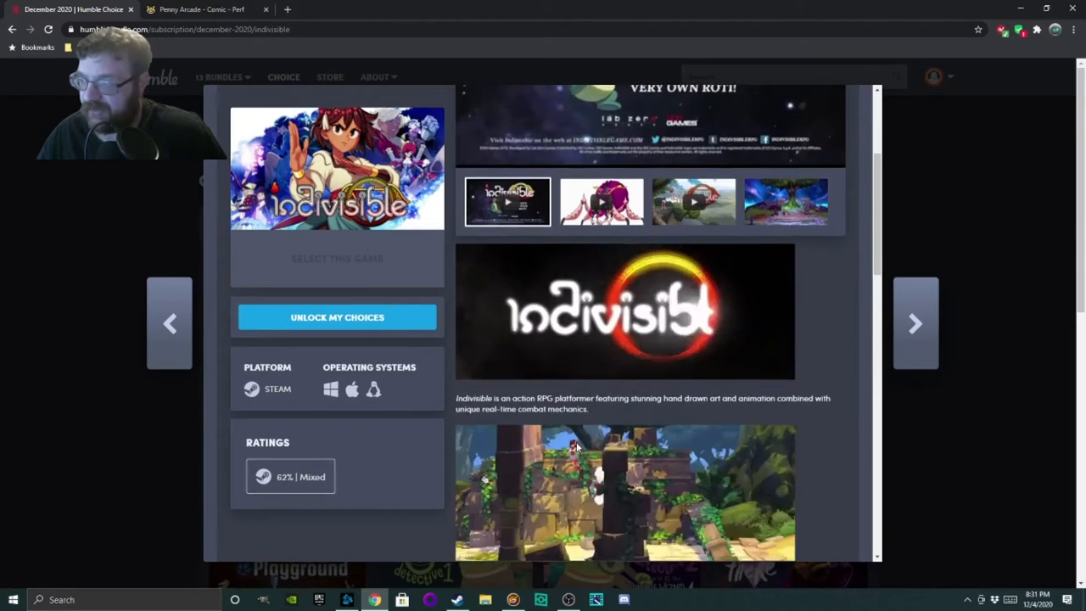
scroll(down, 3)
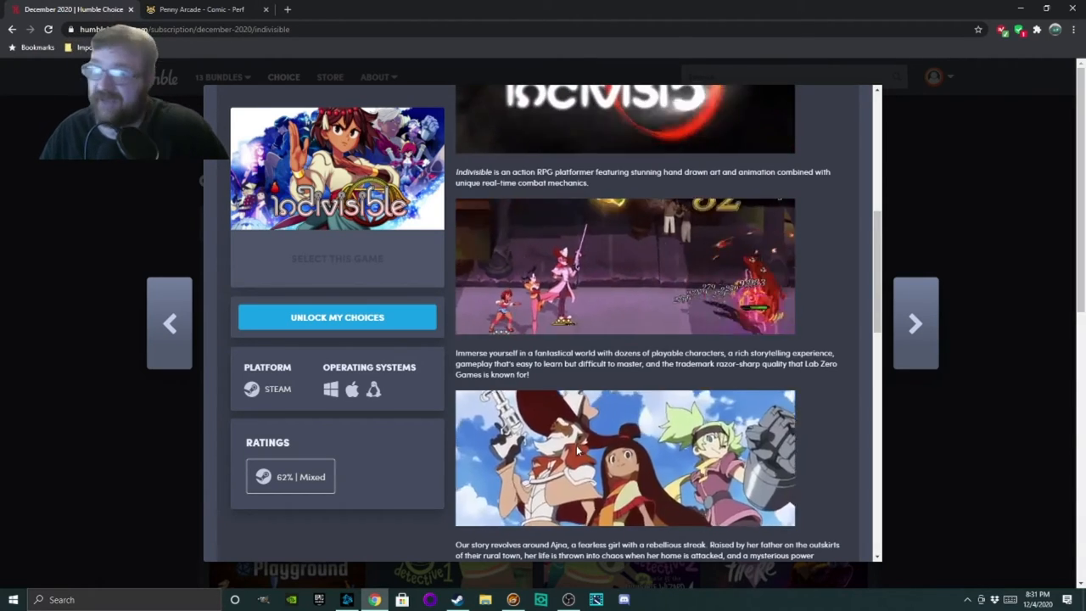
scroll(down, 3)
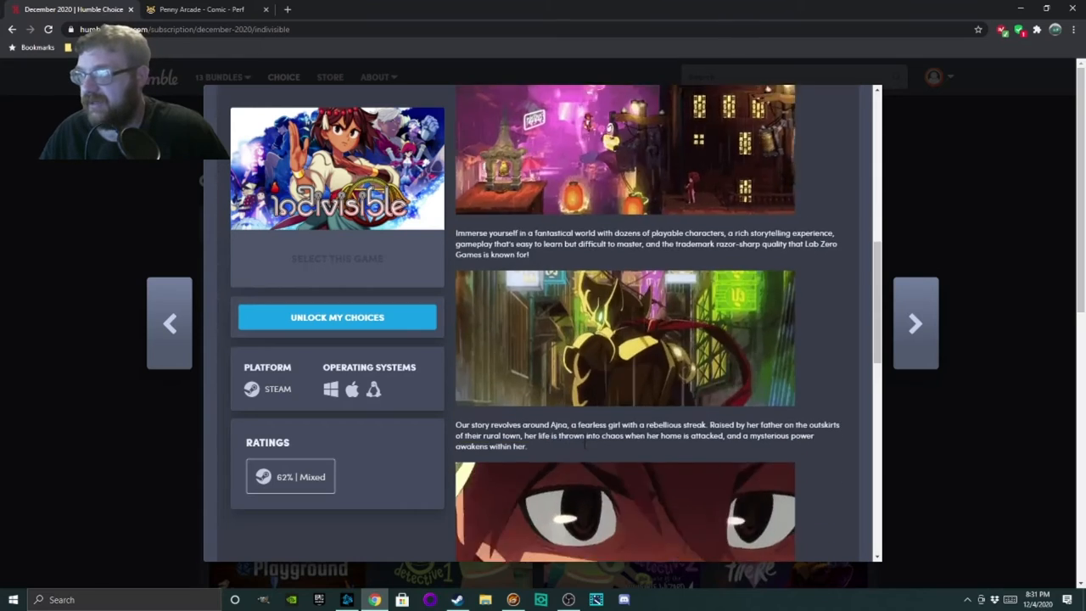
scroll(down, 3)
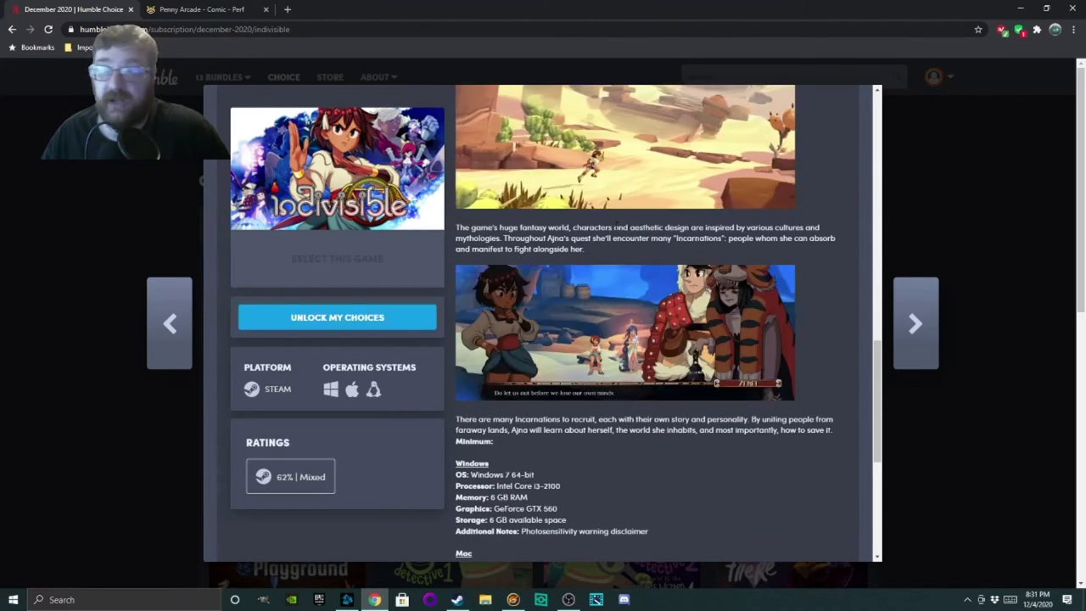
Advance to Shining Resonance Refrain and read its story plus minimum and recommended requirements.
click(916, 322)
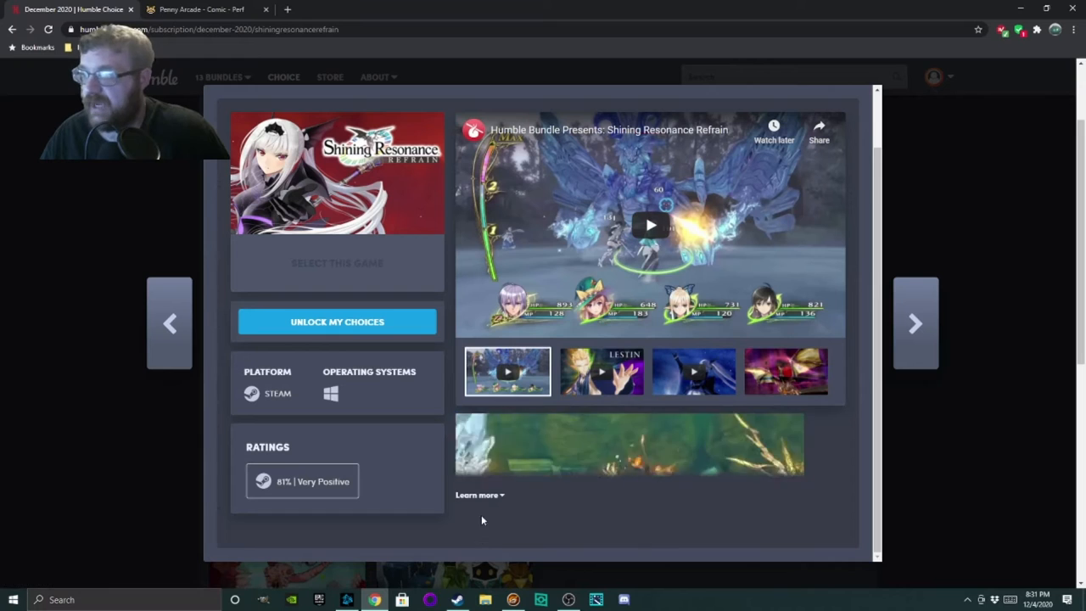
scroll(down, 3)
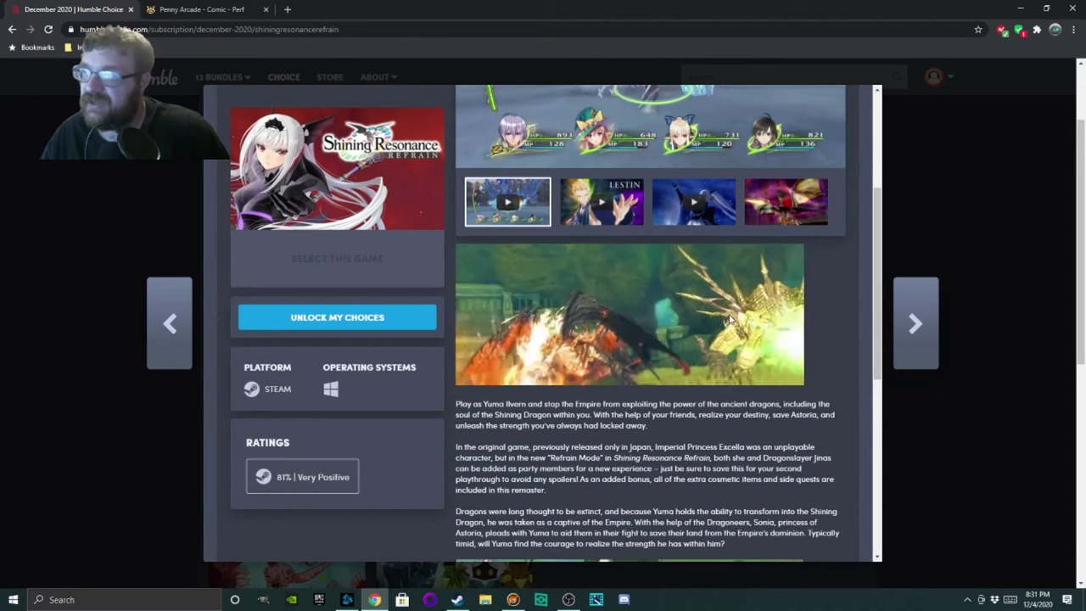
scroll(down, 3)
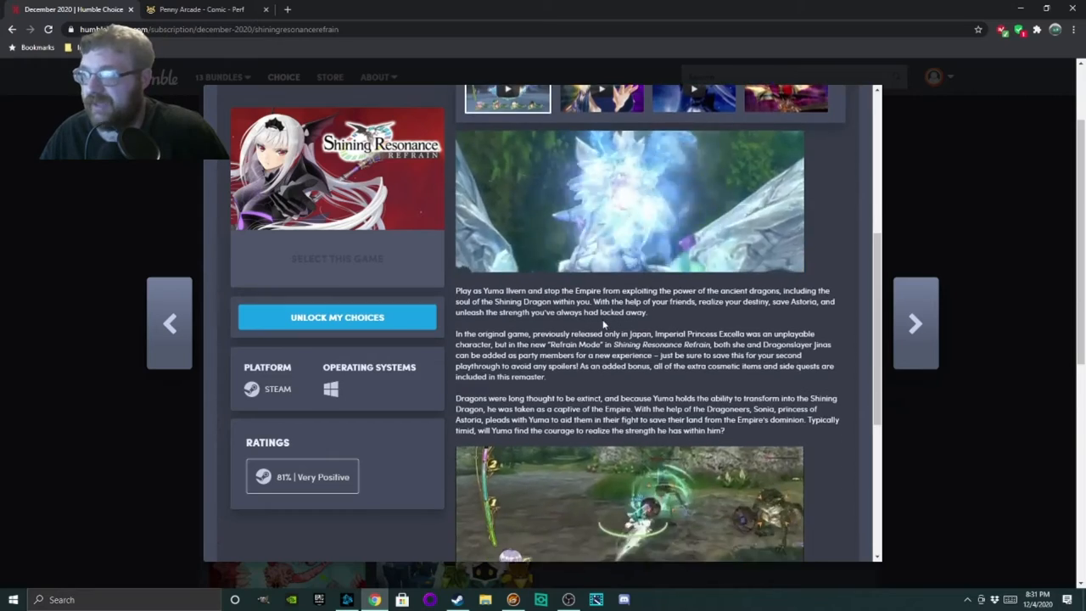
scroll(down, 3)
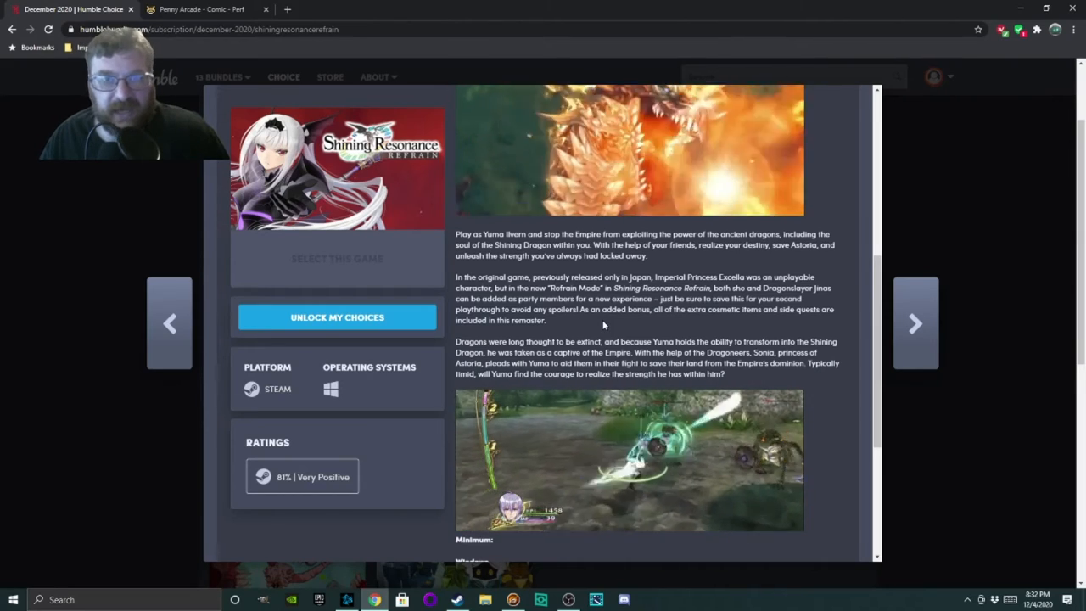
scroll(down, 3)
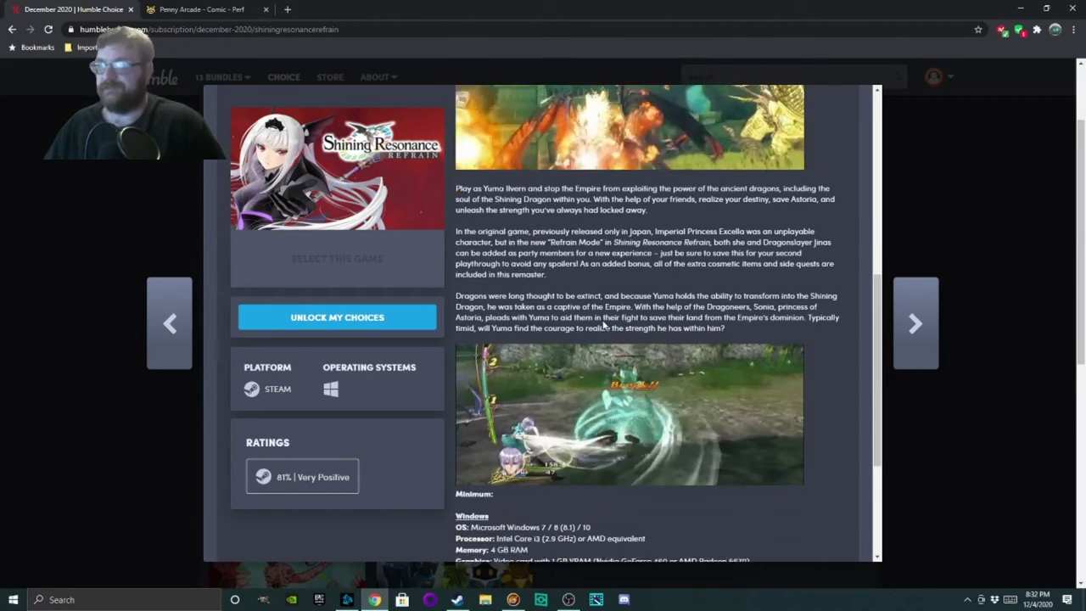
scroll(down, 3)
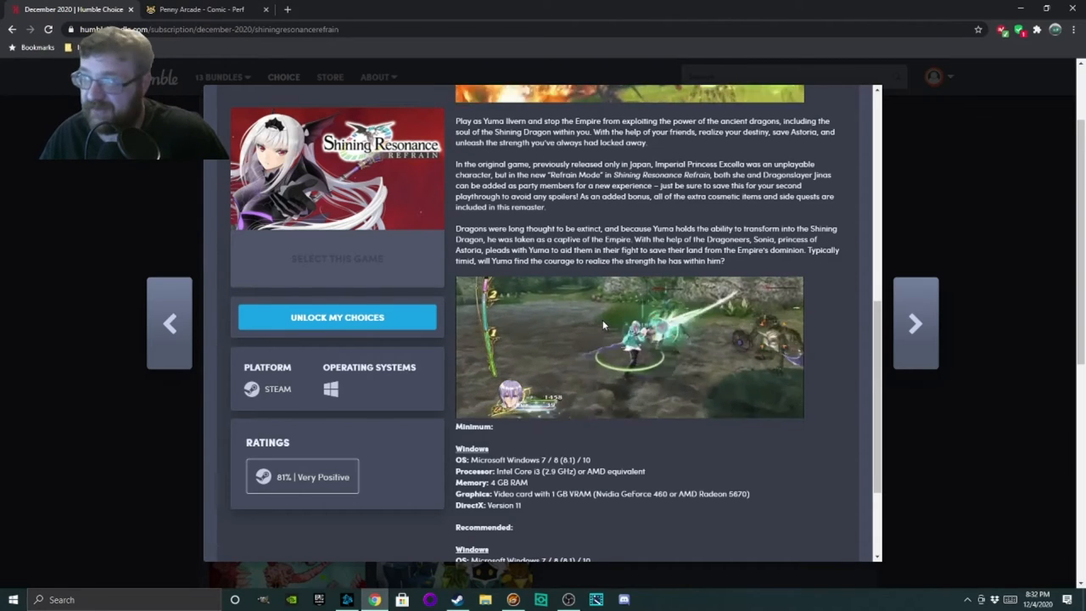
scroll(up, 3)
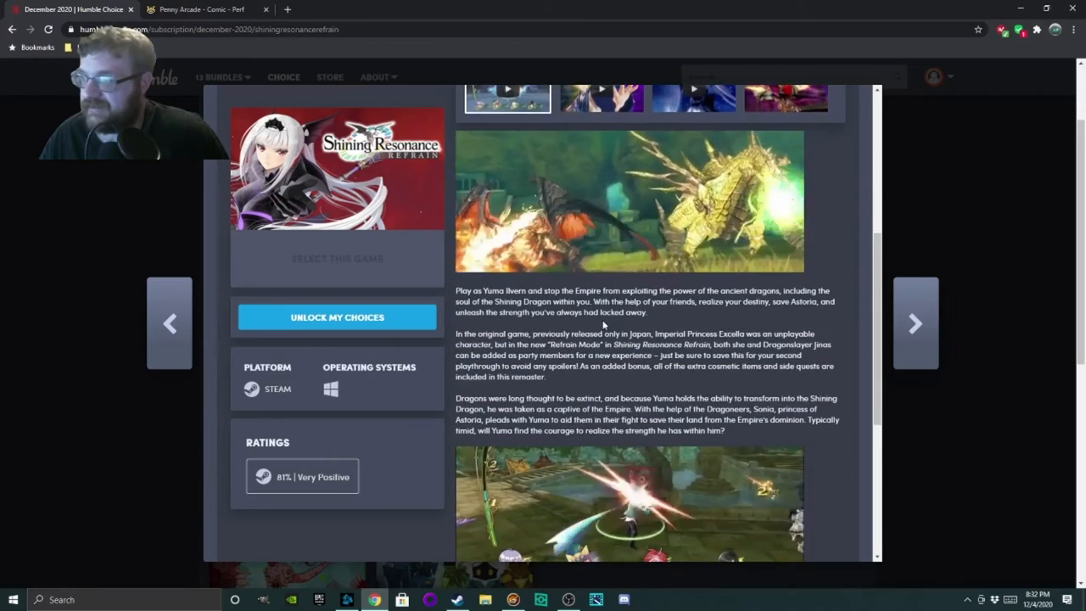
scroll(down, 3)
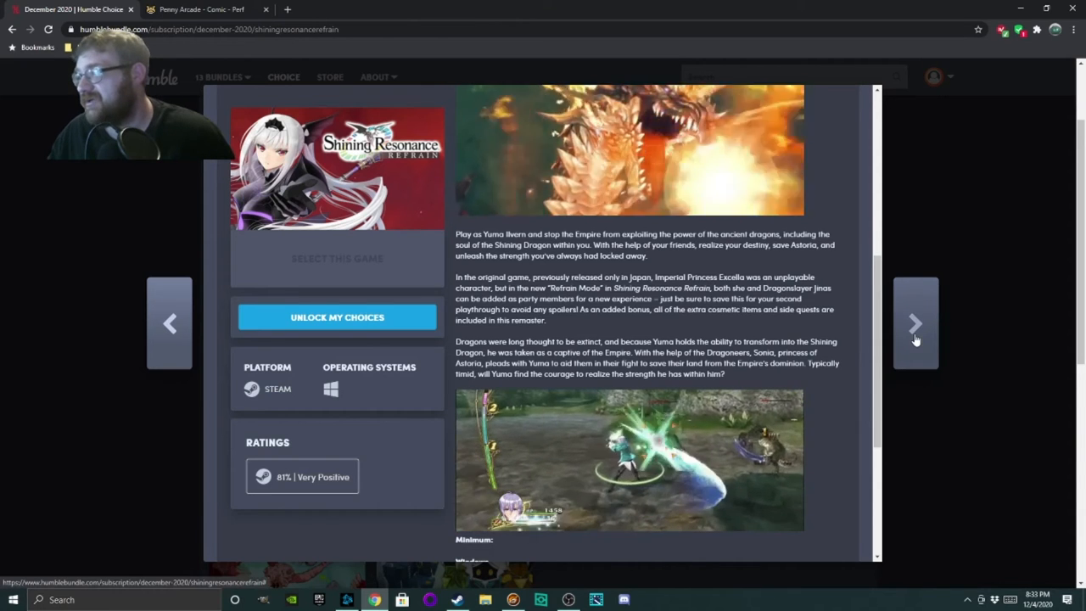
Advance to Zwei: The Arges Adventure and look over its story, features and minimum requirements.
click(915, 322)
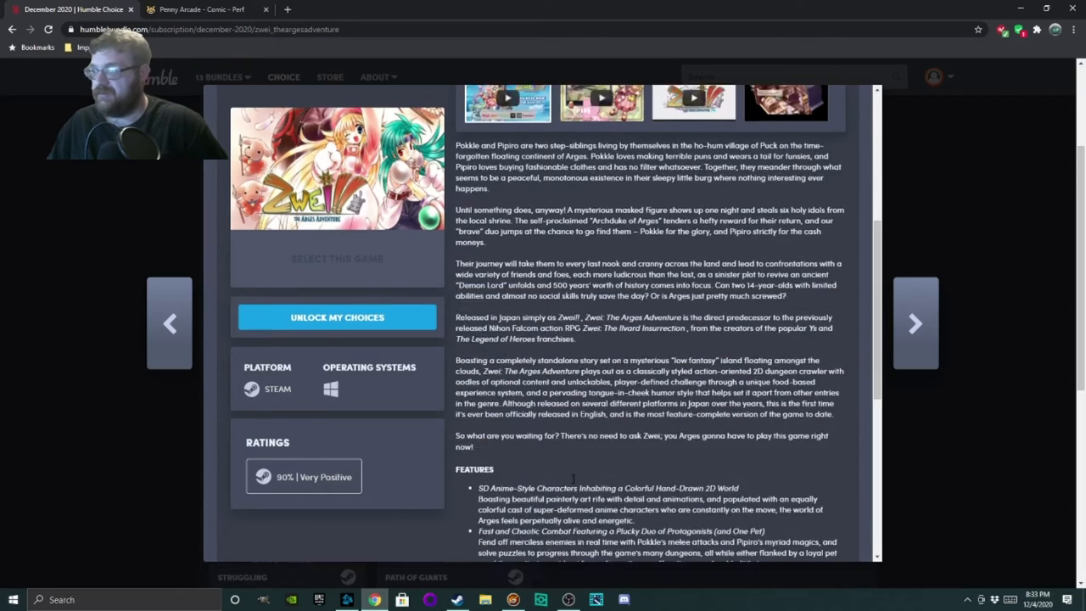
scroll(down, 3)
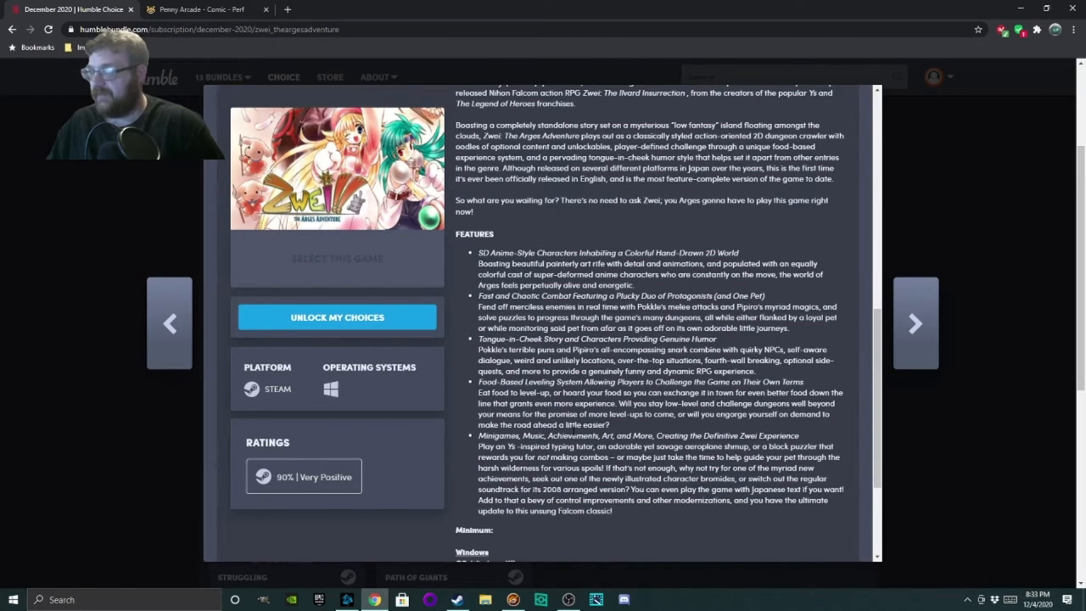
scroll(down, 3)
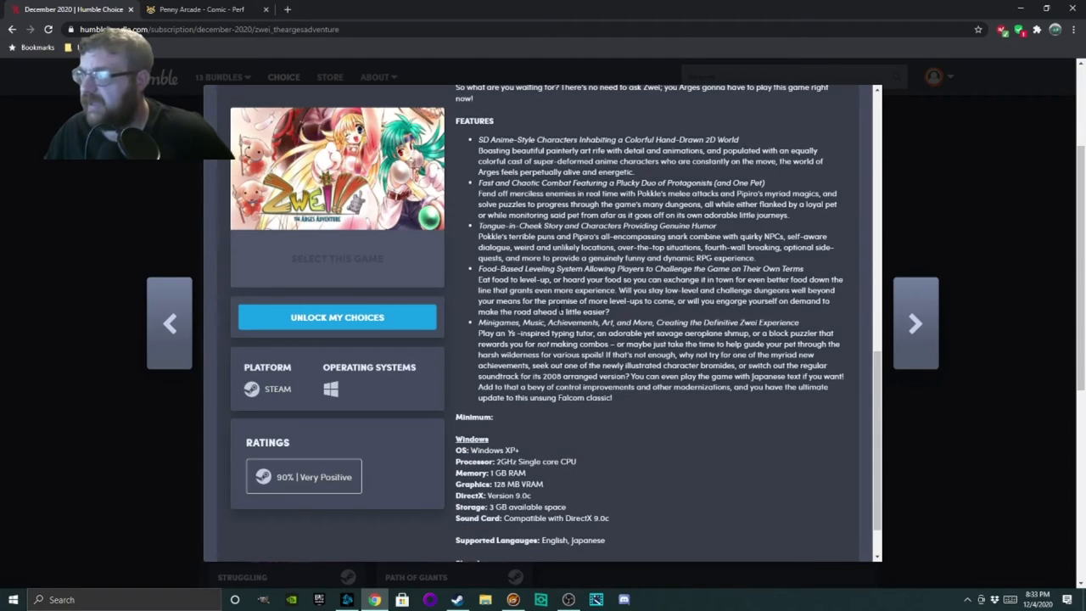
scroll(up, 3)
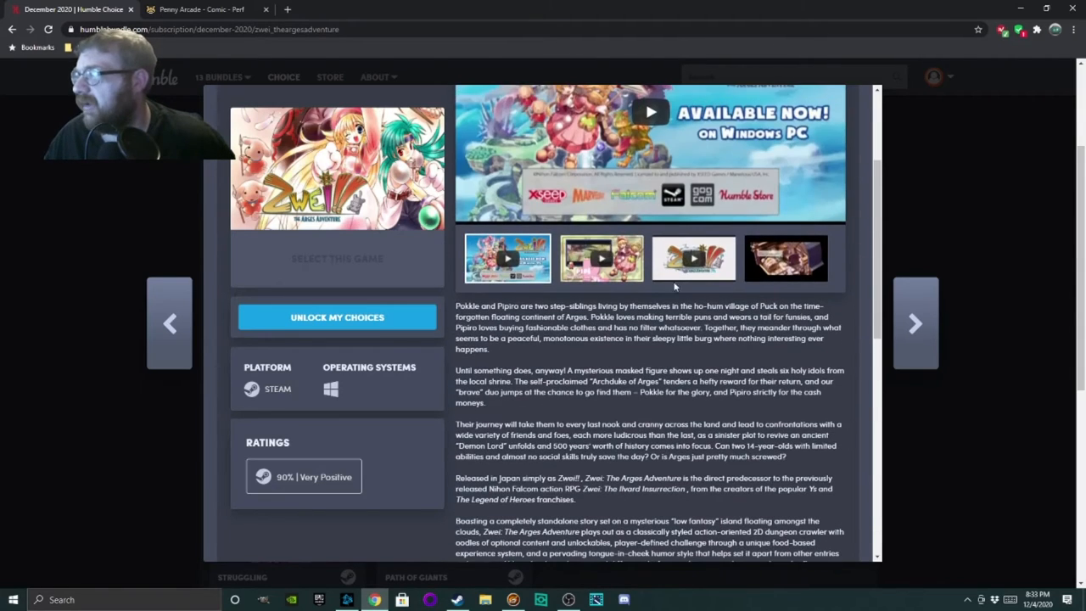
Switch Zwei: The Arges Adventure's gallery to screenshots and view two more images.
click(785, 259)
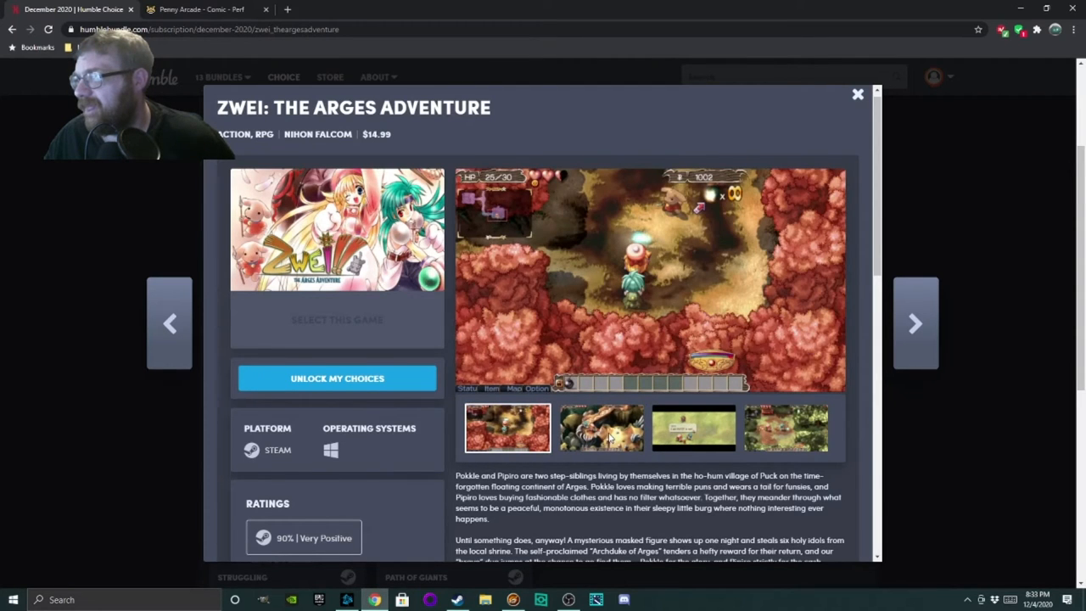
click(600, 427)
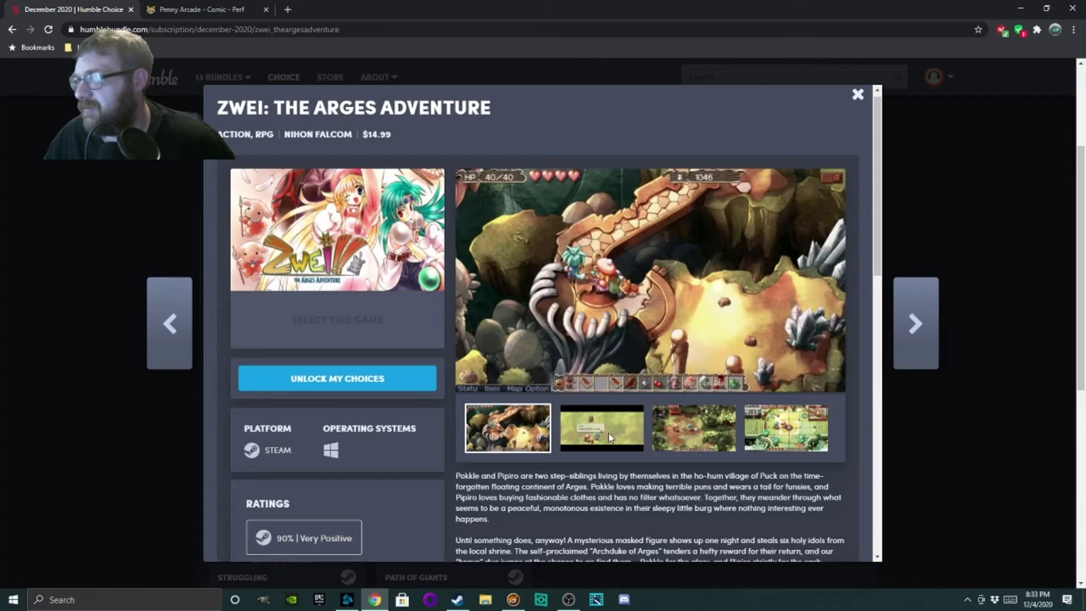
click(602, 427)
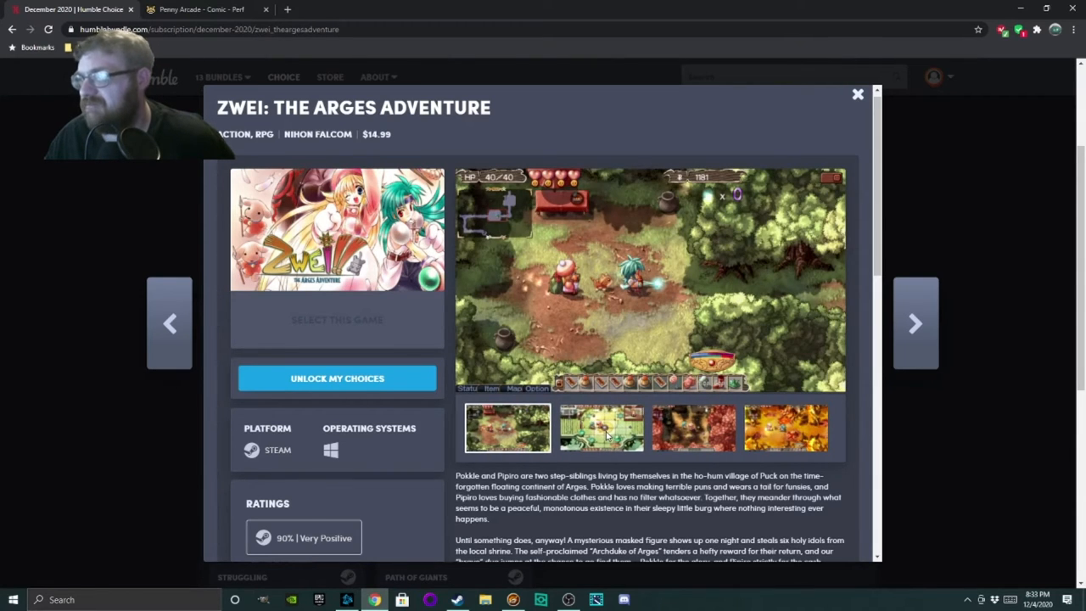
Scroll further through Arges Adventure, then move on to Zwei: The Ilvard Insurrection.
scroll(down, 3)
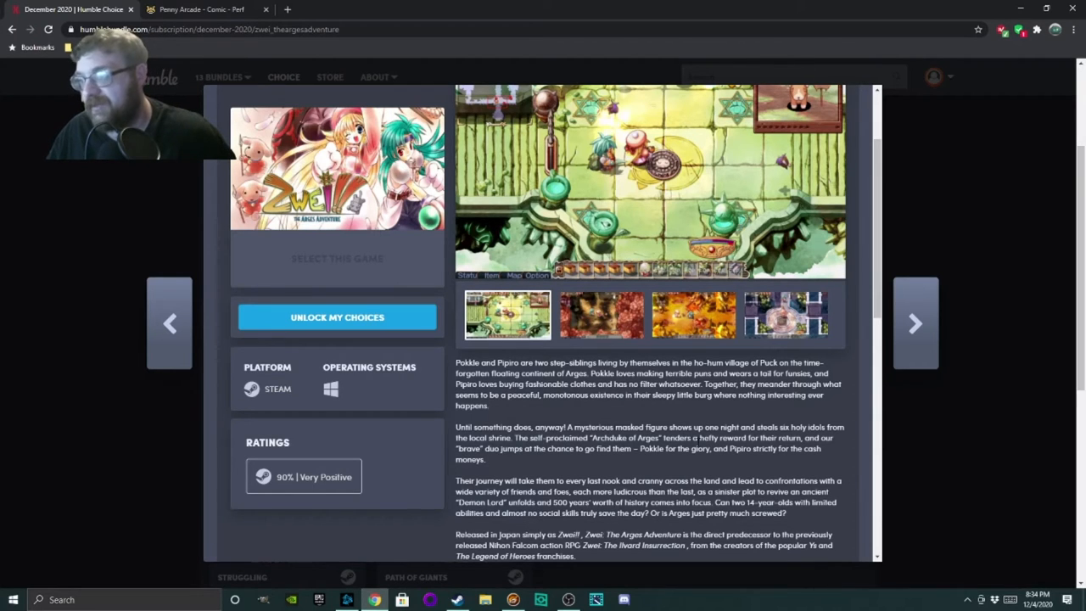
scroll(down, 3)
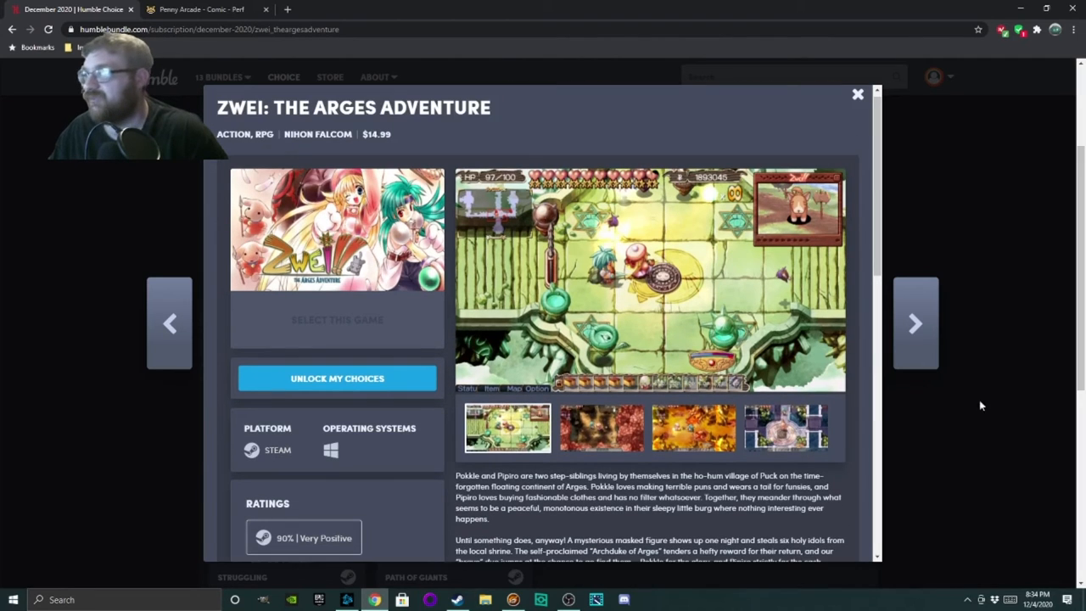
click(915, 322)
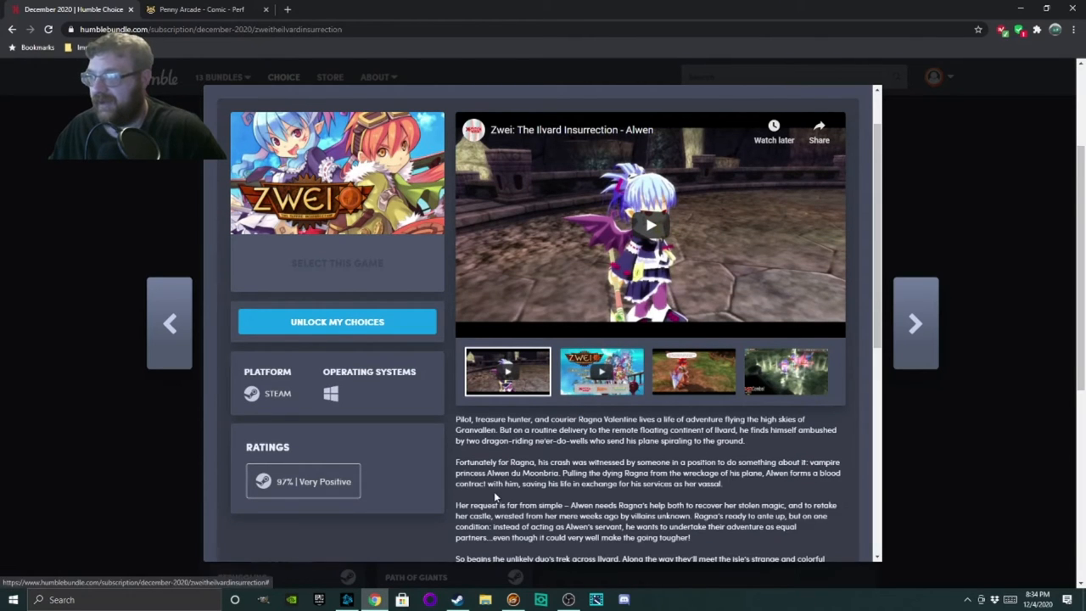
Read Zwei: The Ilvard Insurrection's story, features and requirements, then view another gallery screenshot.
scroll(down, 3)
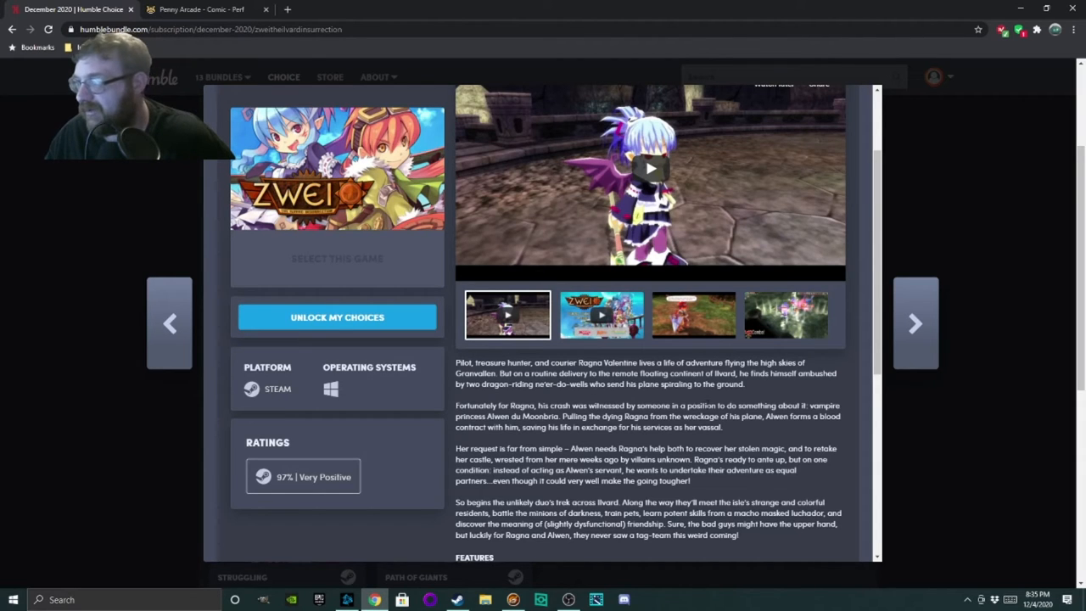
mouse_move(765, 396)
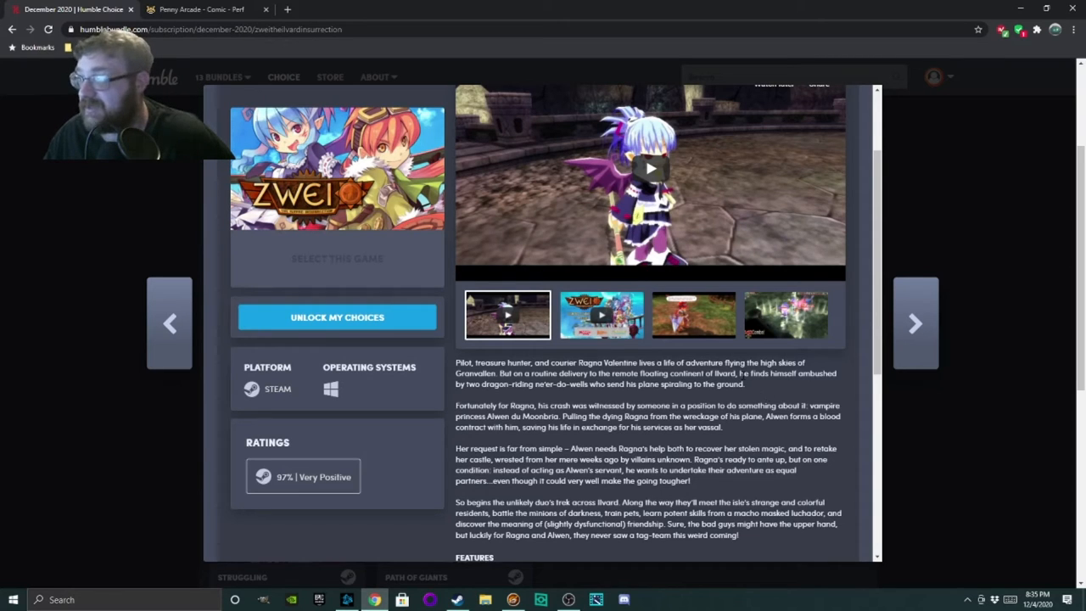
scroll(down, 3)
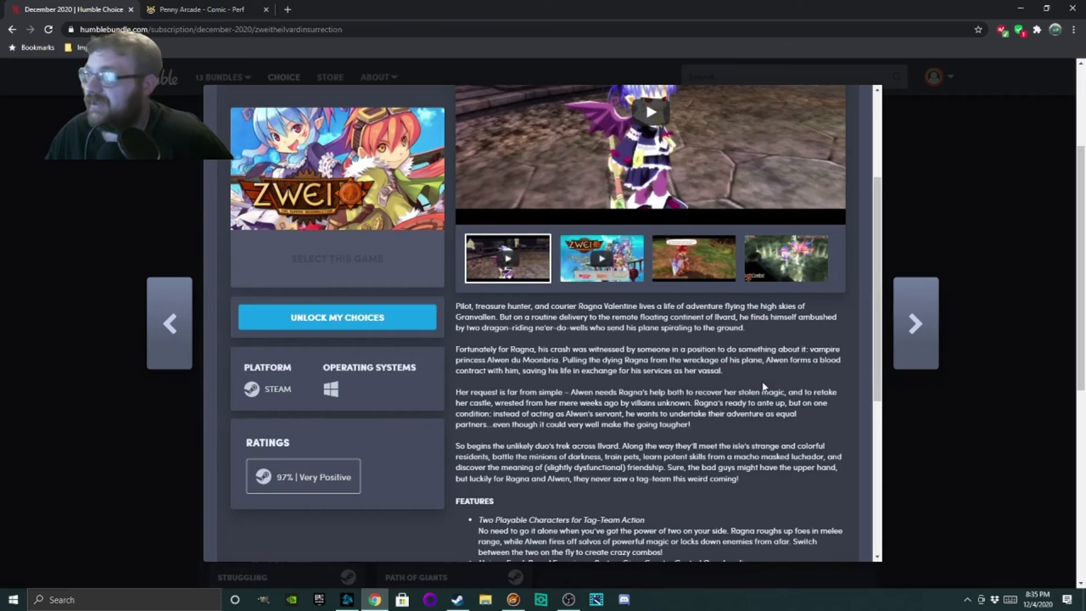
scroll(down, 3)
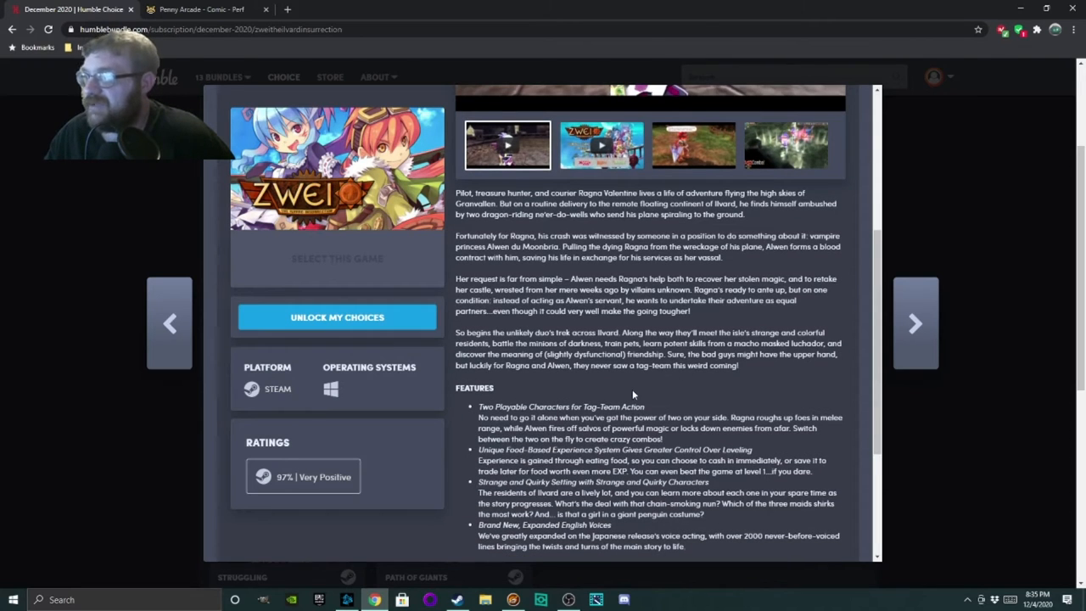
scroll(down, 3)
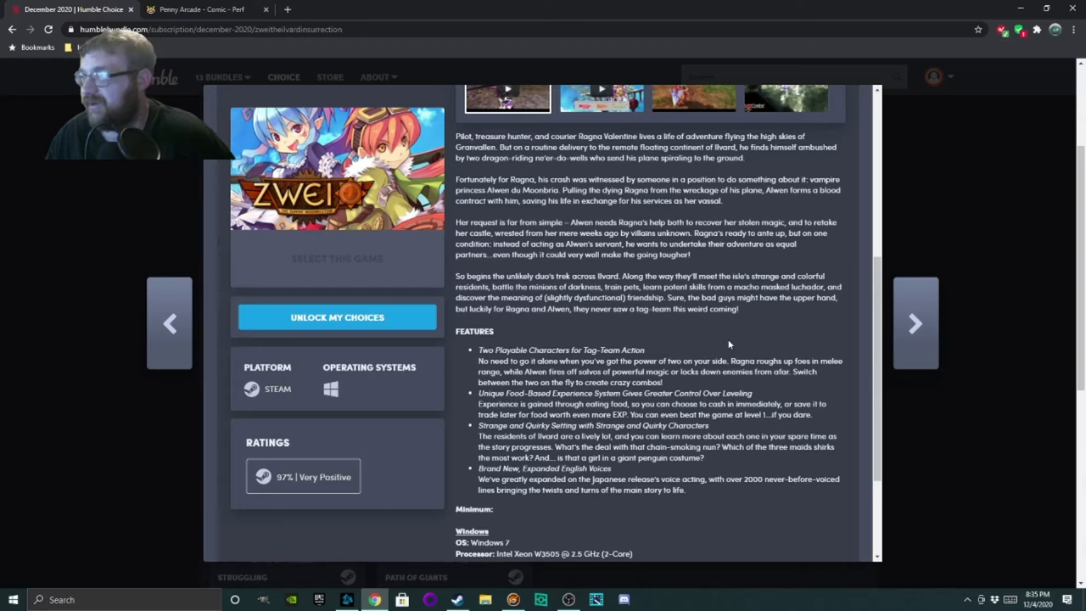
scroll(up, 3)
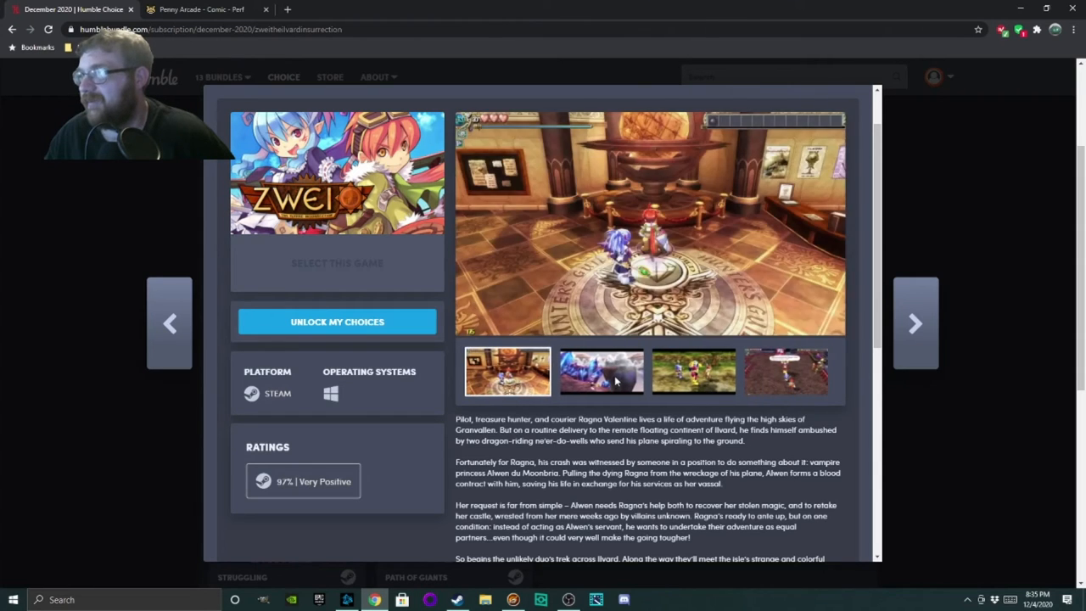
click(601, 372)
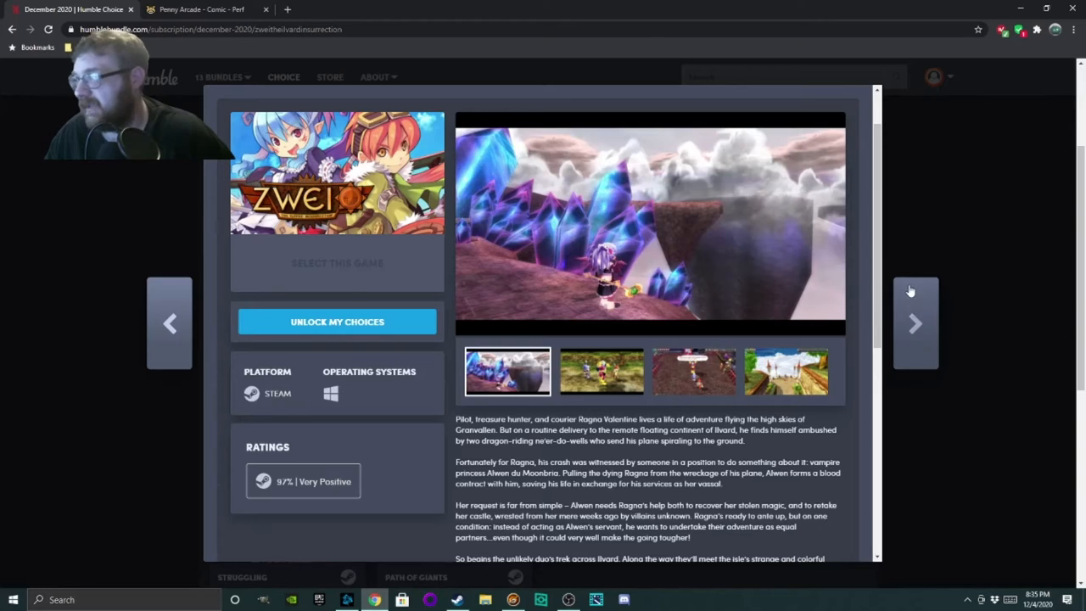
Advance to Tabletop Playground and scroll through its description.
click(916, 323)
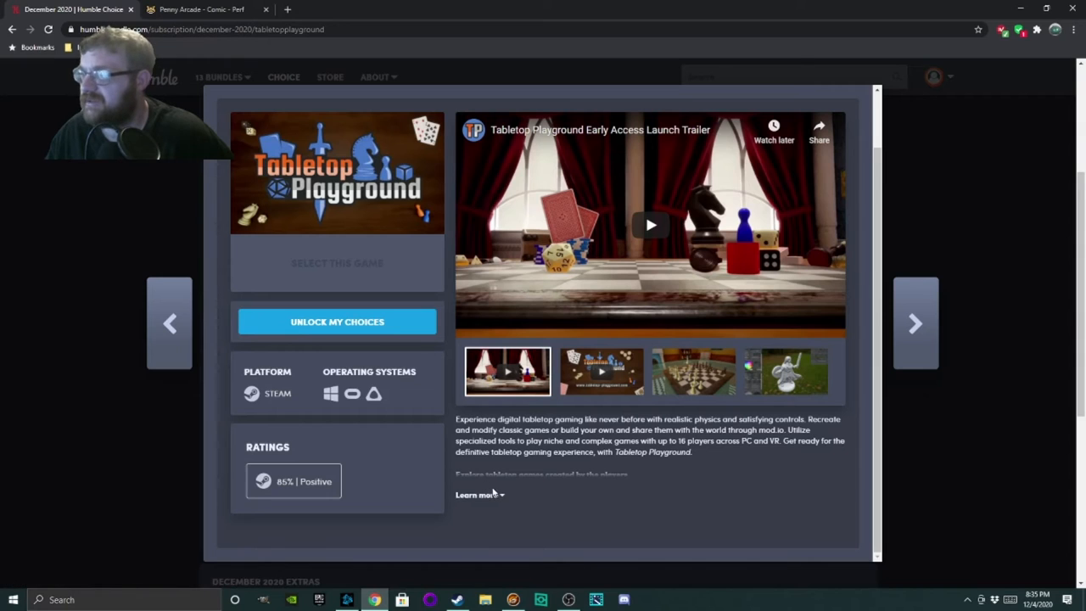
scroll(down, 3)
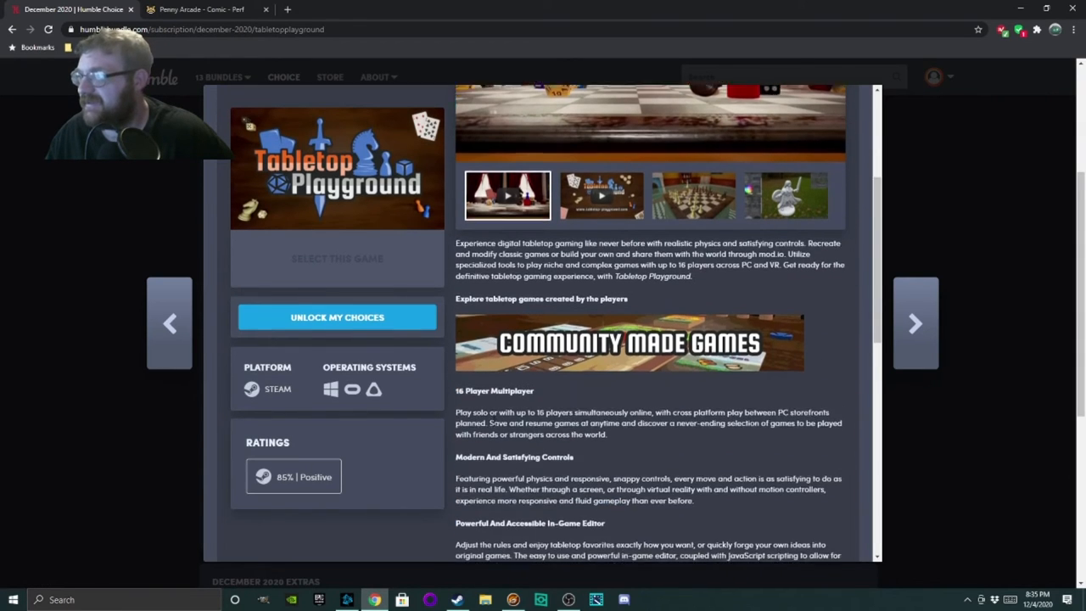
scroll(down, 3)
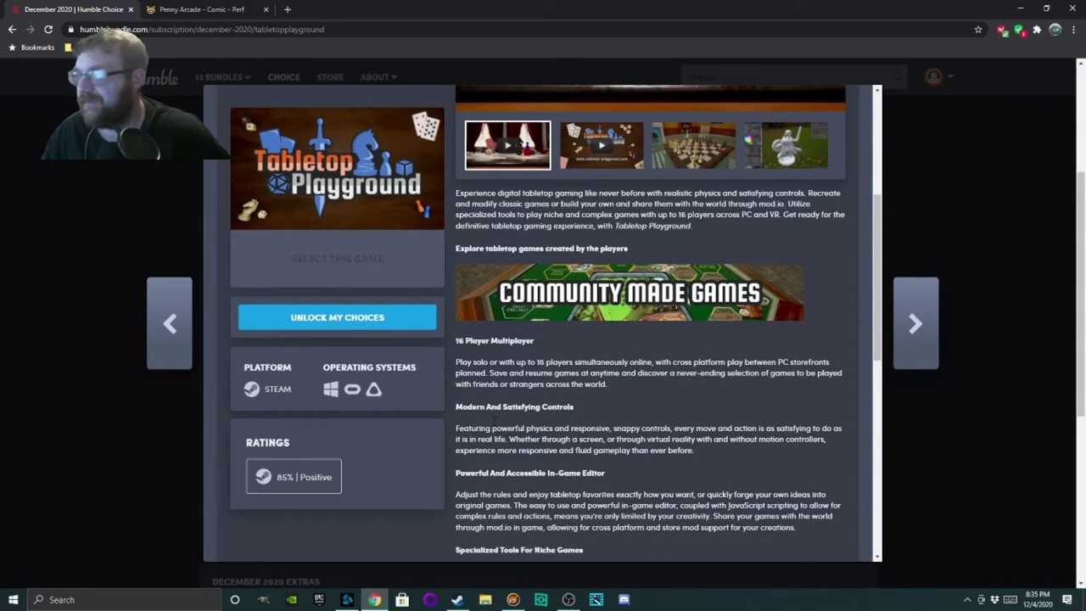
scroll(down, 3)
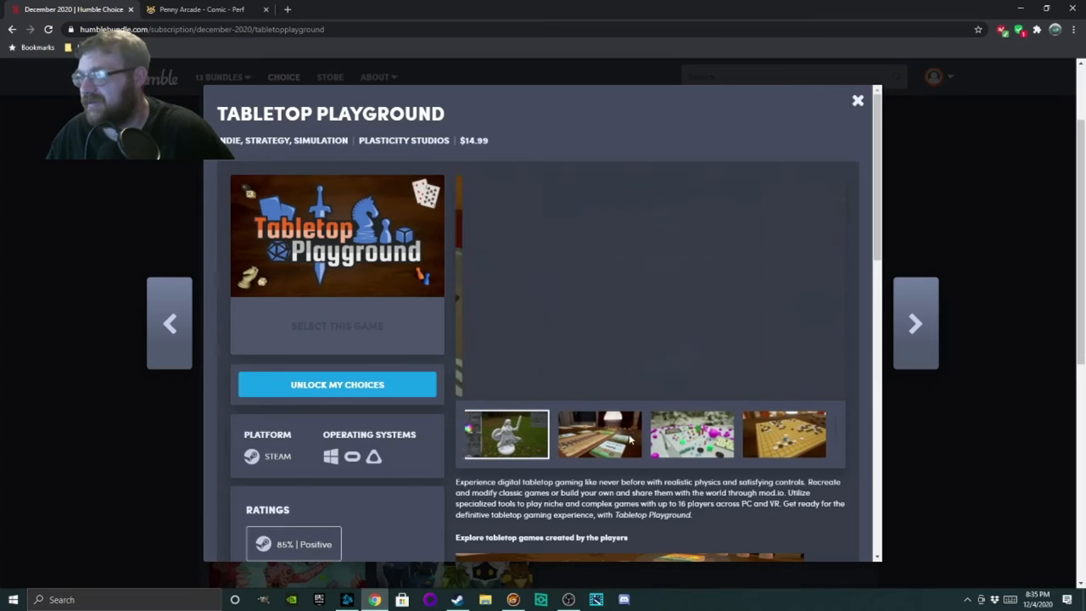
View several Tabletop Playground screenshots in the gallery.
click(506, 434)
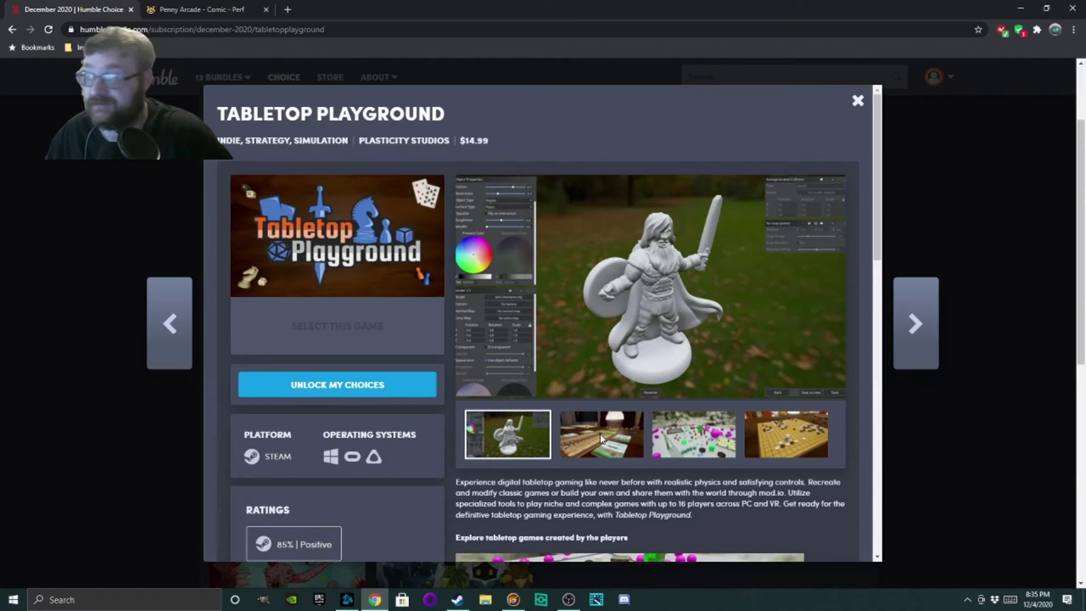
click(600, 433)
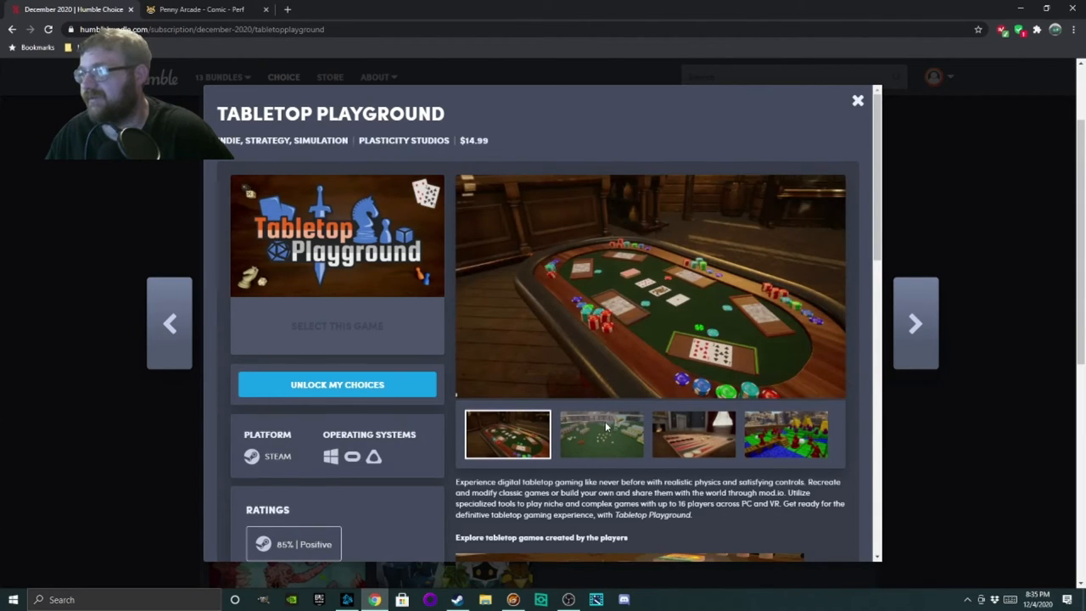
click(916, 323)
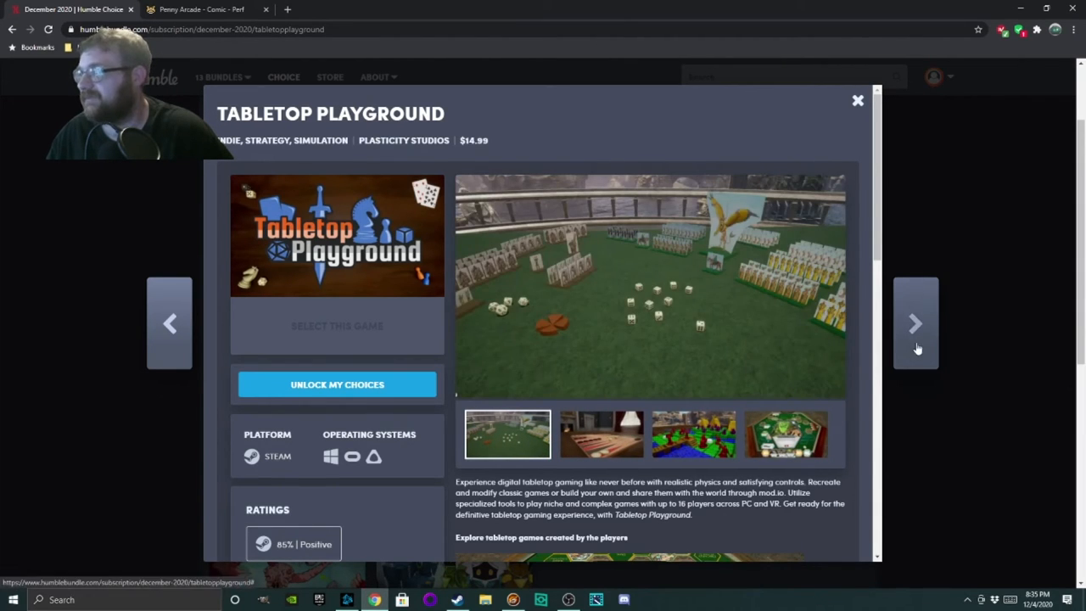
Open the Frog Detective 1 pop-up, expand its full description and scroll through it.
click(916, 322)
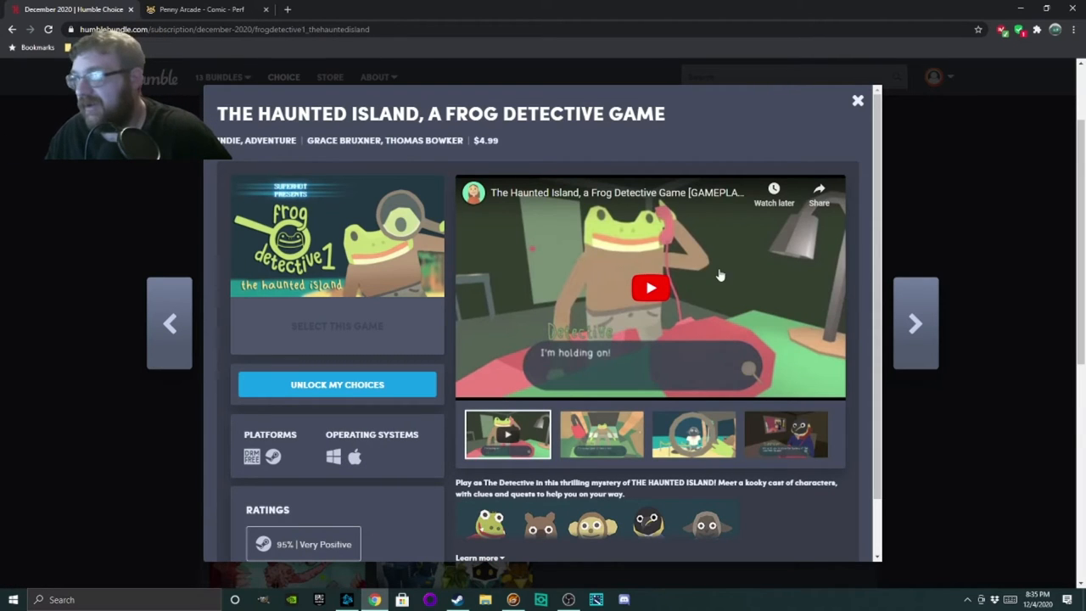
mouse_move(619, 279)
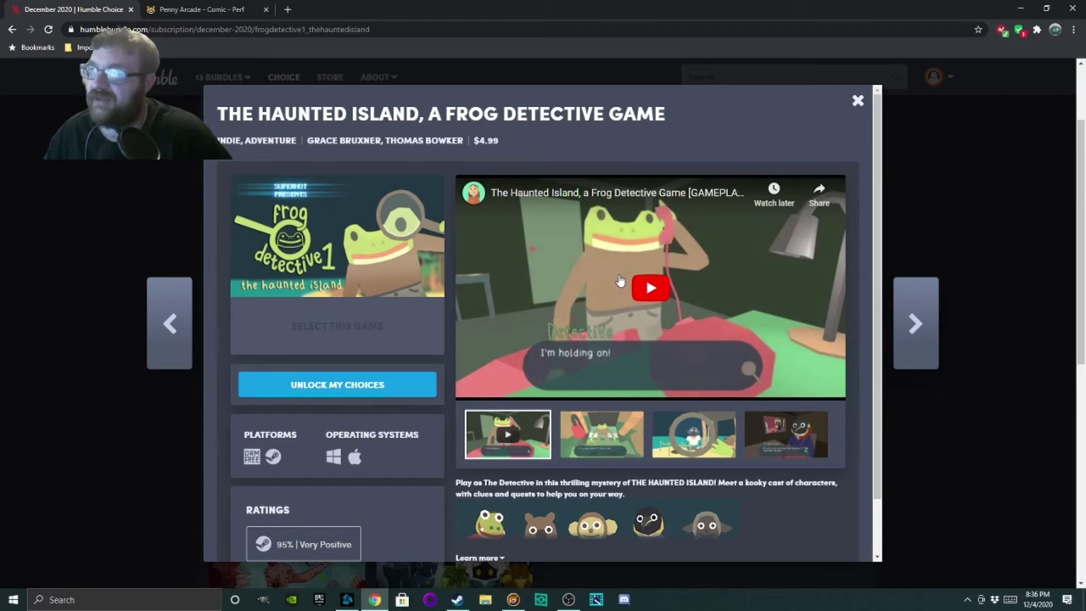
scroll(down, 3)
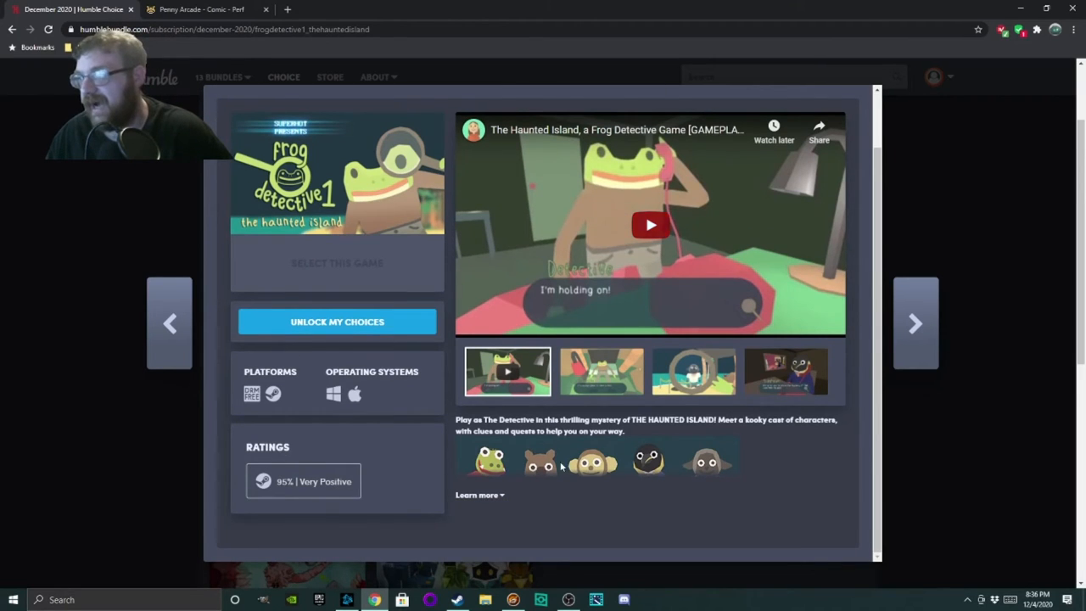
click(477, 495)
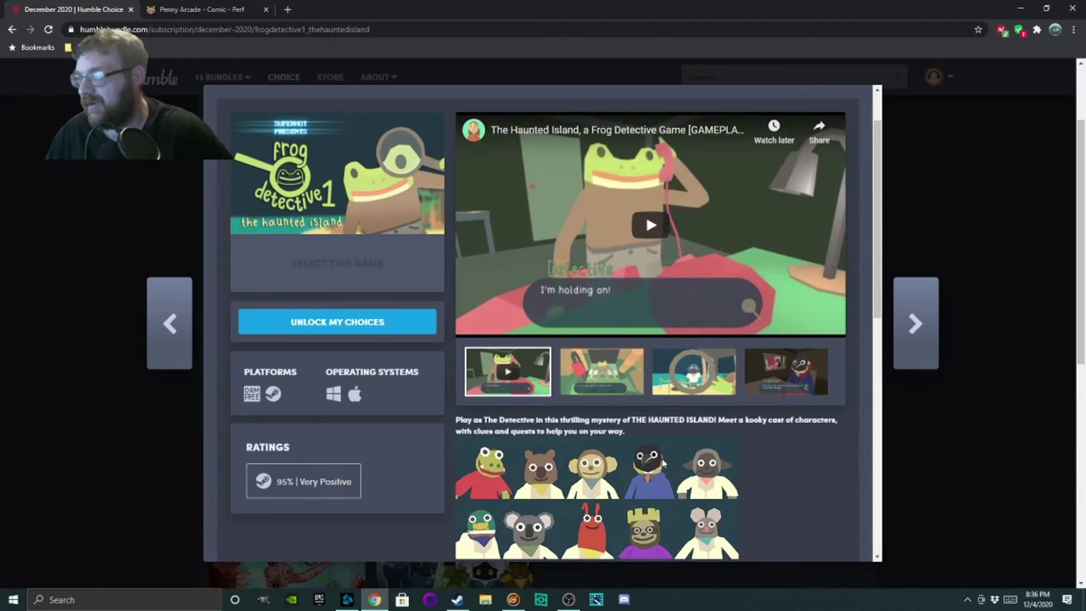
scroll(down, 3)
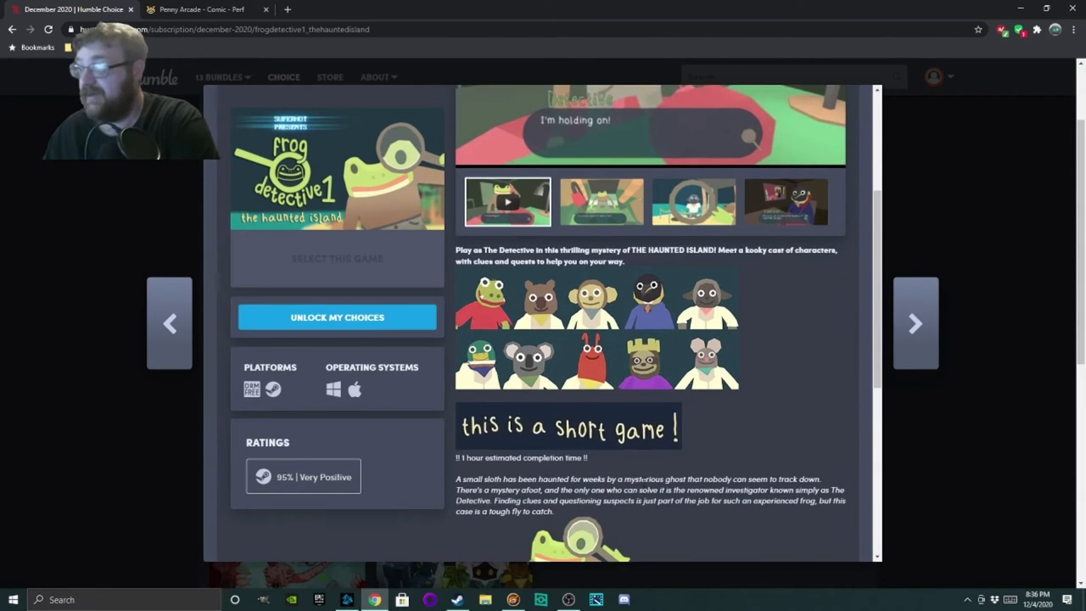
scroll(down, 3)
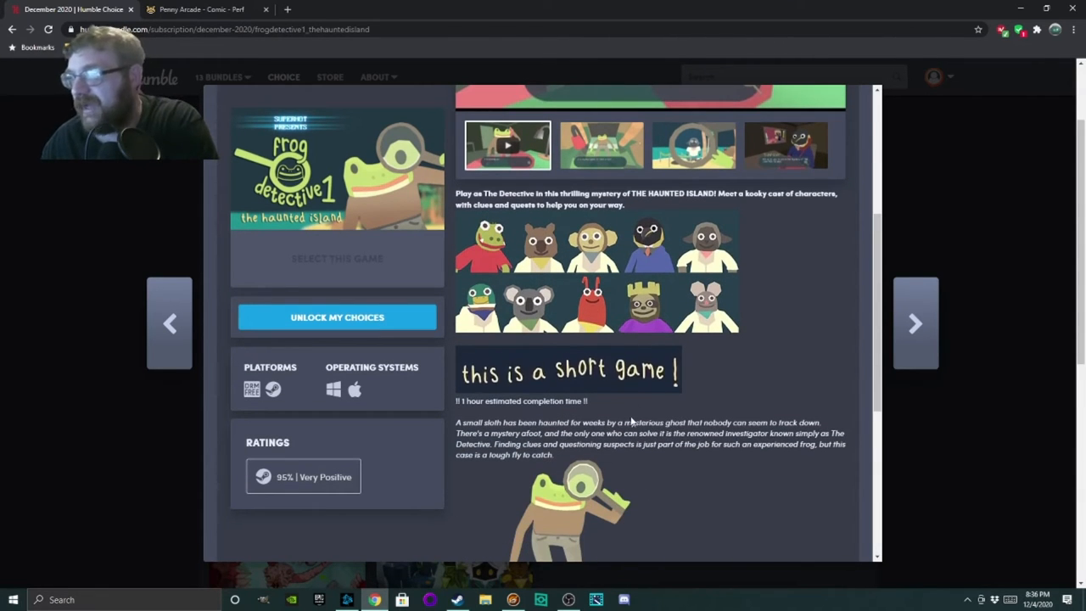
scroll(down, 3)
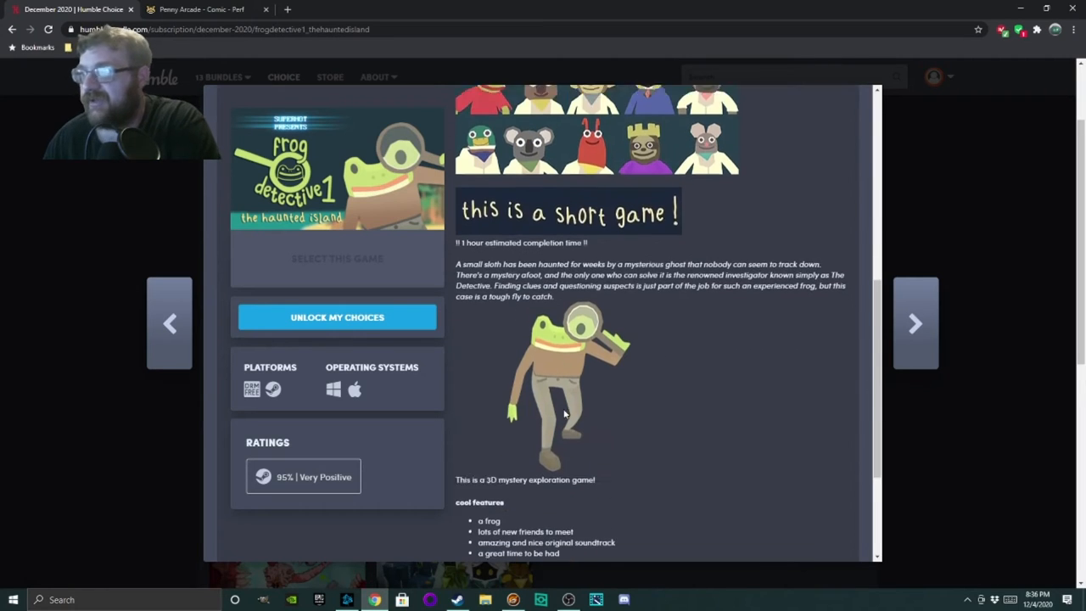
scroll(down, 3)
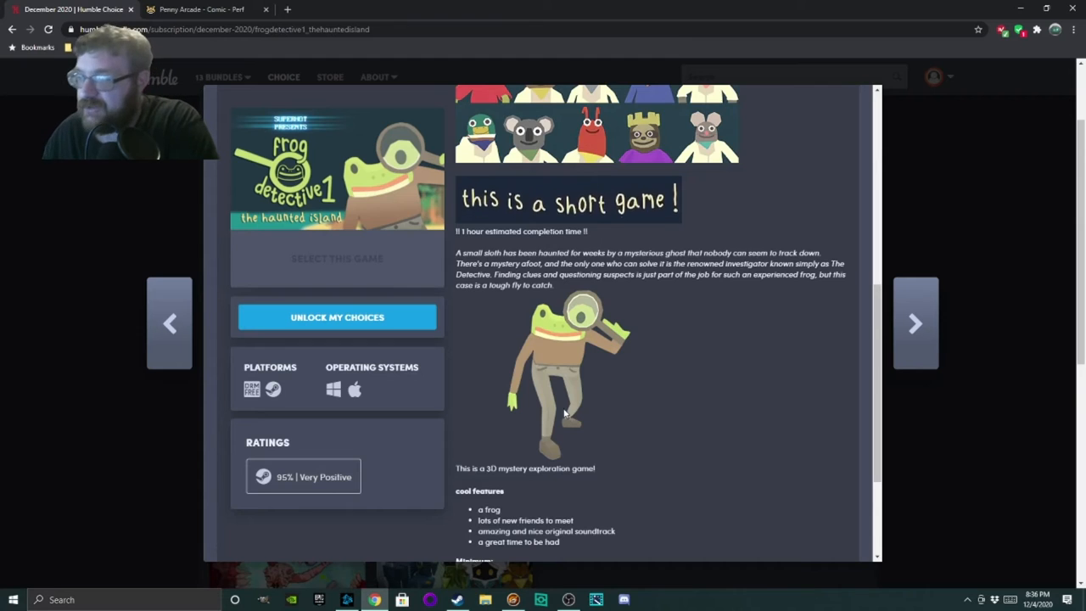
scroll(down, 3)
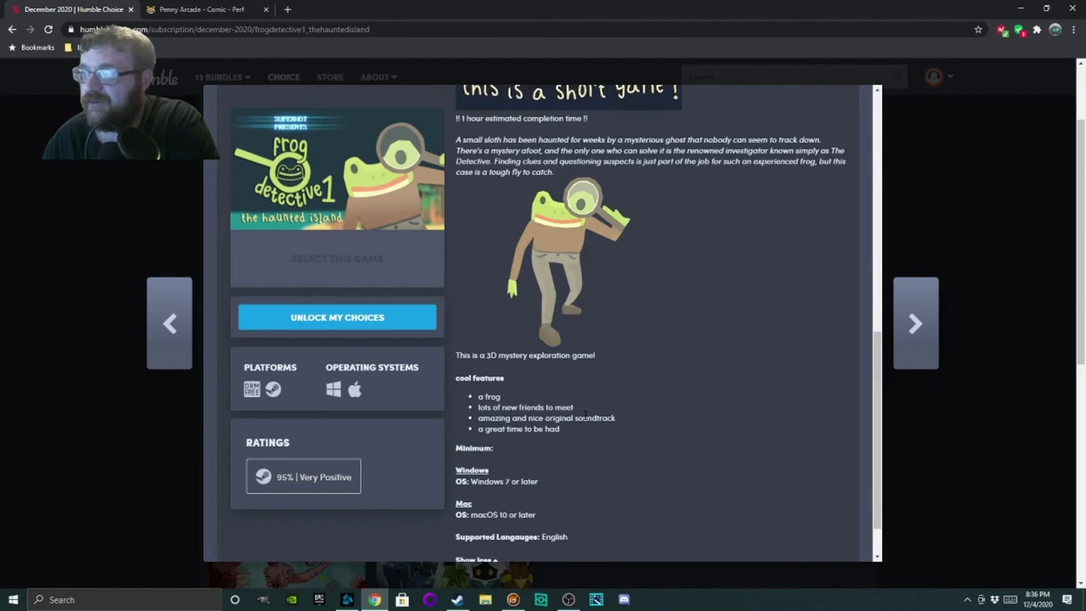
scroll(up, 3)
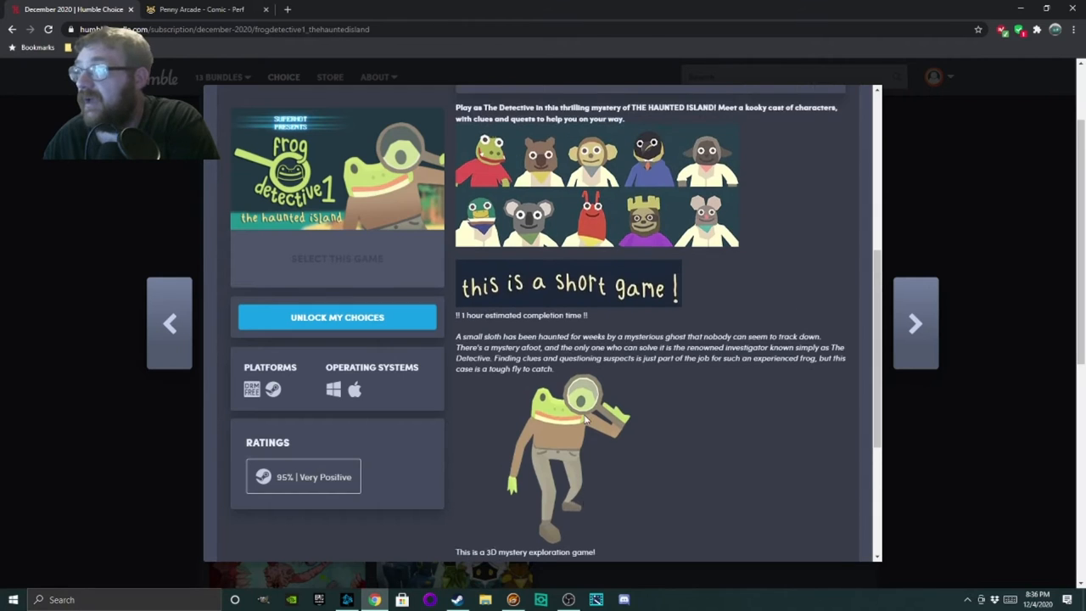
scroll(up, 3)
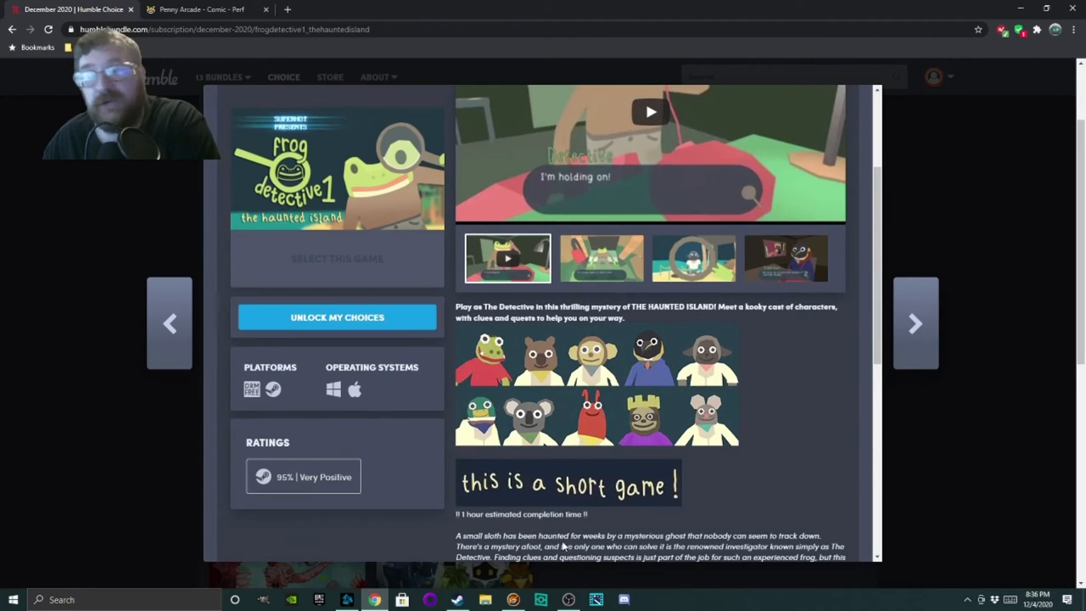
Advance to the Frog Detective 2 pop-up and scroll through its details.
click(915, 323)
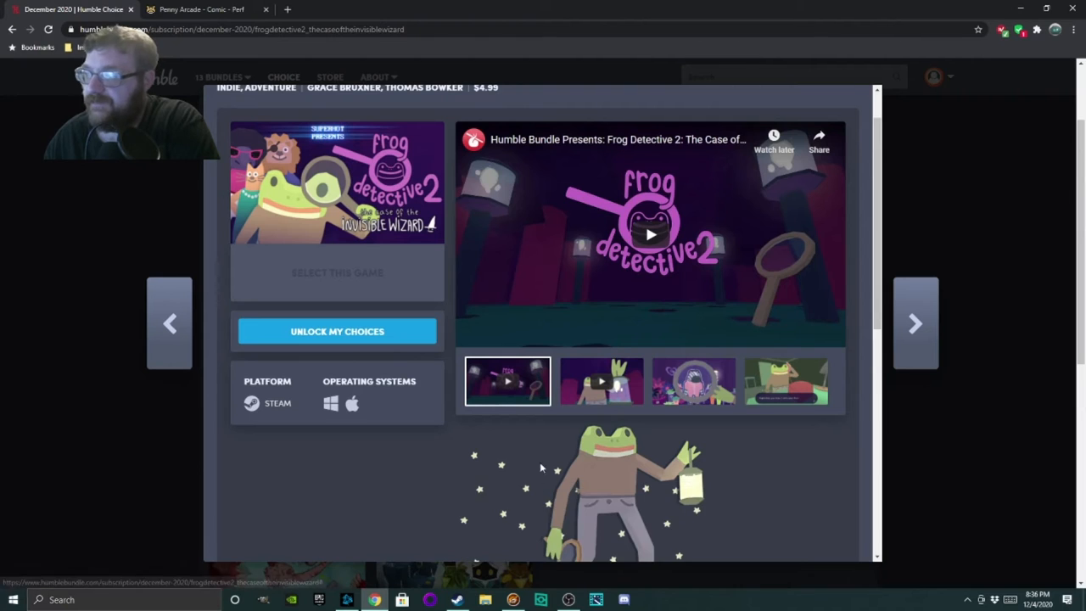
scroll(down, 3)
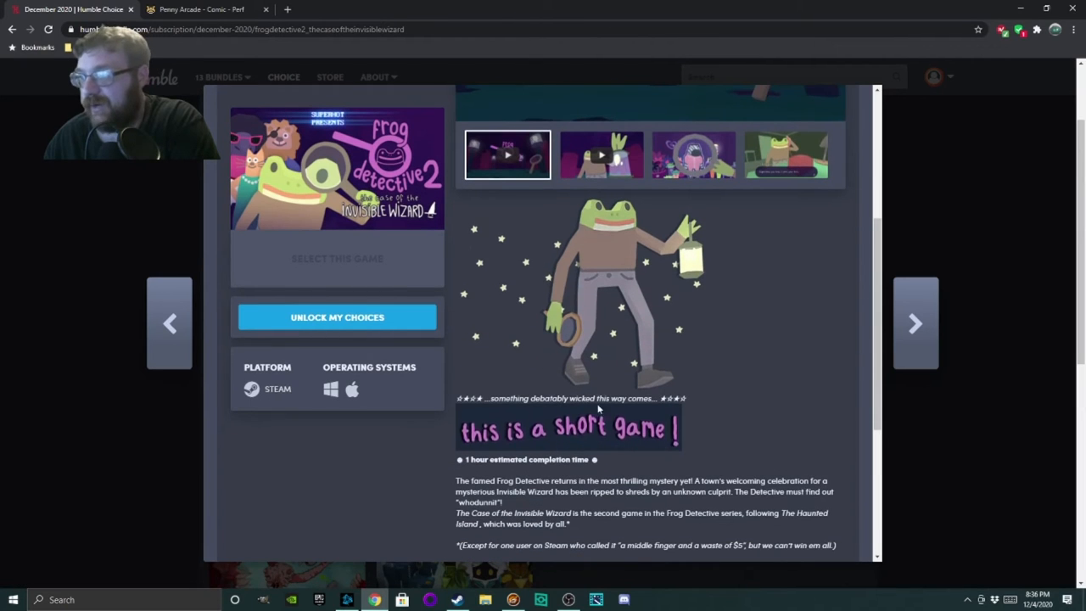
scroll(down, 3)
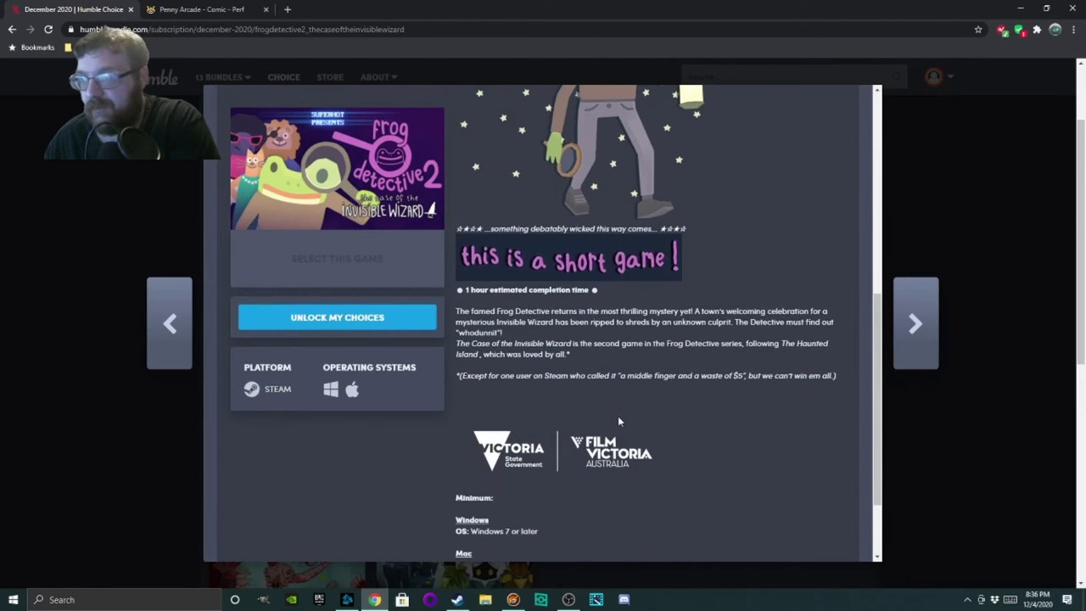
scroll(down, 3)
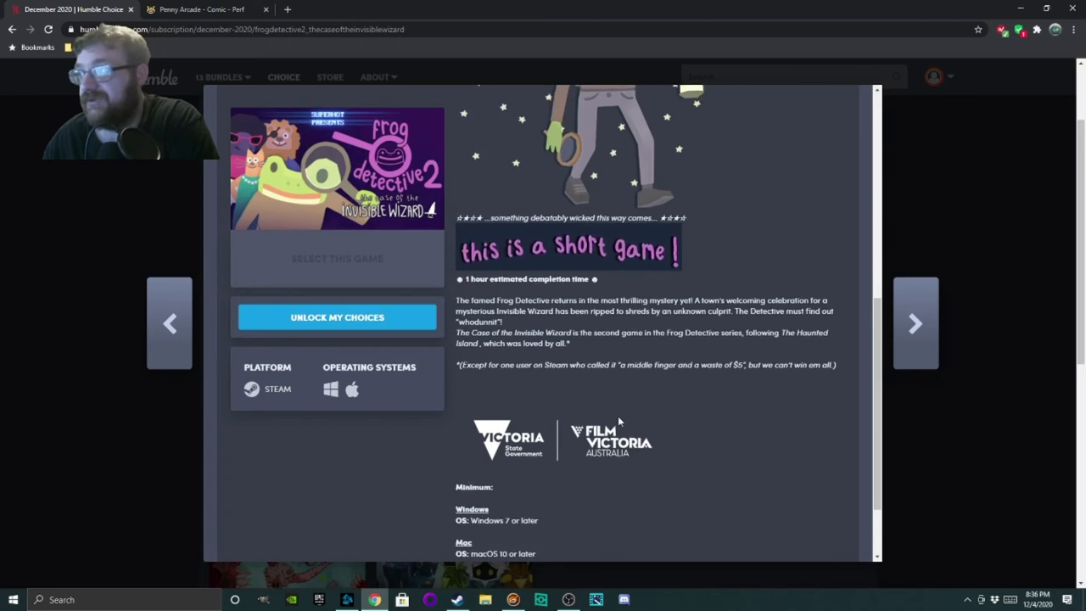
scroll(up, 3)
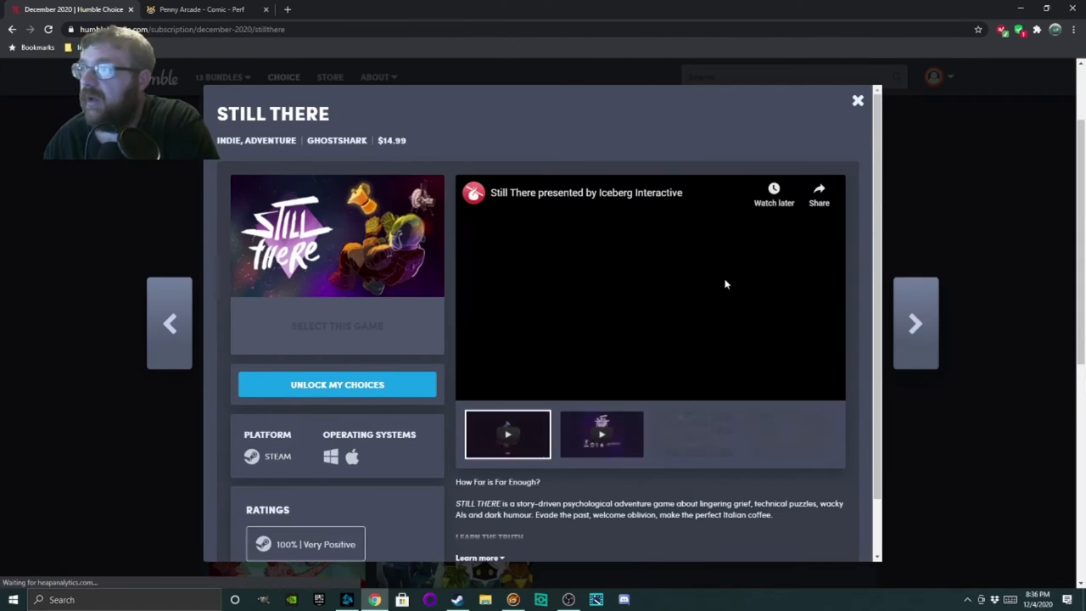
Scroll through Still There's description and features, then advance to Struggling.
scroll(down, 3)
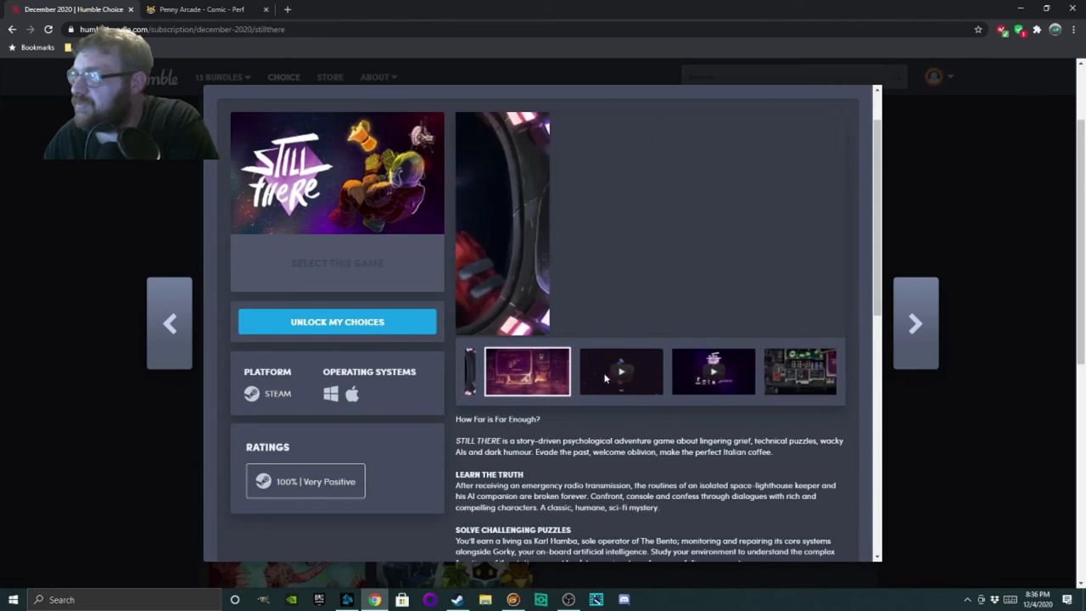
scroll(down, 3)
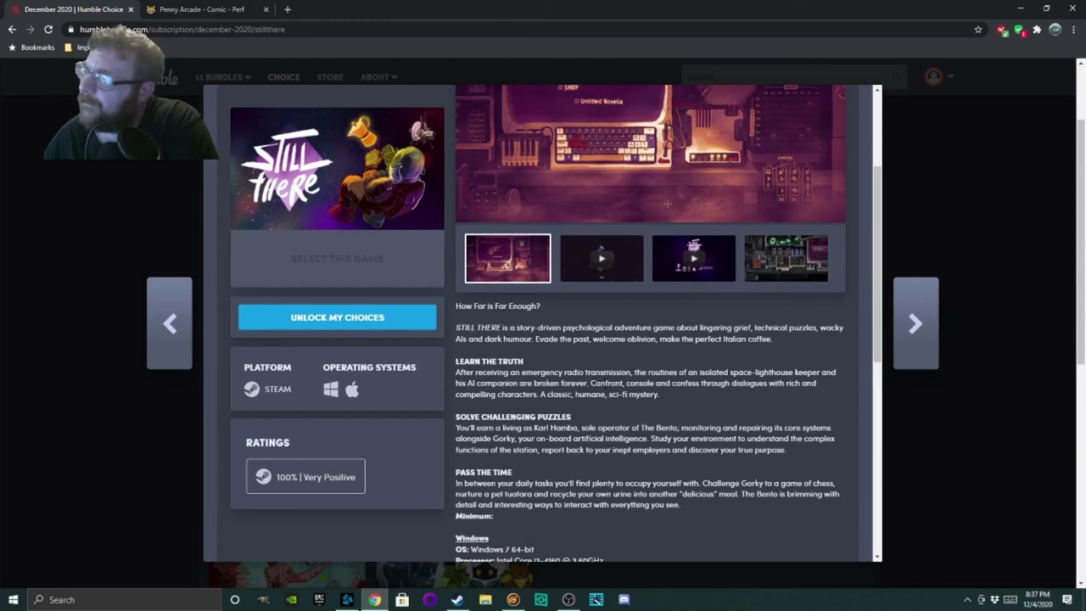
scroll(down, 3)
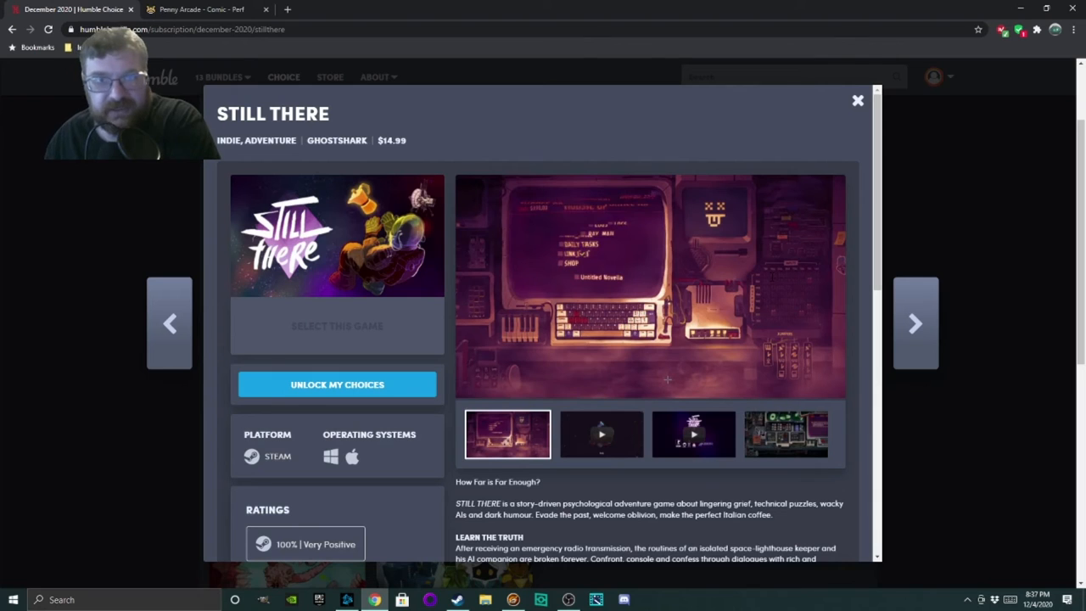
mouse_move(771, 282)
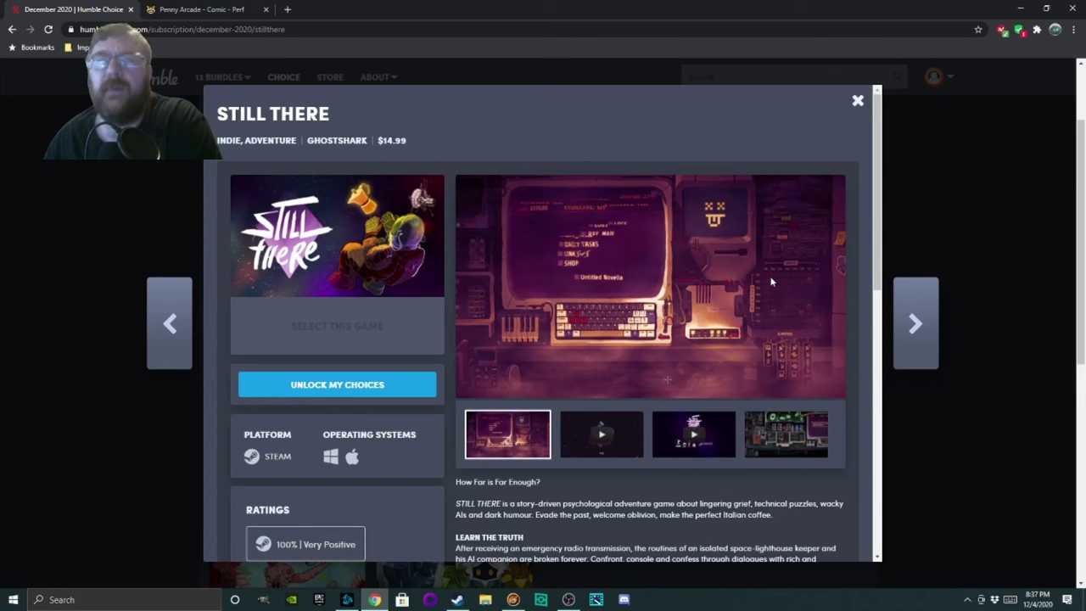
click(915, 323)
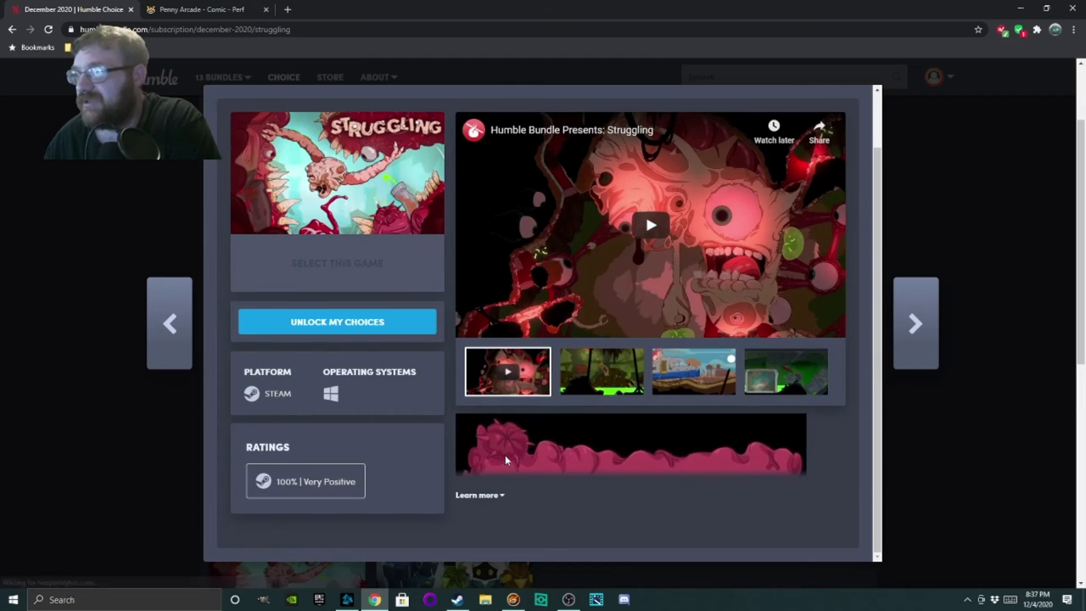
Read Struggling's description and features, then advance to the Path of Giants pop-up.
scroll(down, 3)
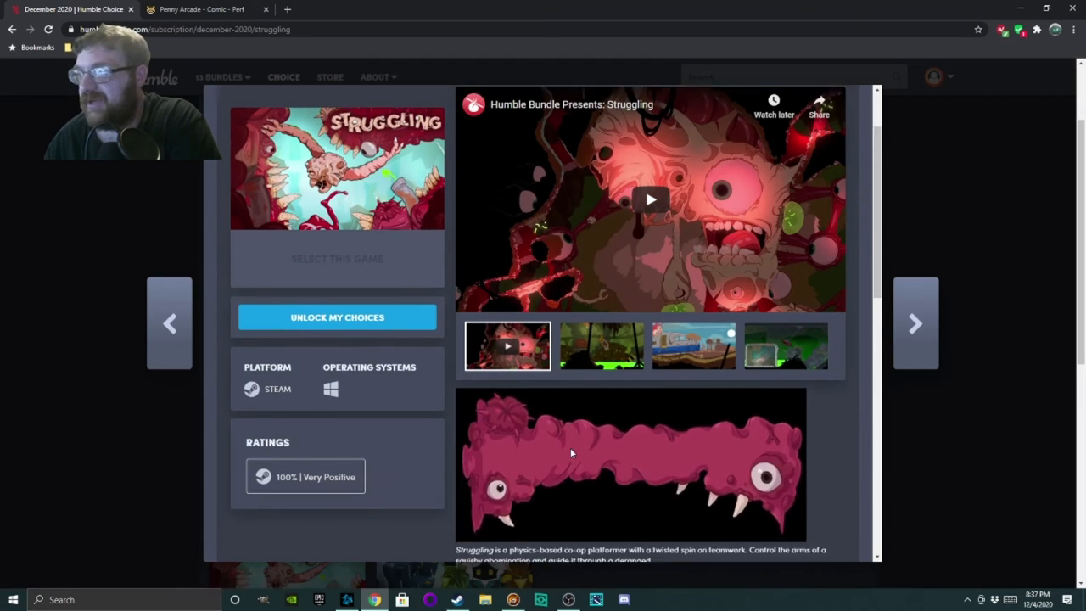
scroll(down, 3)
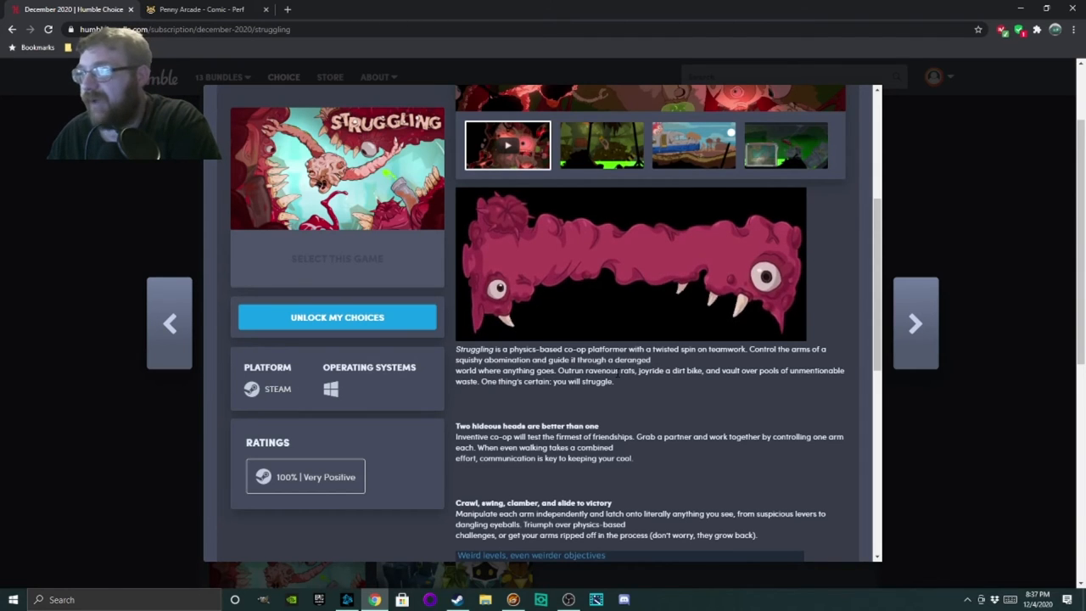
mouse_move(673, 408)
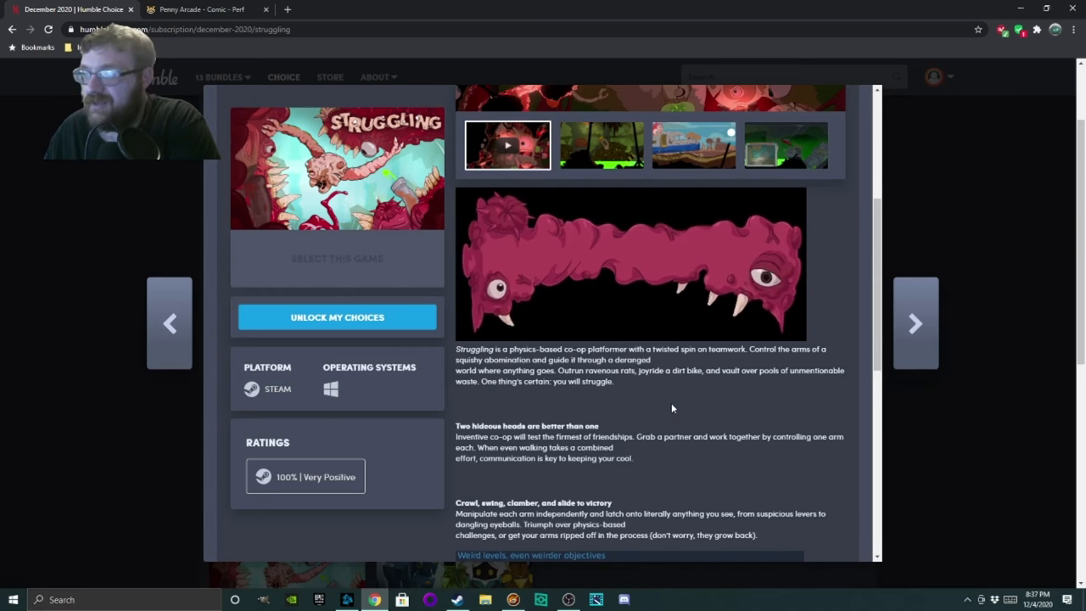
scroll(down, 3)
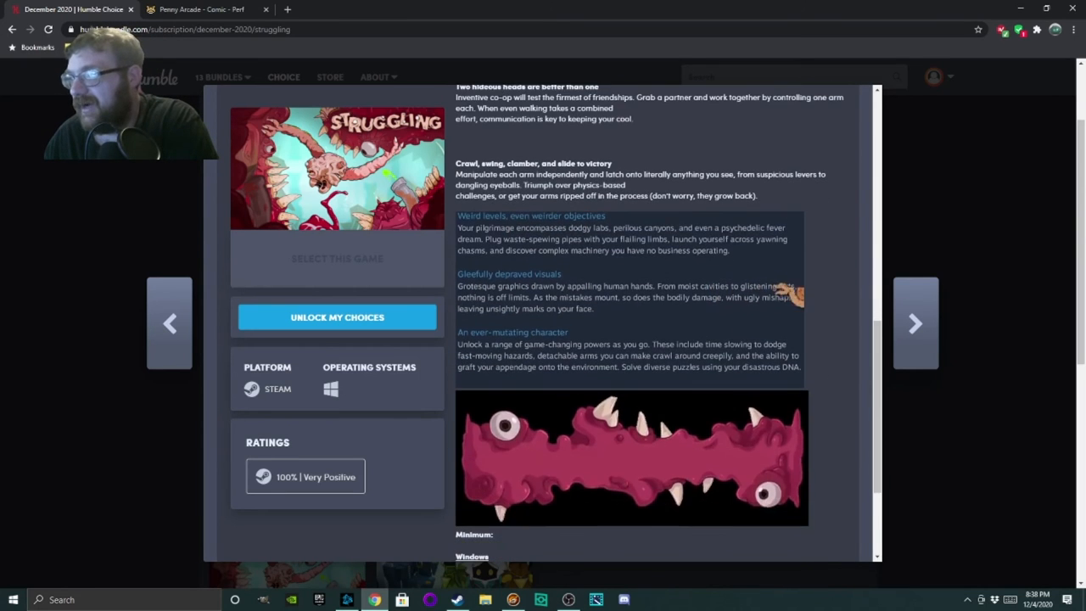
scroll(down, 3)
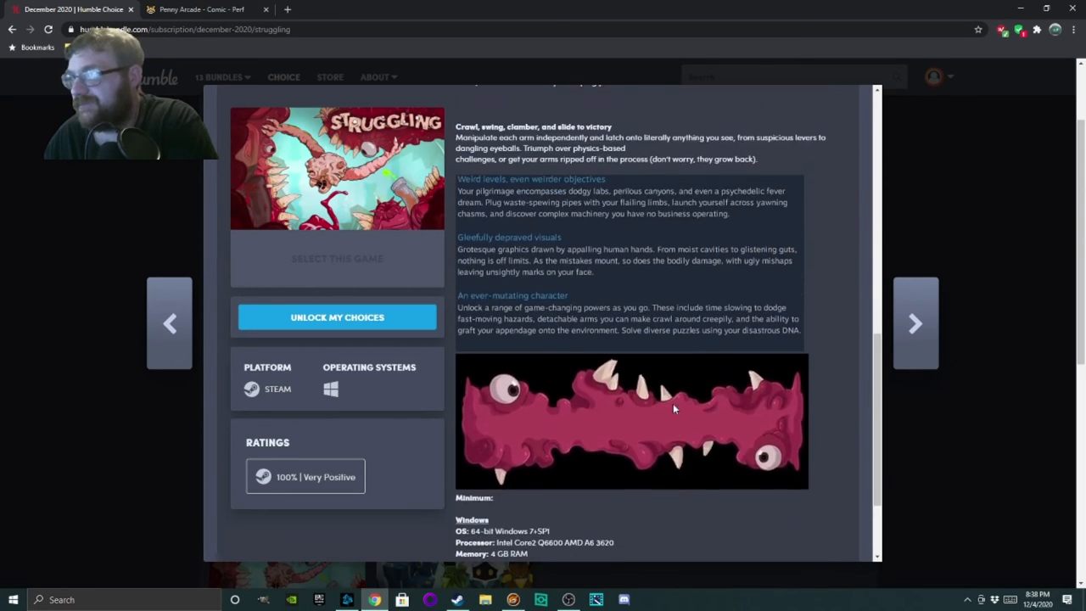
scroll(up, 3)
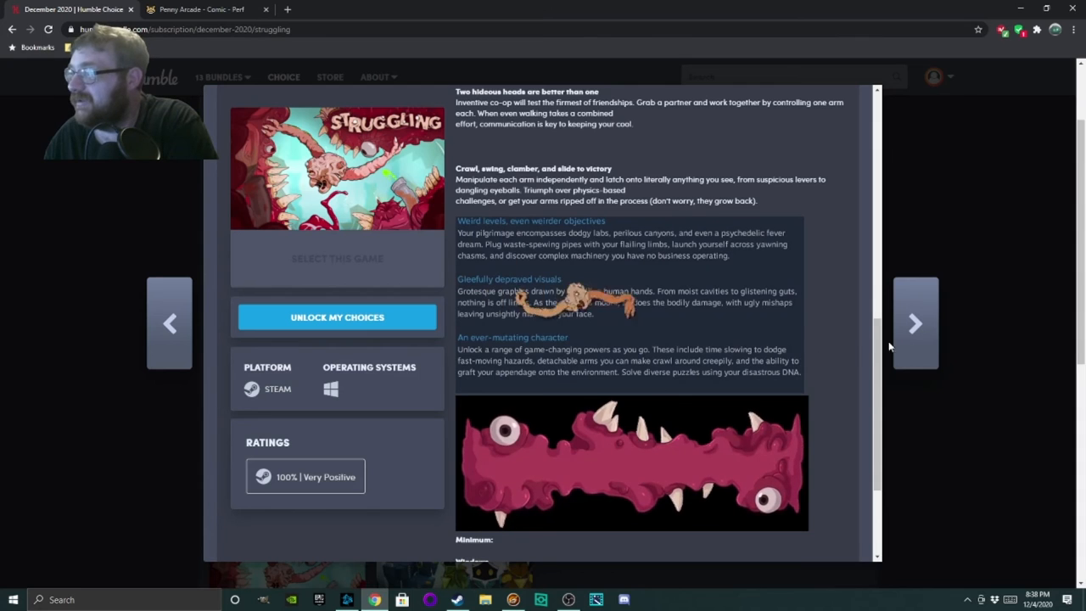
click(915, 324)
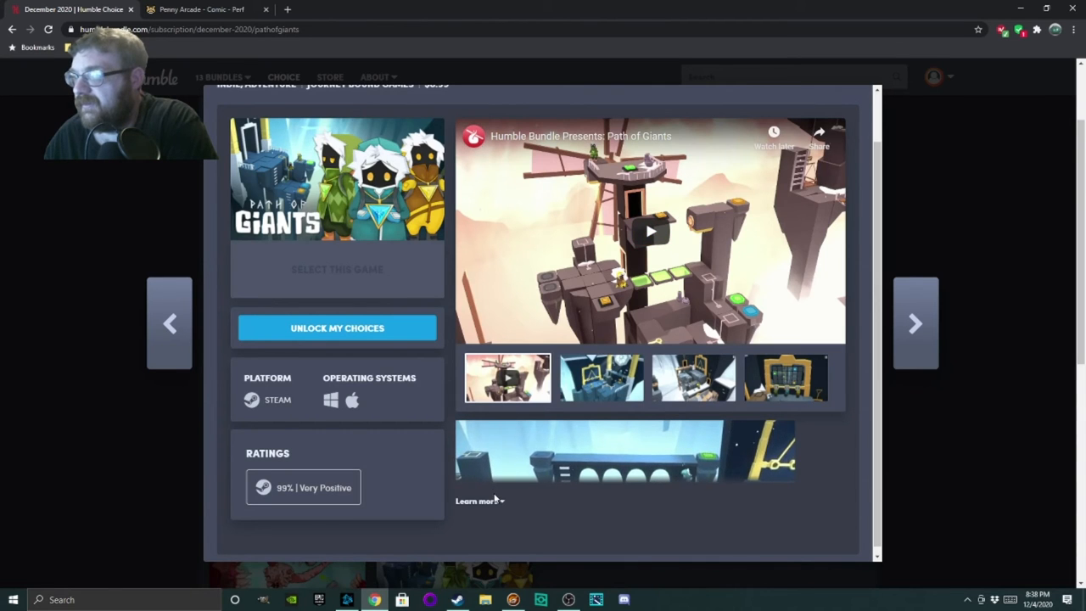
Read Path of Giants' details, then advance to the Overcooked! 2 + Too Many Cooks + Surf 'n' Turf Pack pop-up.
scroll(down, 3)
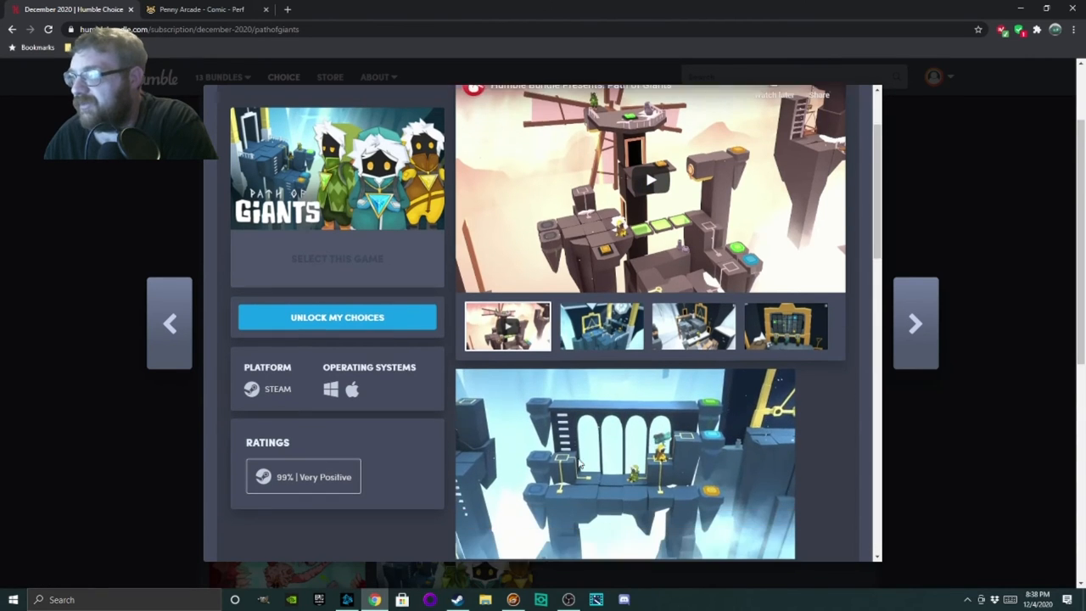
scroll(down, 3)
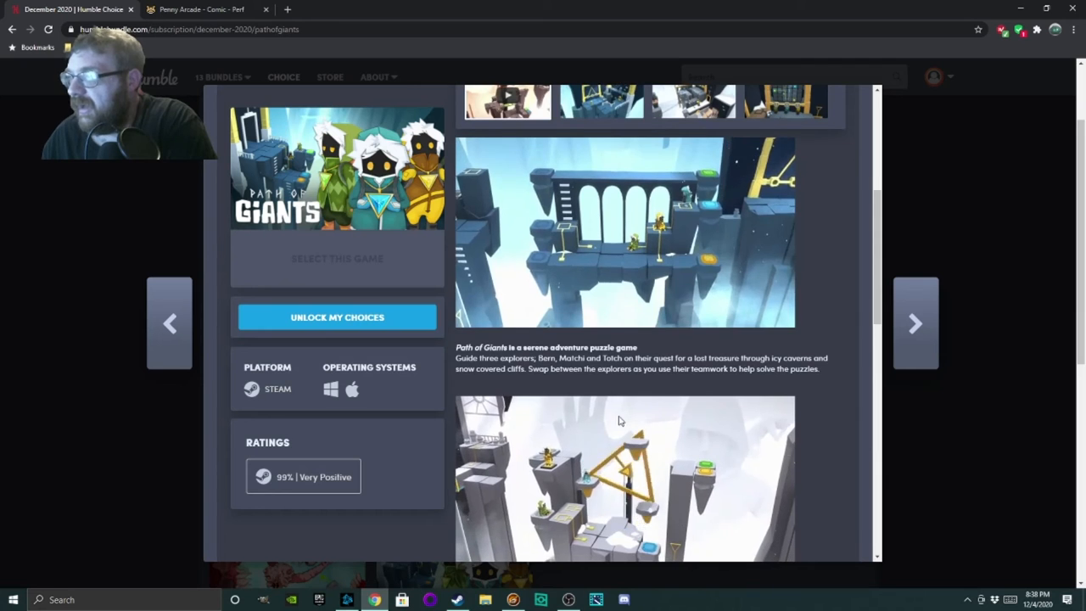
scroll(down, 3)
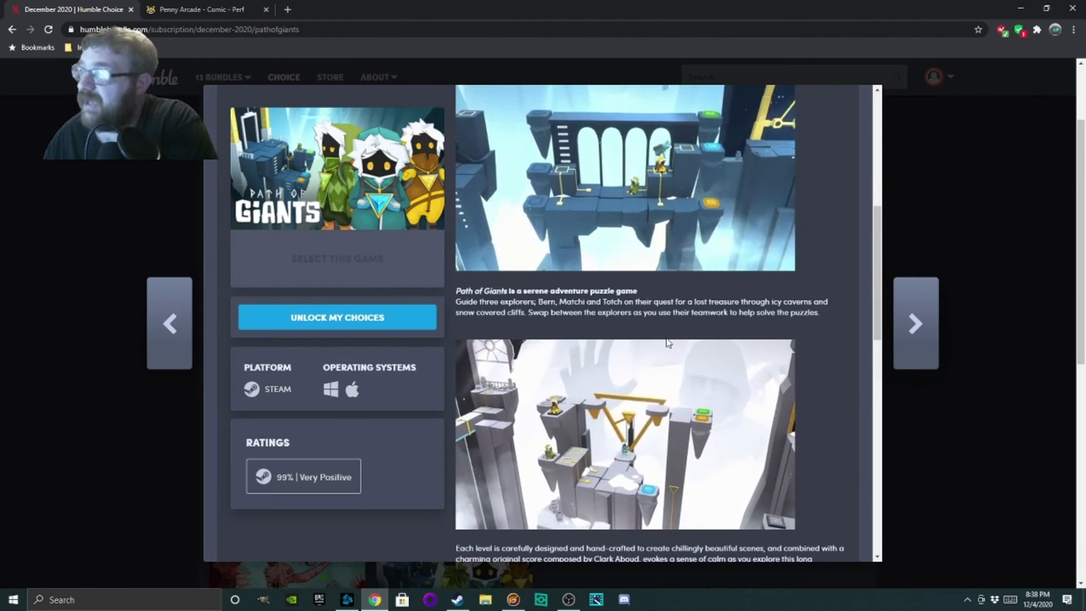
scroll(down, 3)
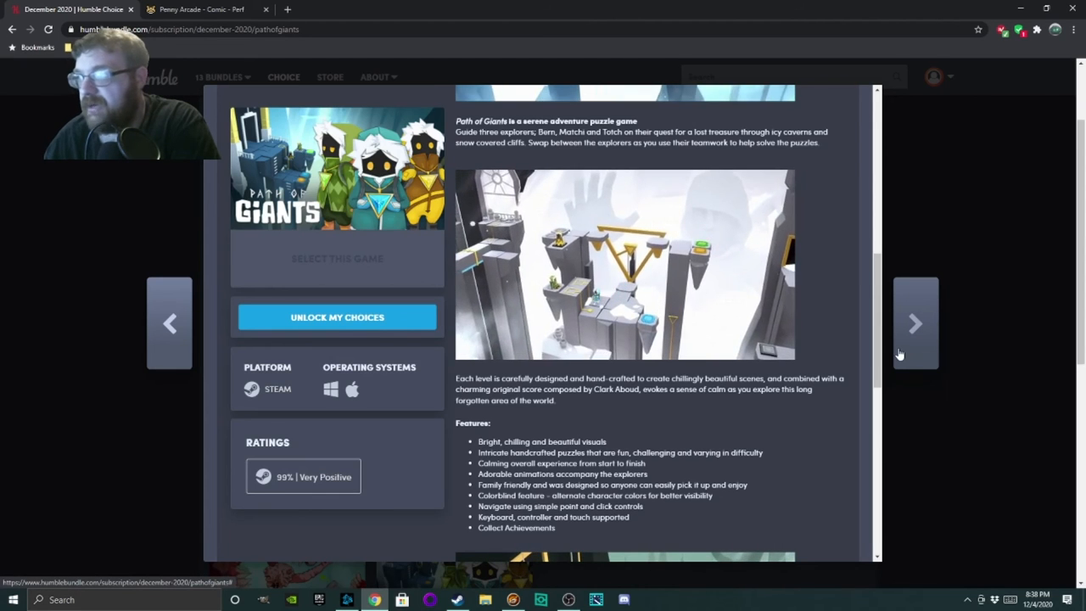
click(915, 323)
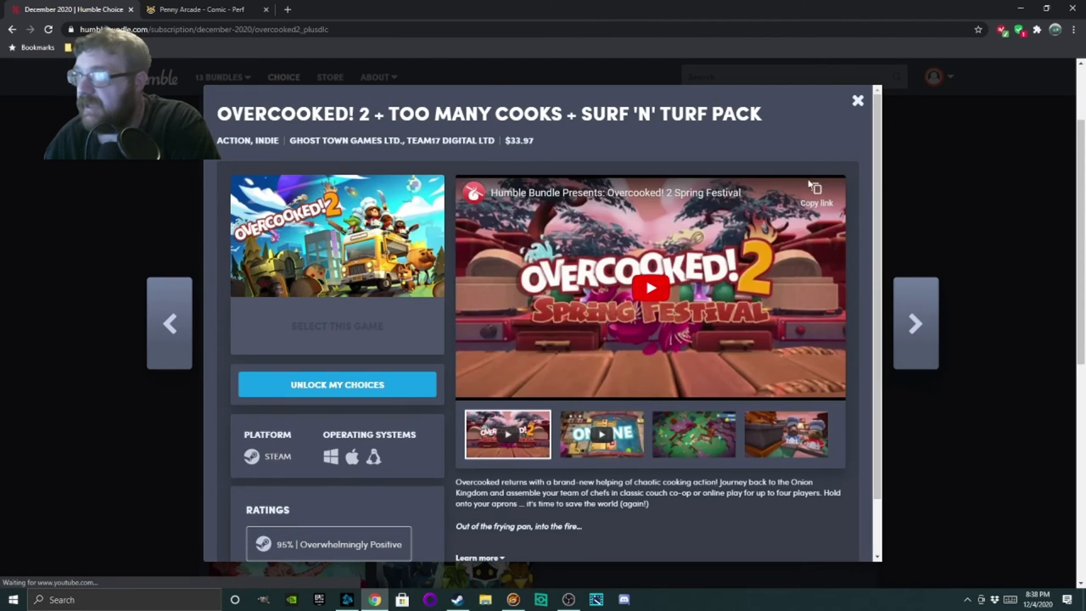
Close the Overcooked! 2 pop-up and scroll the December 2020 grid down to the extras.
click(857, 100)
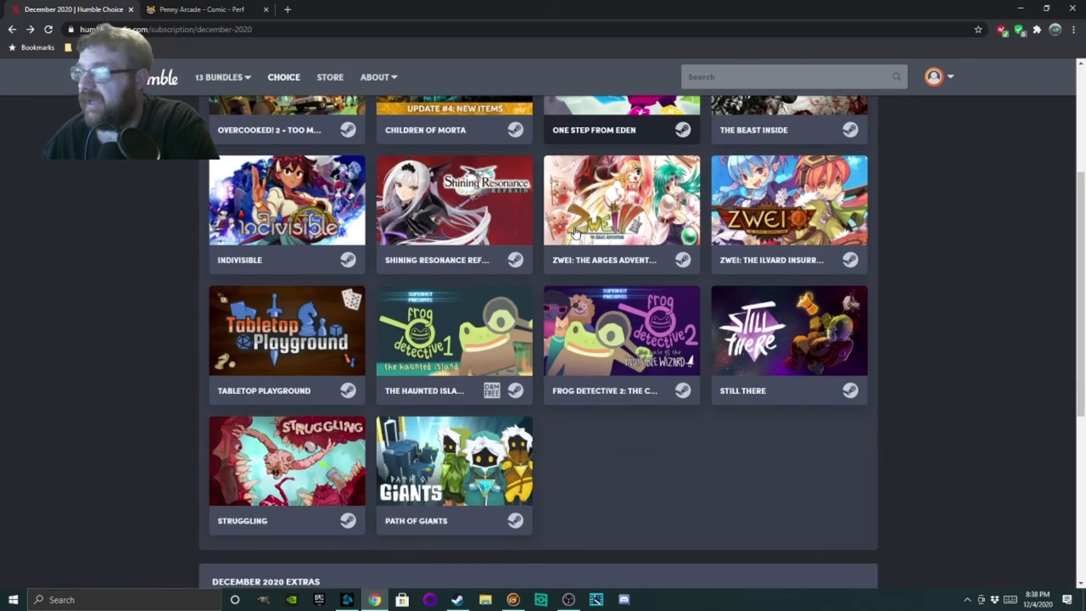
scroll(up, 3)
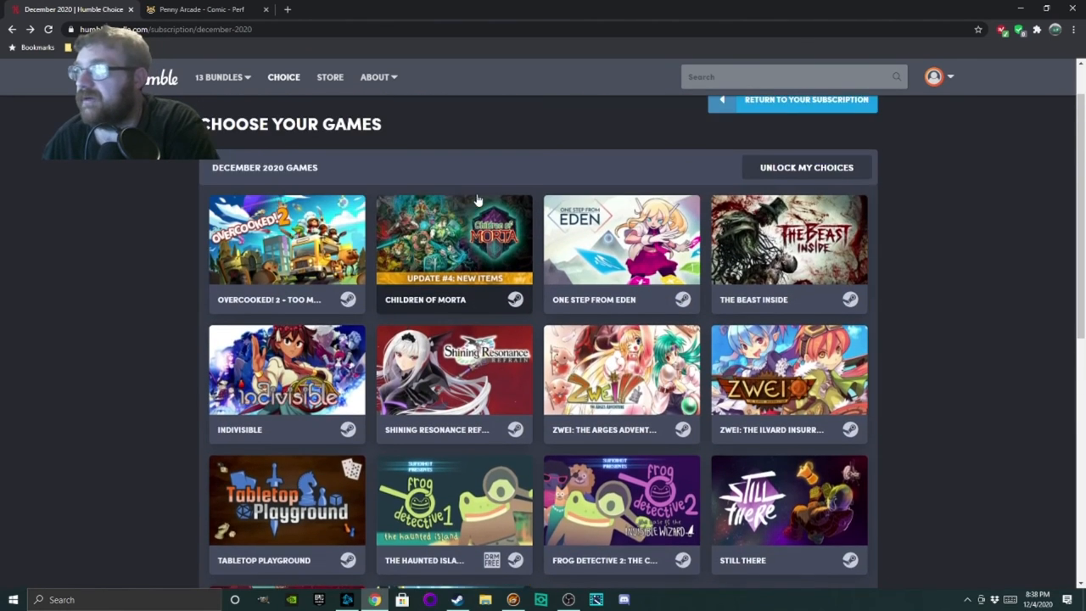
scroll(down, 3)
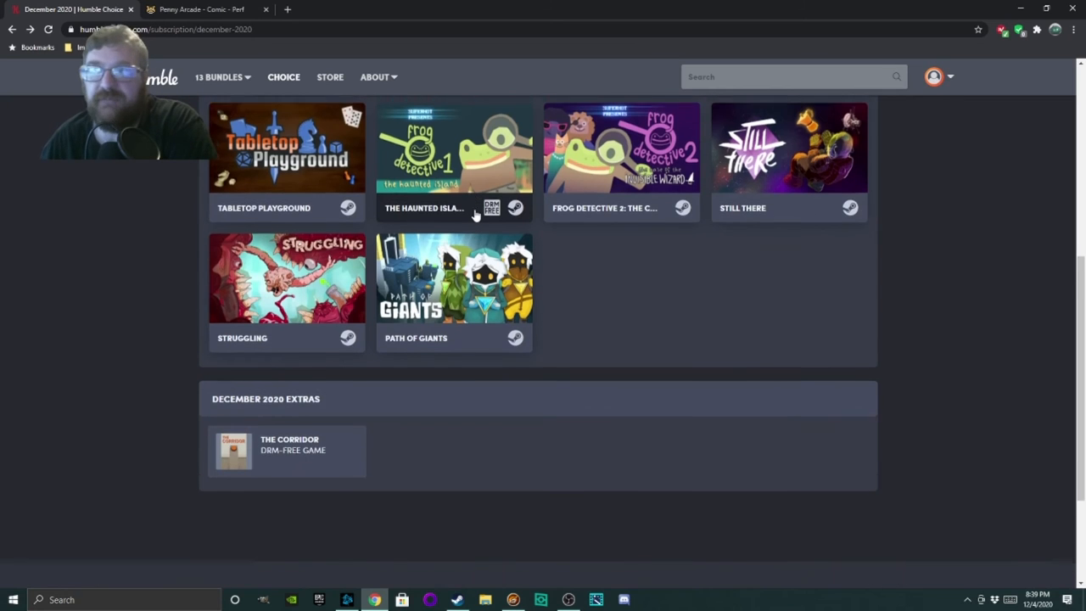
scroll(up, 3)
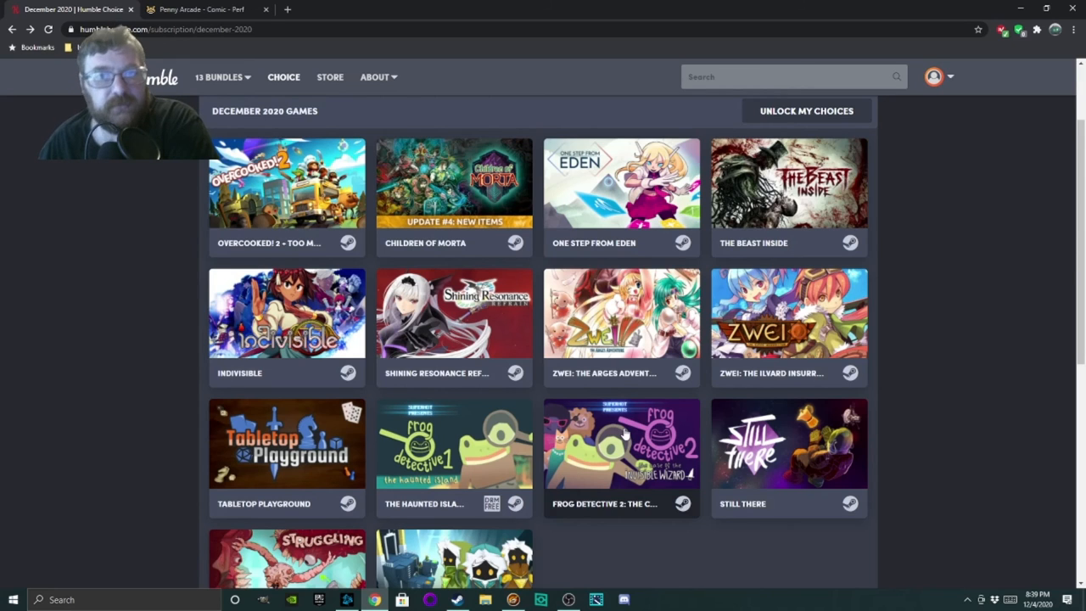
scroll(down, 3)
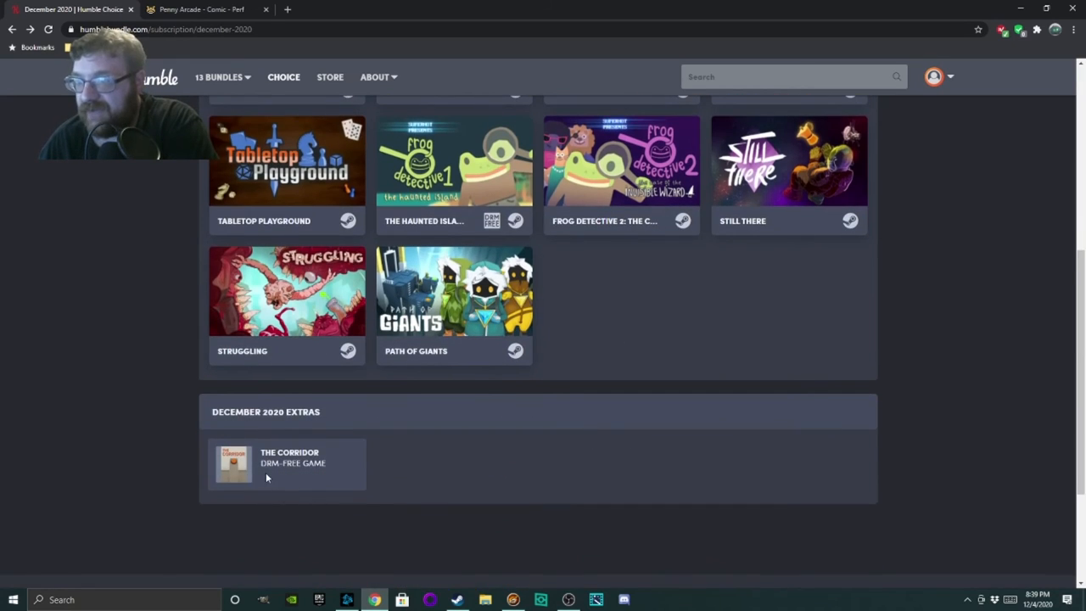
mouse_move(330, 477)
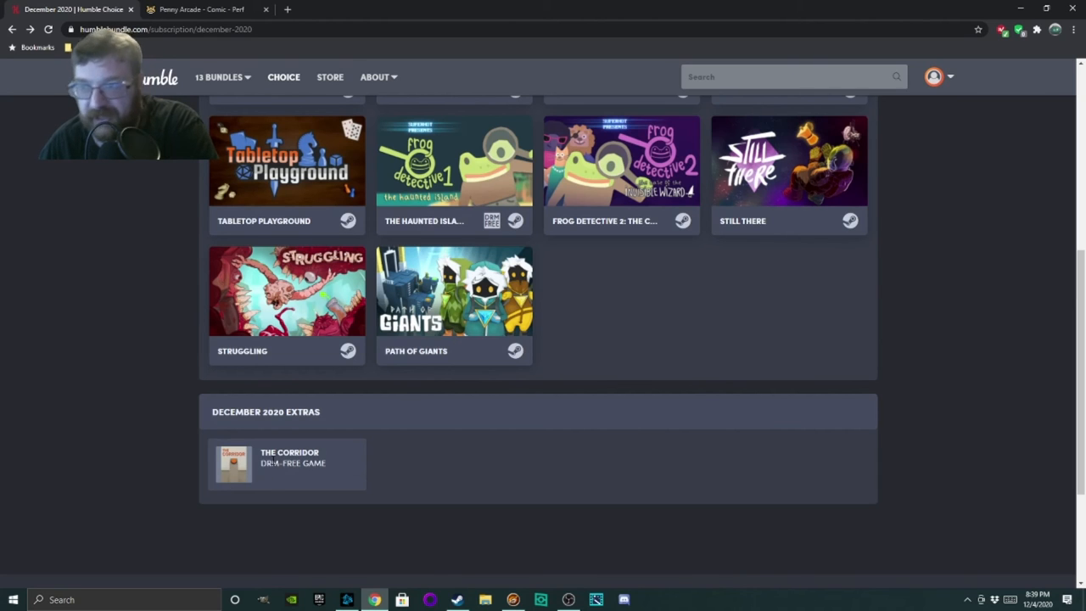
scroll(up, 3)
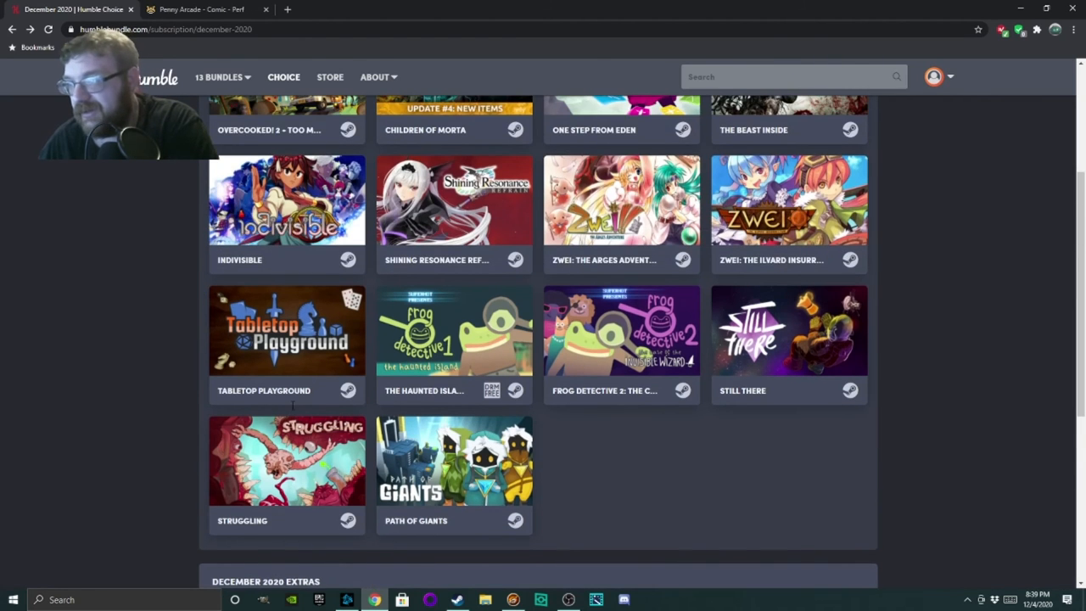
scroll(up, 3)
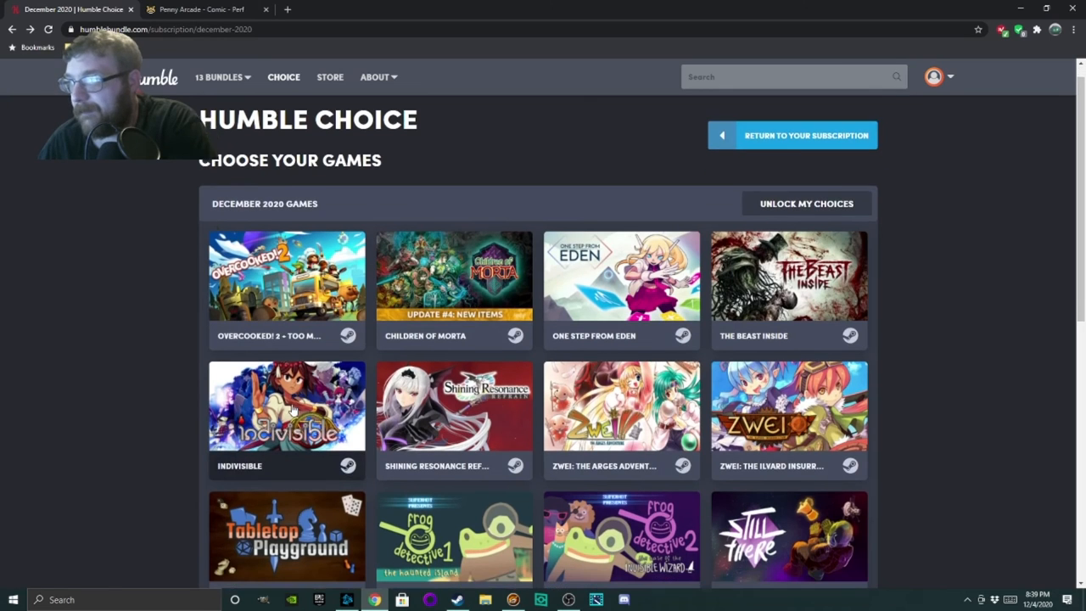
scroll(down, 3)
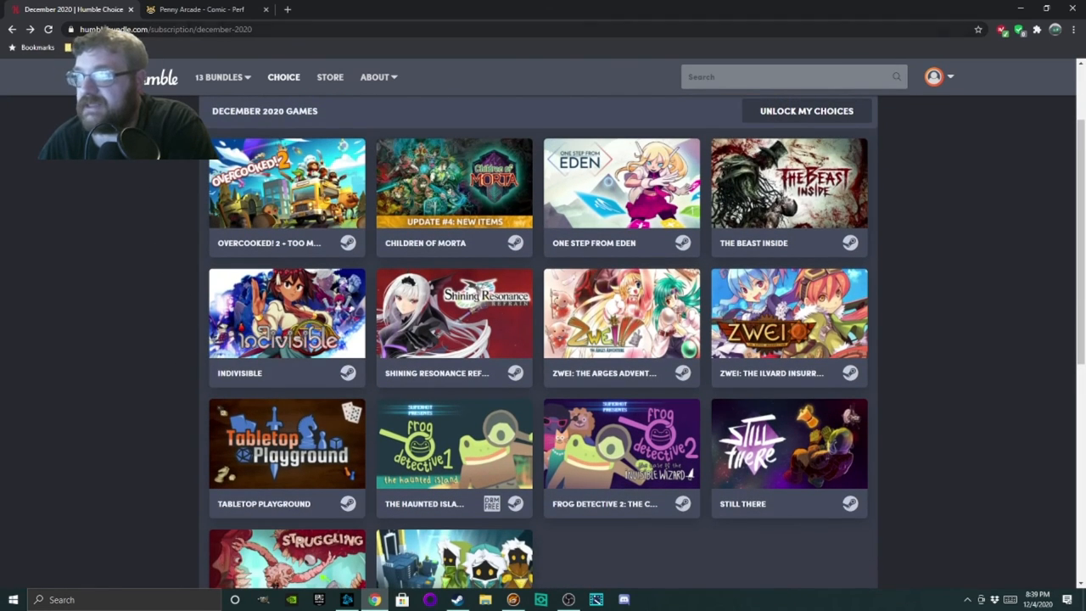
mouse_move(834, 246)
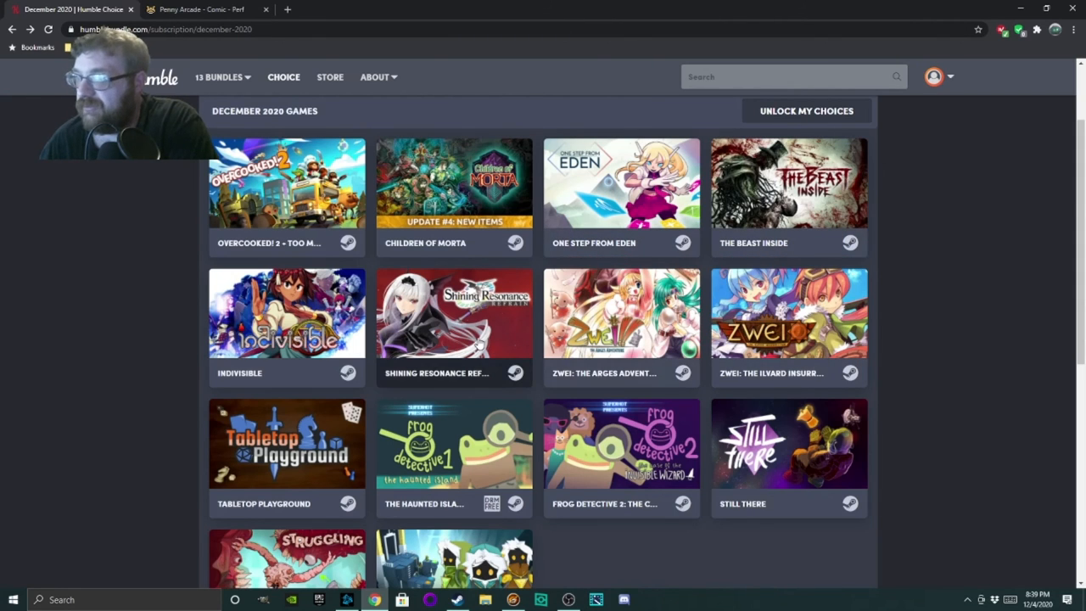
mouse_move(287, 476)
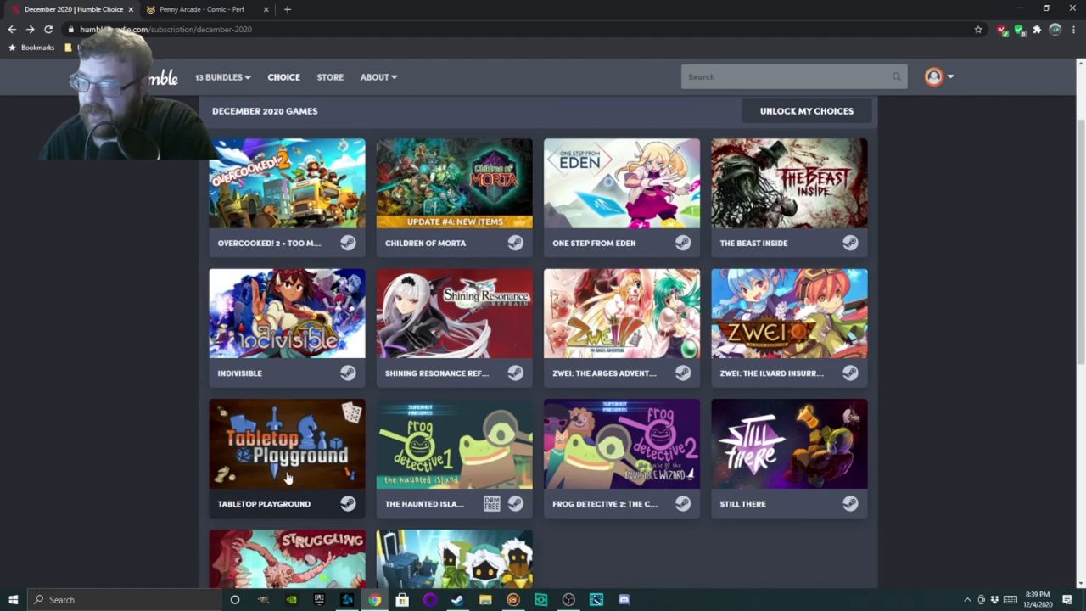
mouse_move(726, 465)
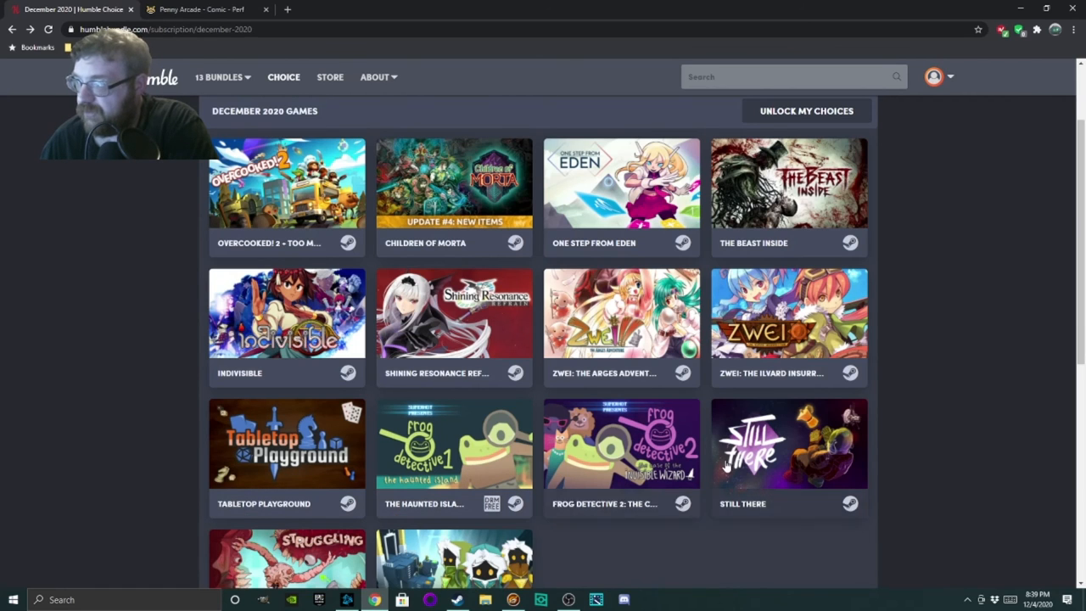
scroll(down, 3)
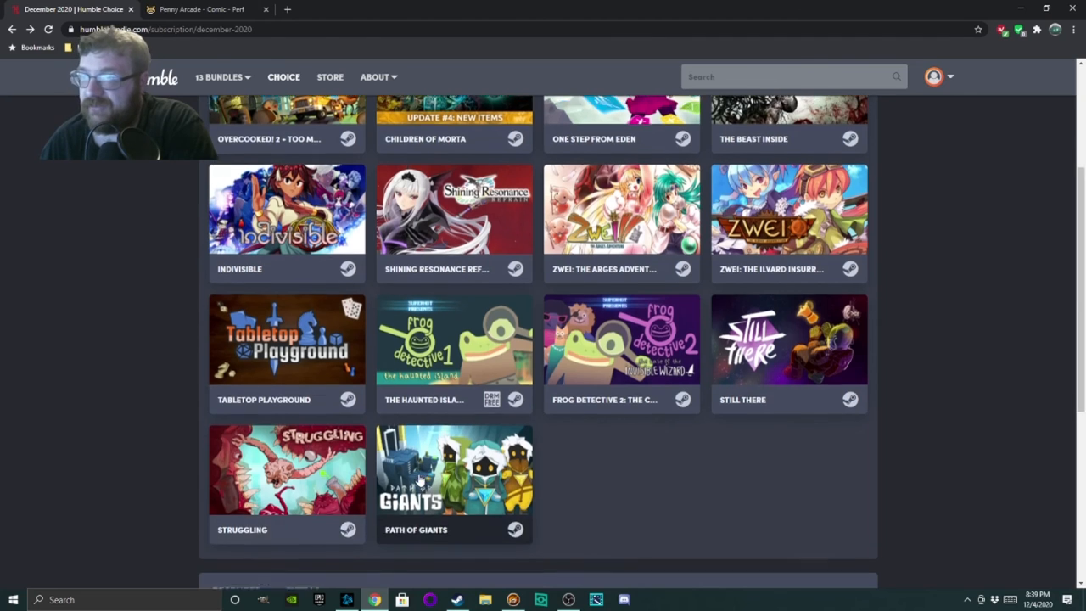
scroll(up, 3)
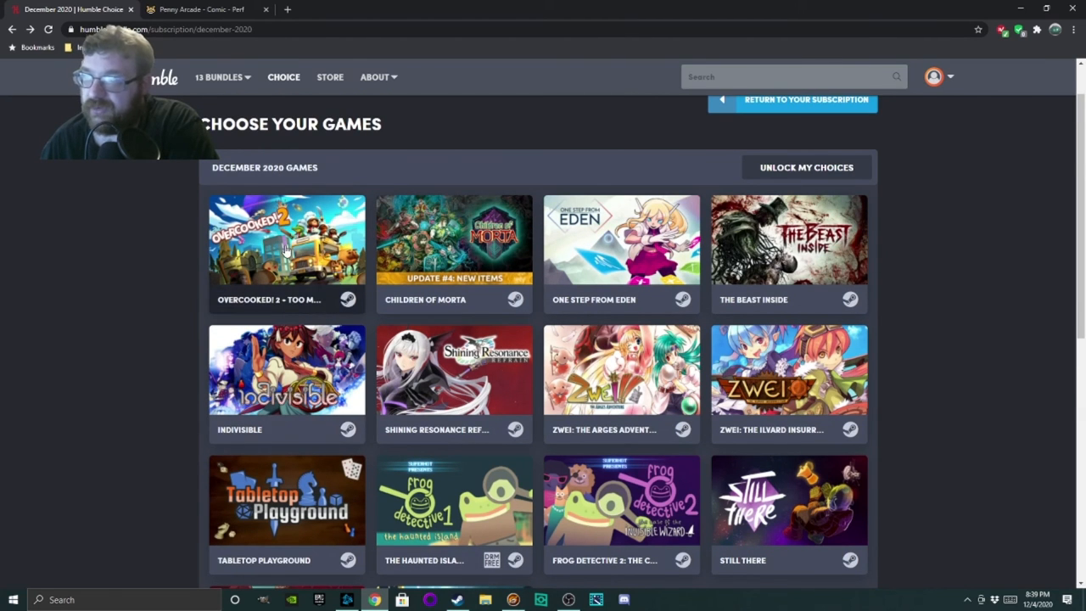